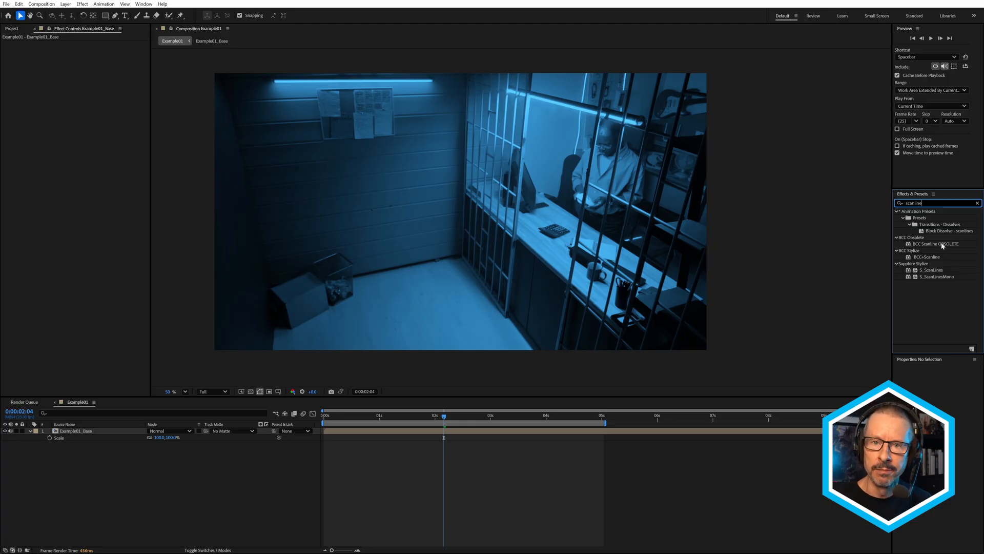
mouse_move(936, 248)
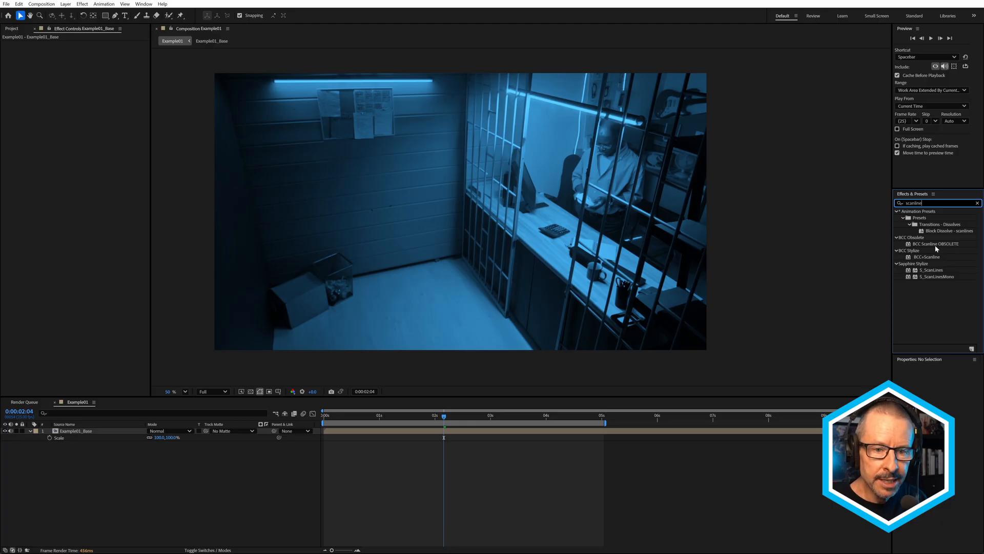
- Apply BCC Scanline to the Example01_Base footage, then swap it for the newer BCC+Scanline
double_click(935, 244)
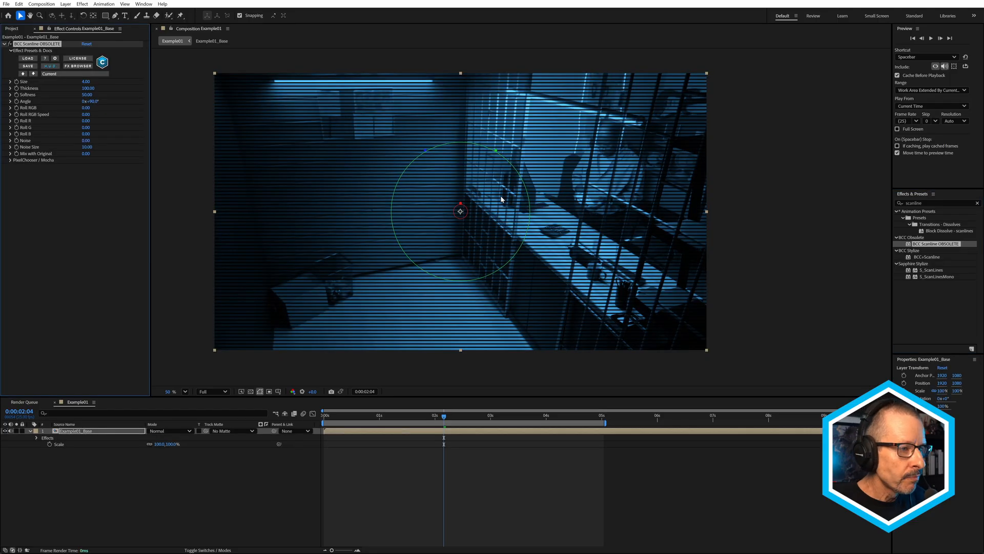
mouse_move(47, 99)
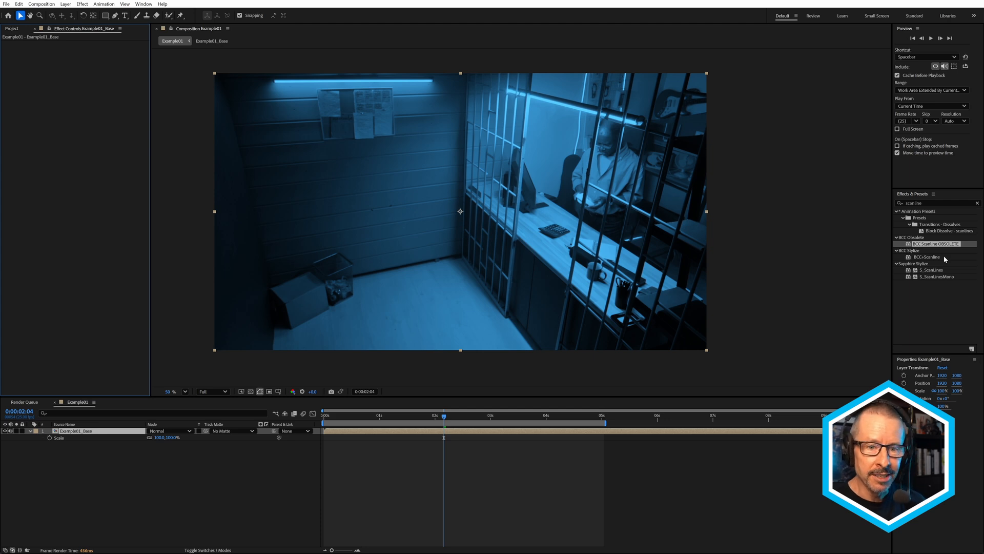
left_click(928, 256)
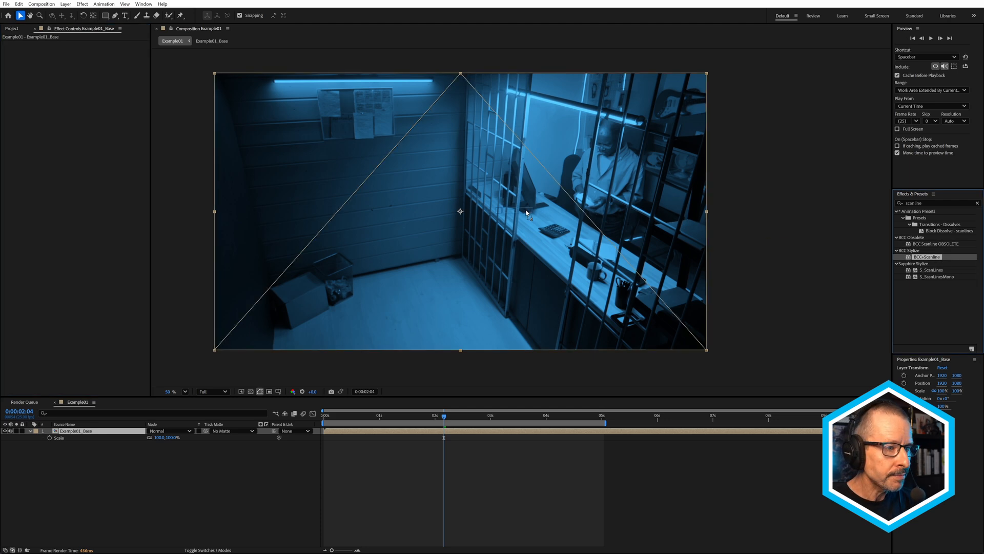
double_click(927, 256)
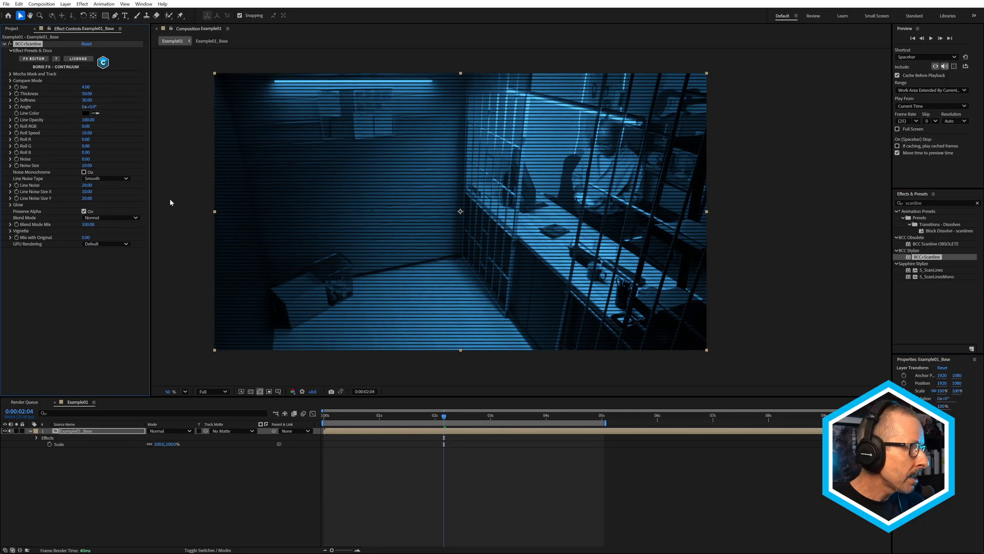
mouse_move(44, 249)
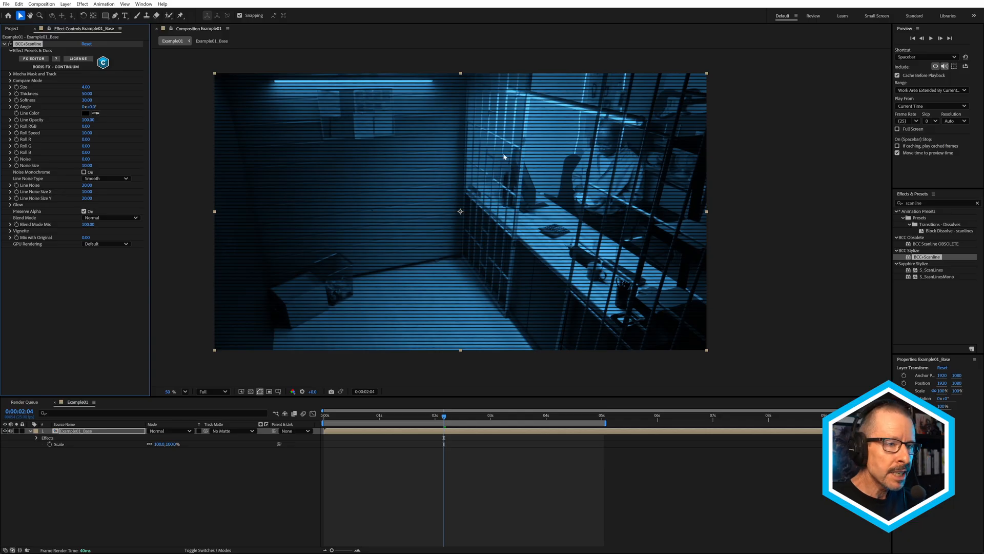
mouse_move(595, 167)
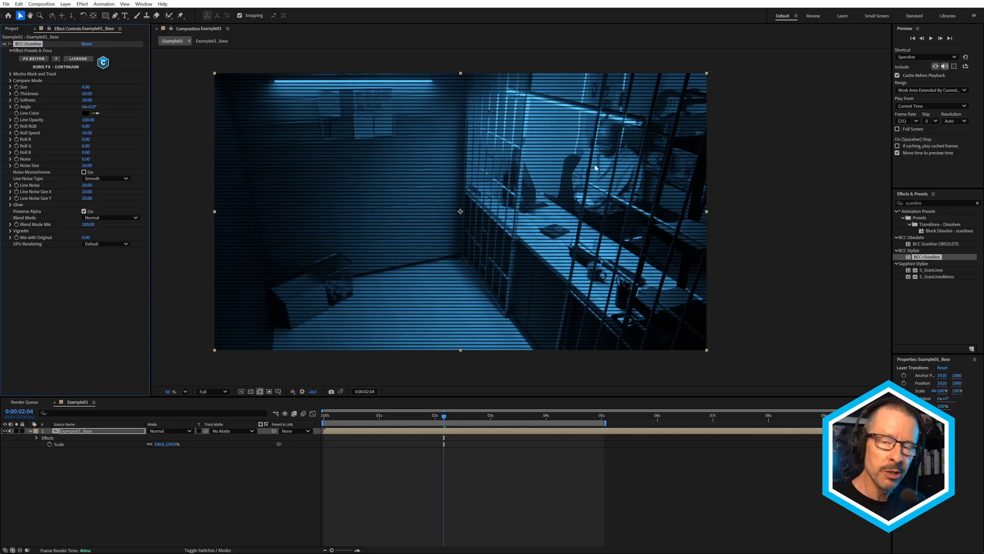
mouse_move(226, 121)
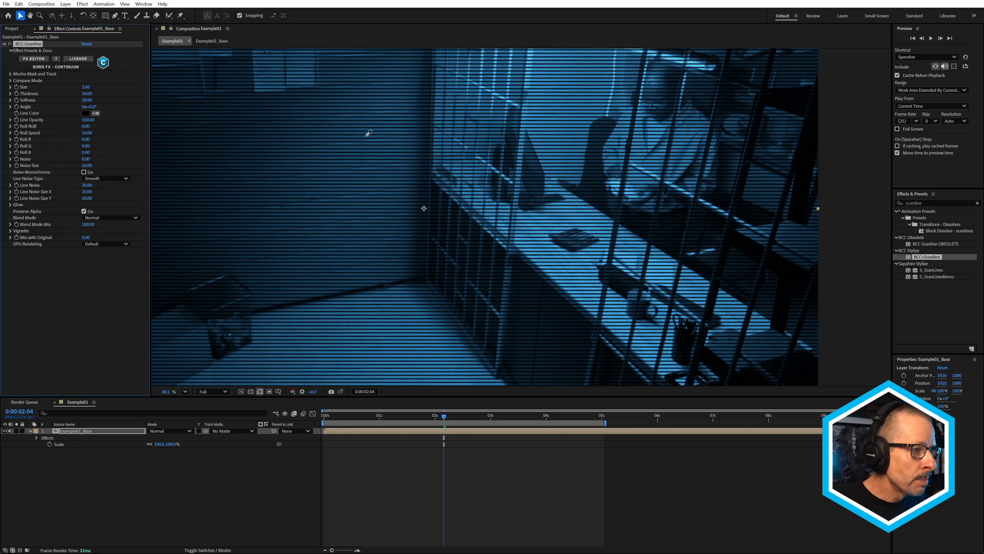
mouse_move(564, 237)
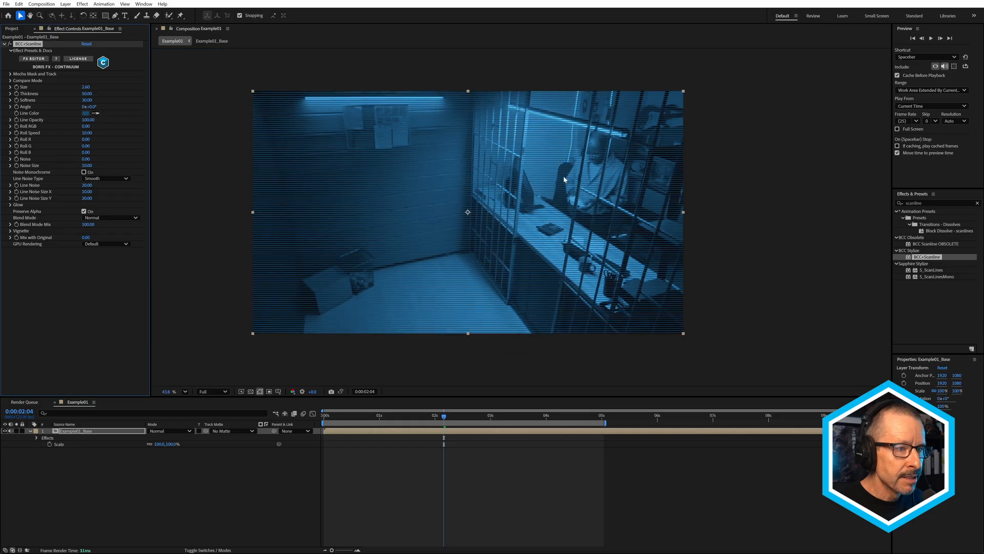
left_click(89, 113)
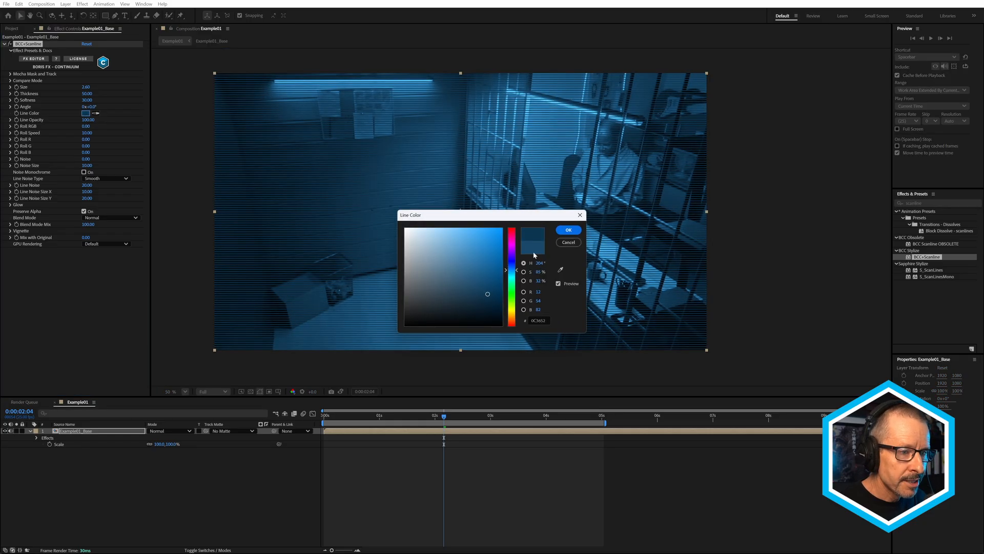
left_click(567, 229)
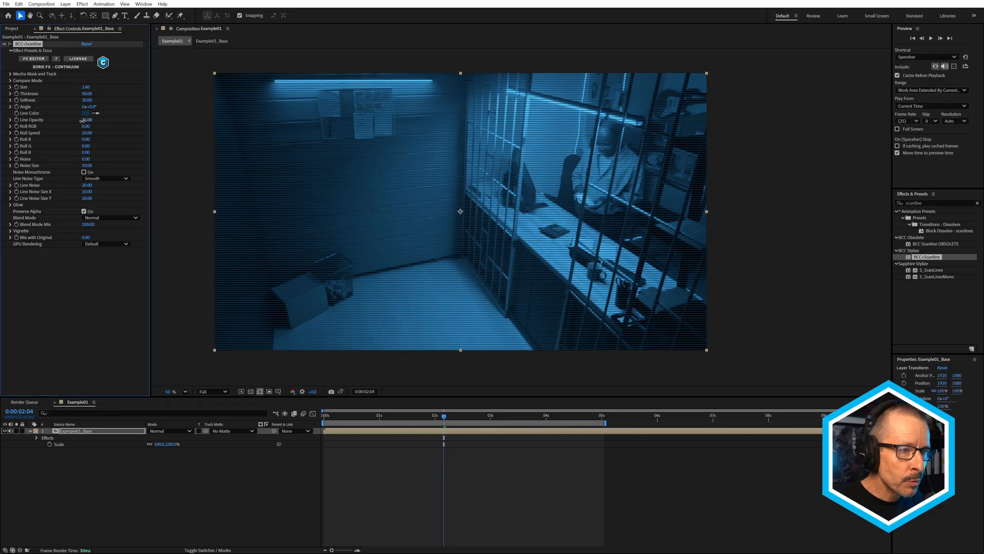
left_click_drag(86, 120, 86, 120)
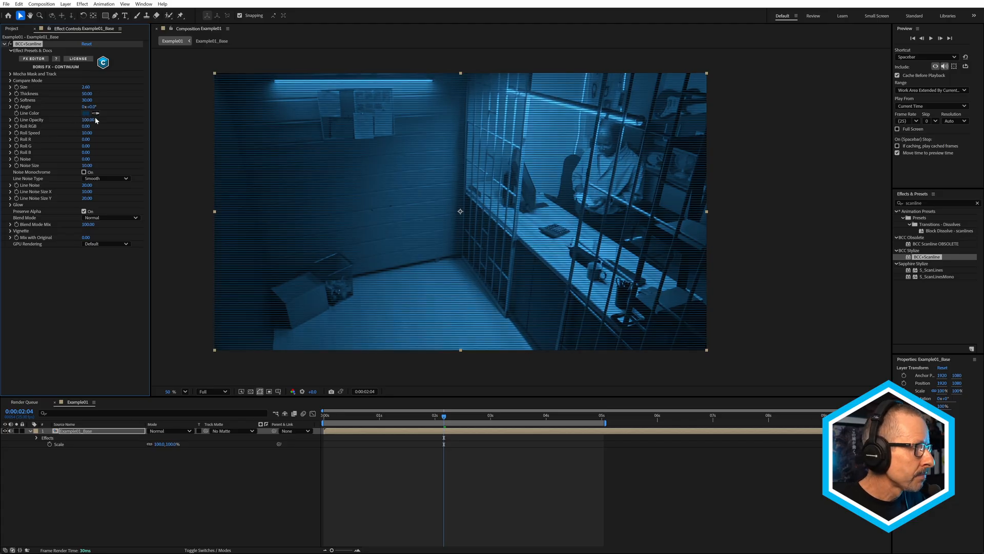
left_click(87, 113)
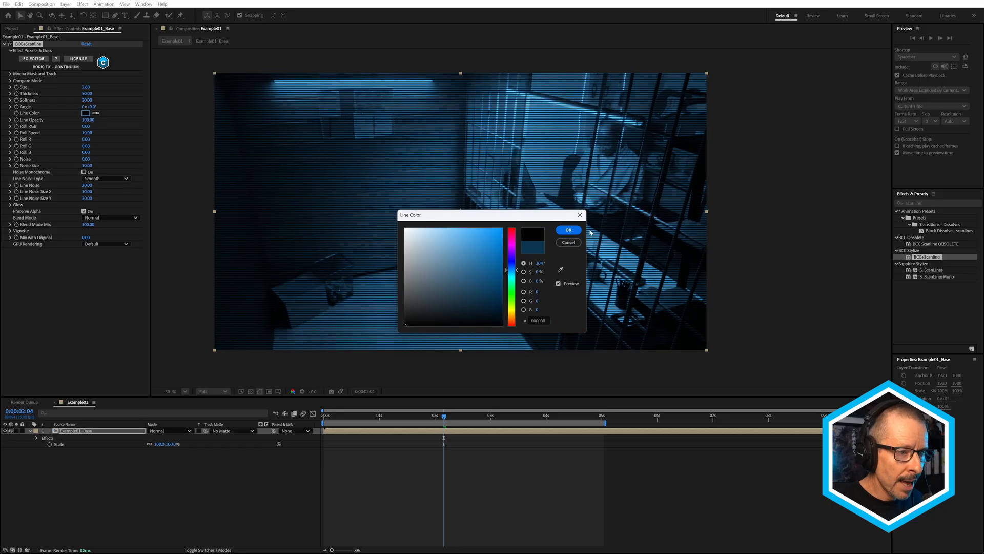
left_click(567, 229)
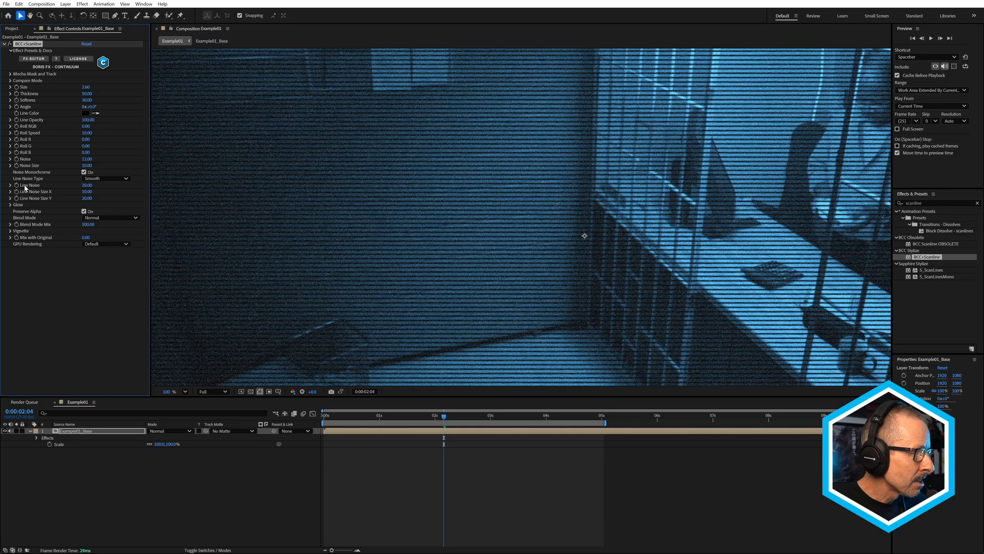
mouse_move(437, 220)
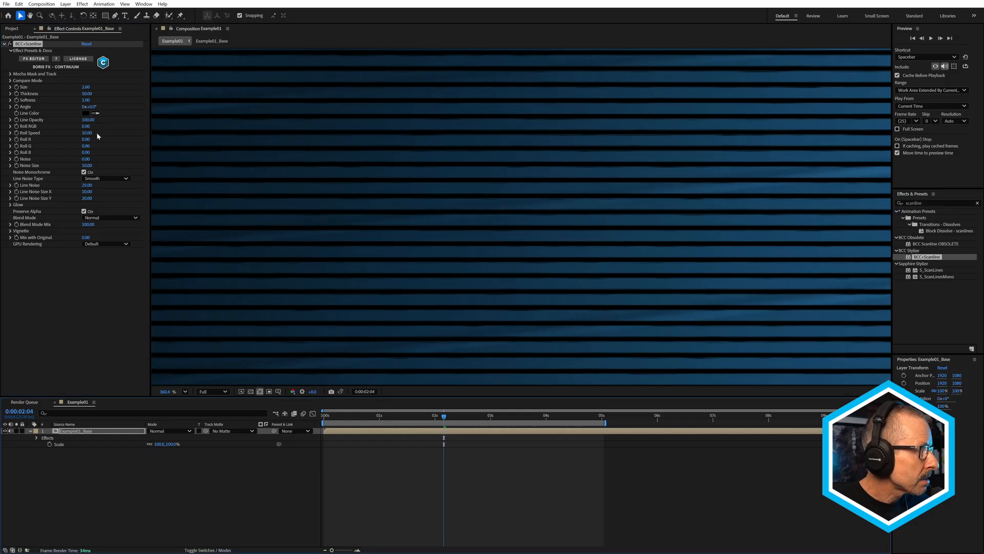
- Adjust the Line Noise amount and try the Blocky line noise type while scrubbing frames
left_click_drag(87, 132, 70, 136)
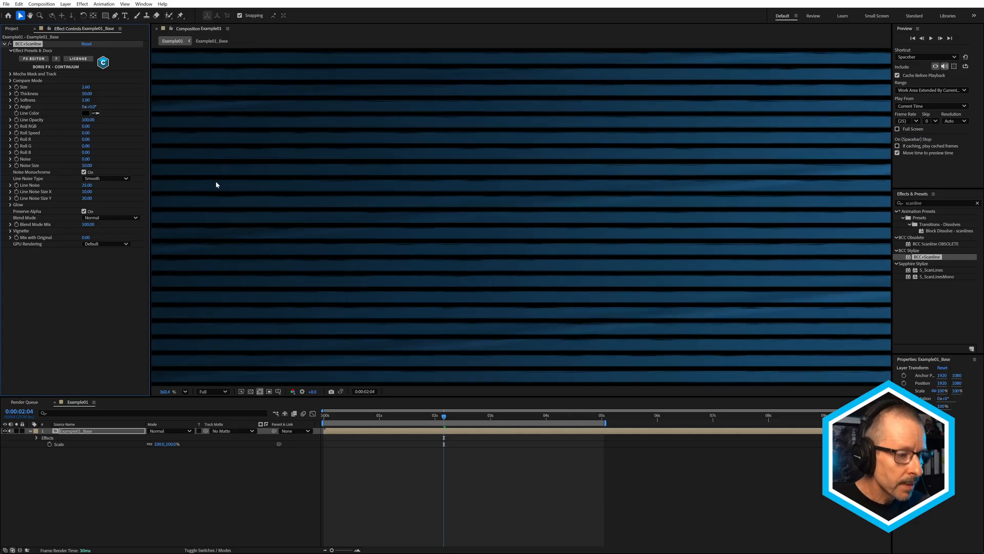
left_click(520, 415)
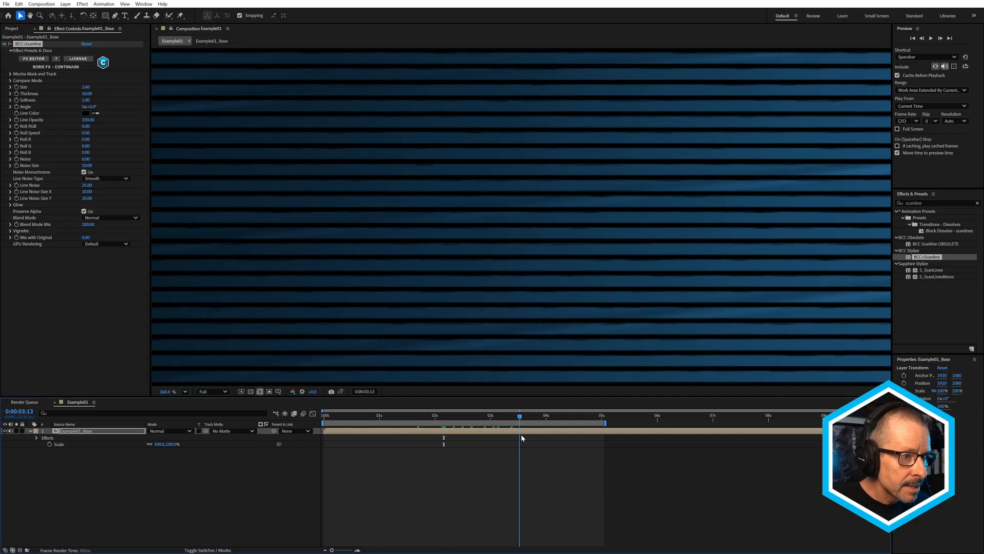
left_click(505, 415)
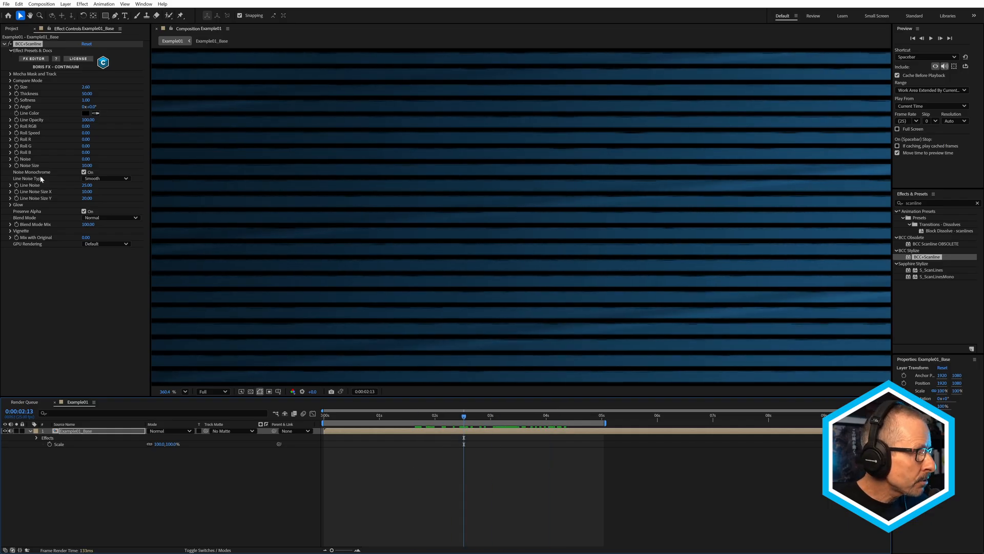
mouse_move(474, 201)
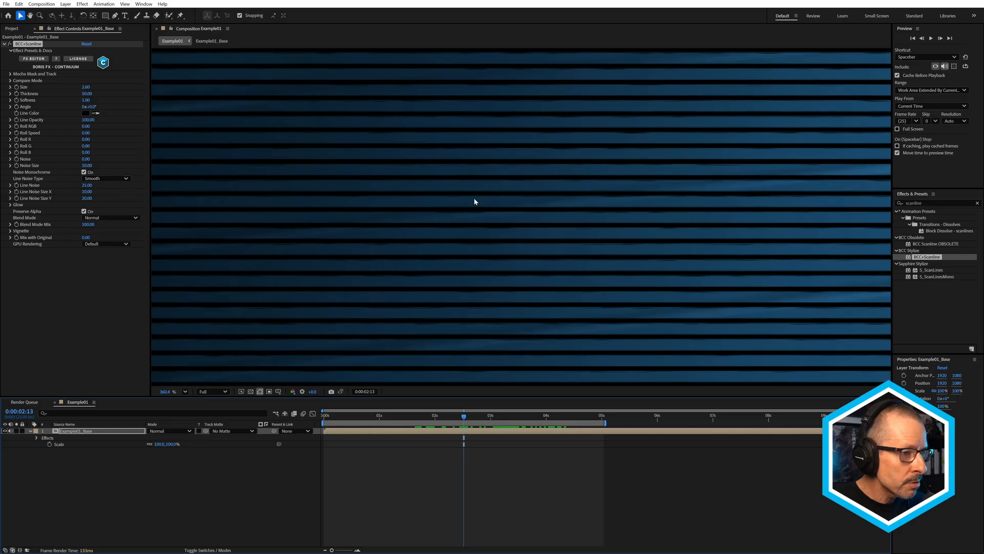
left_click(106, 178)
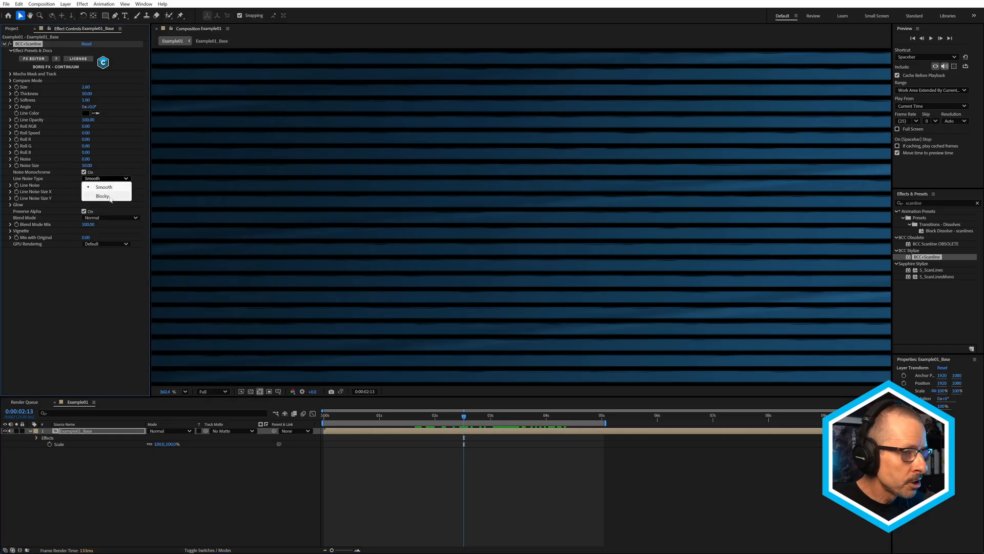
left_click(103, 196)
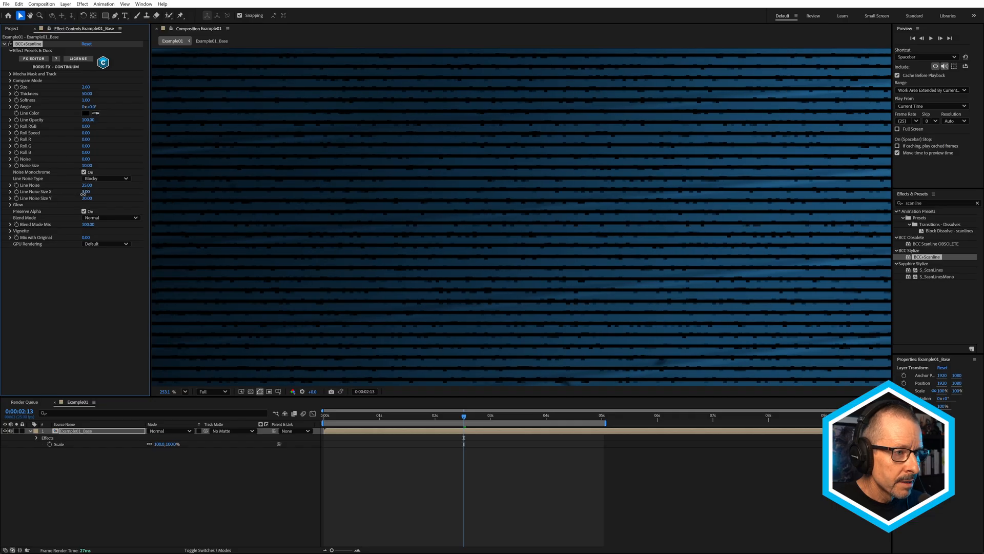
- Set Line Noise Size X to 3.00 and return Line Noise Type to Smooth
left_click(167, 390)
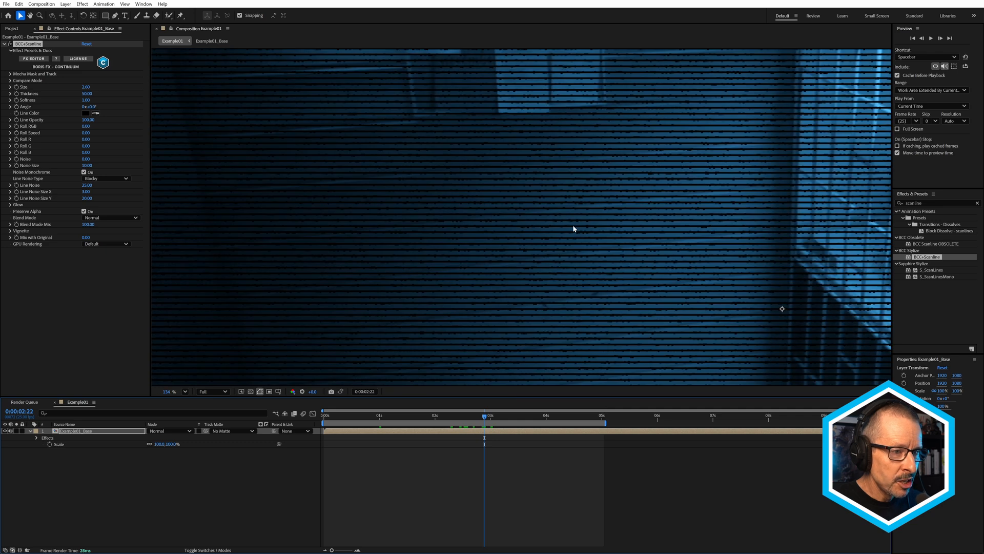
scroll("down", 3)
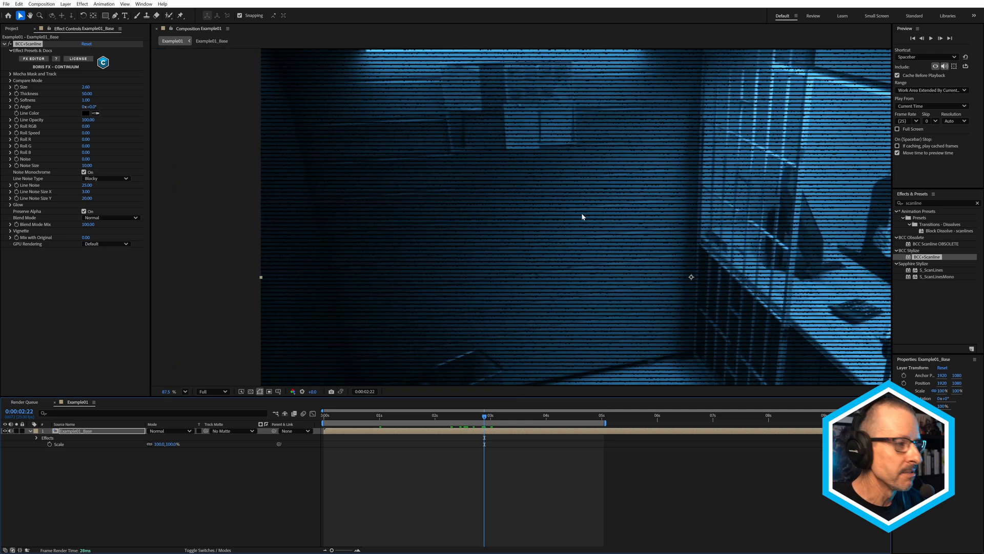
left_click(106, 178)
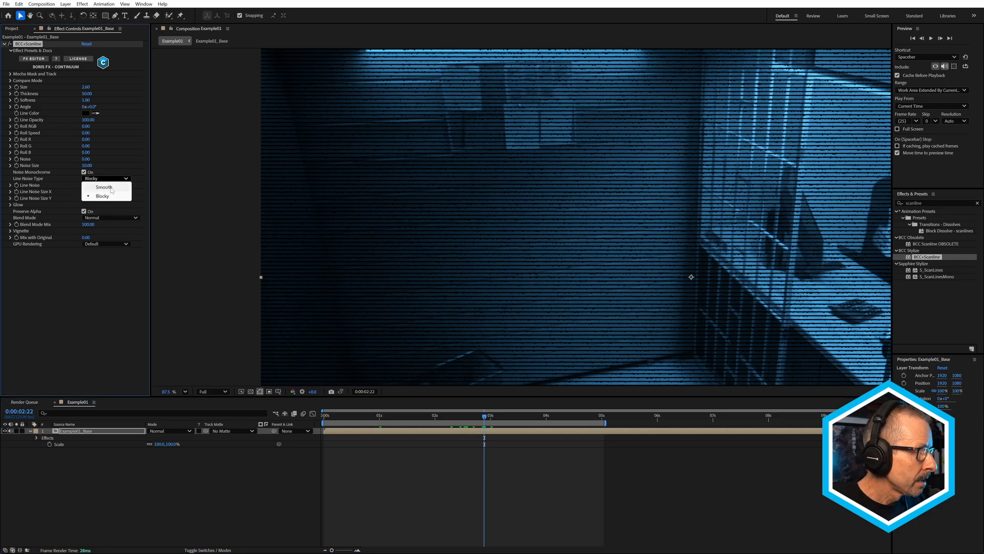
left_click(104, 186)
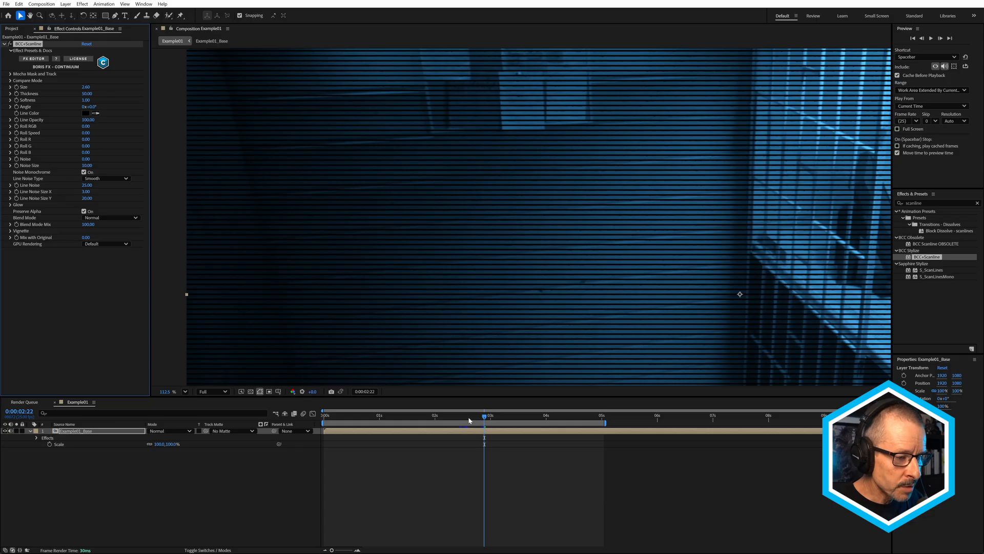
- Set the scanline Glow Order to Glow All rather than lines only
left_click(489, 415)
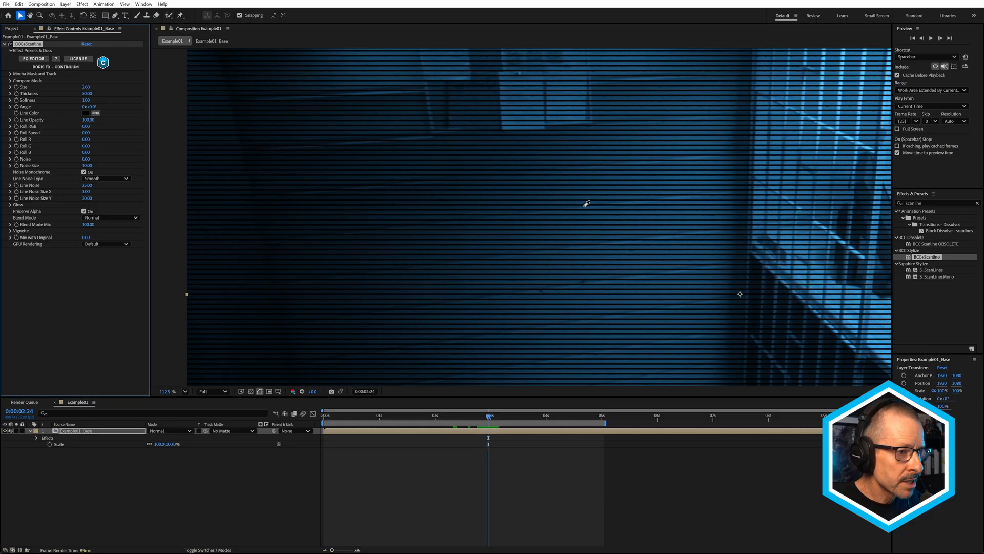
mouse_move(583, 169)
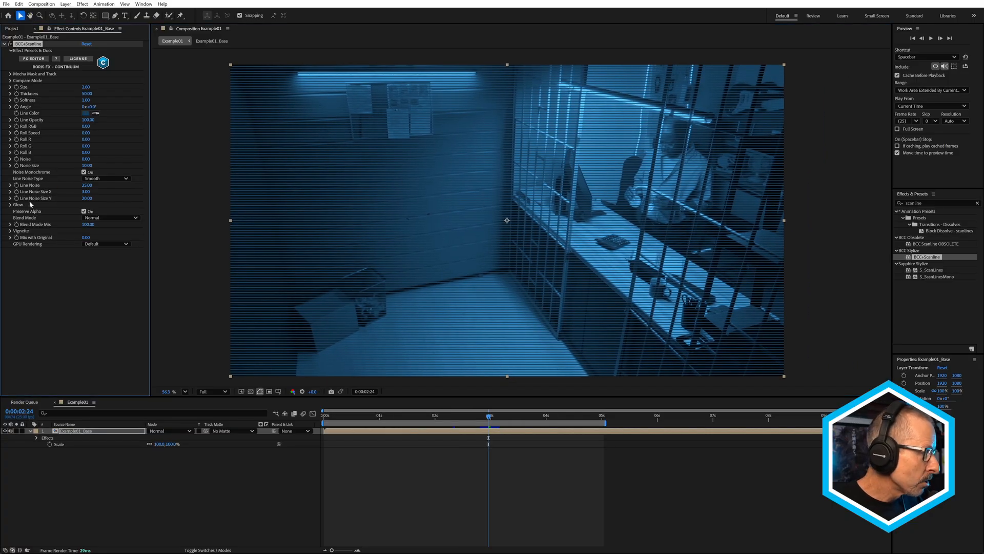
left_click(5, 205)
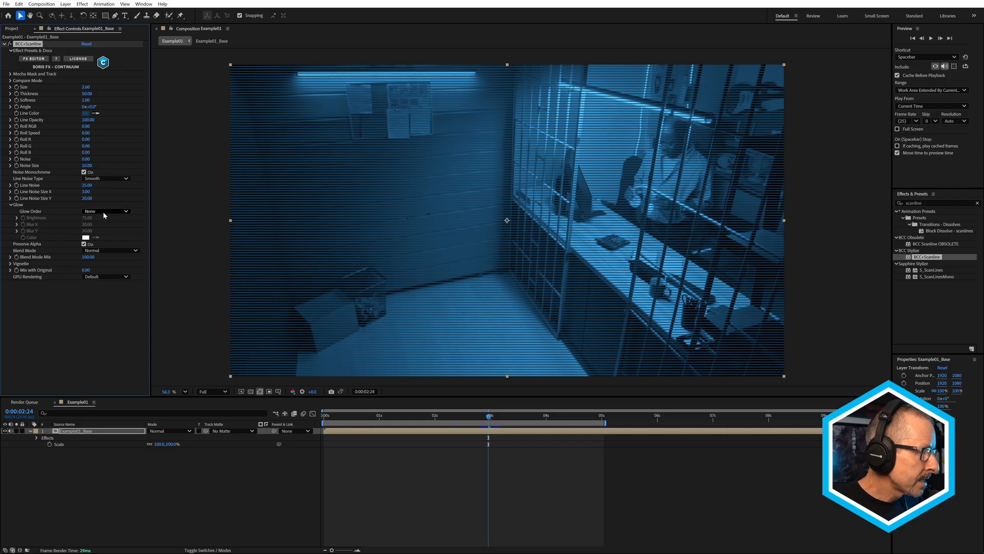
left_click(106, 210)
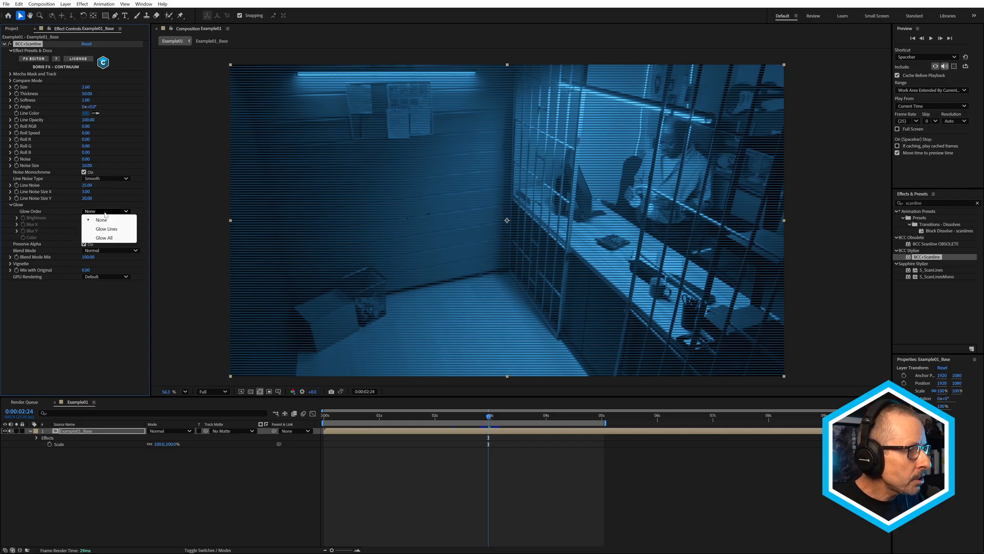
left_click(106, 228)
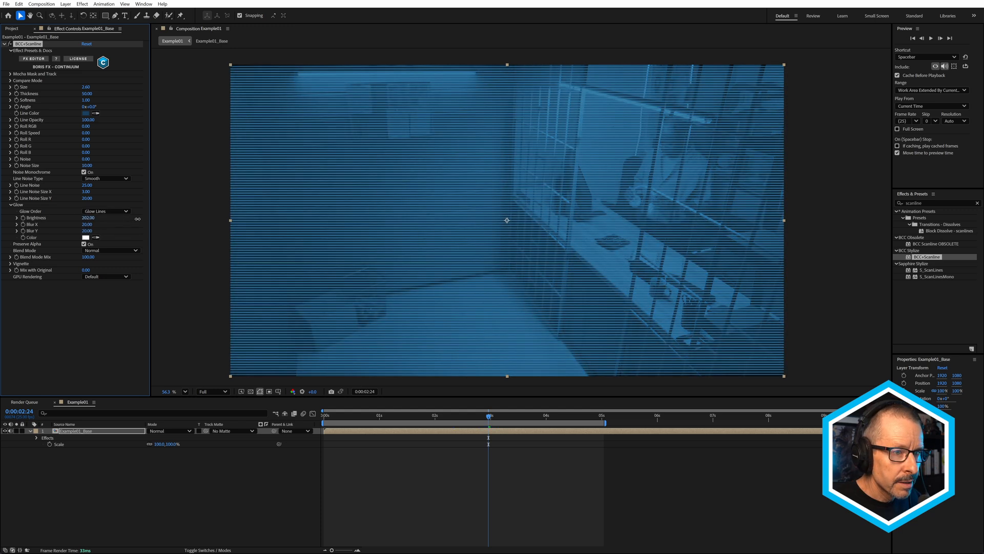
left_click(87, 217)
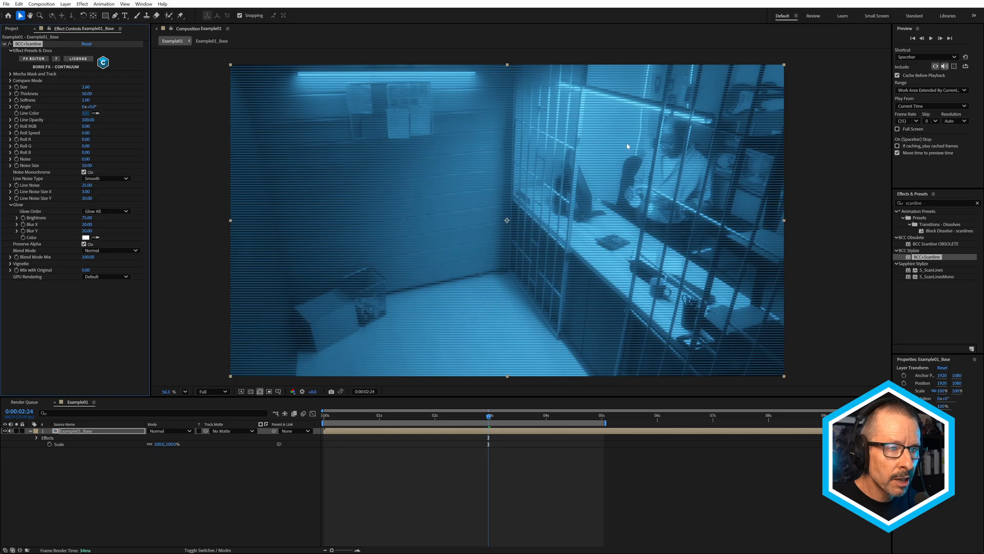
mouse_move(255, 188)
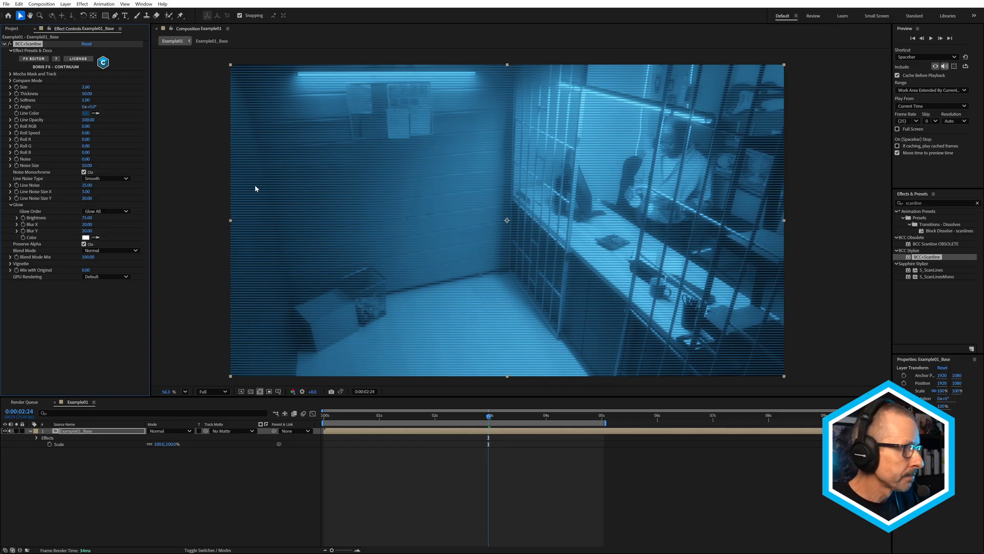
- Lower the glow Brightness to 88
left_click_drag(86, 217, 94, 217)
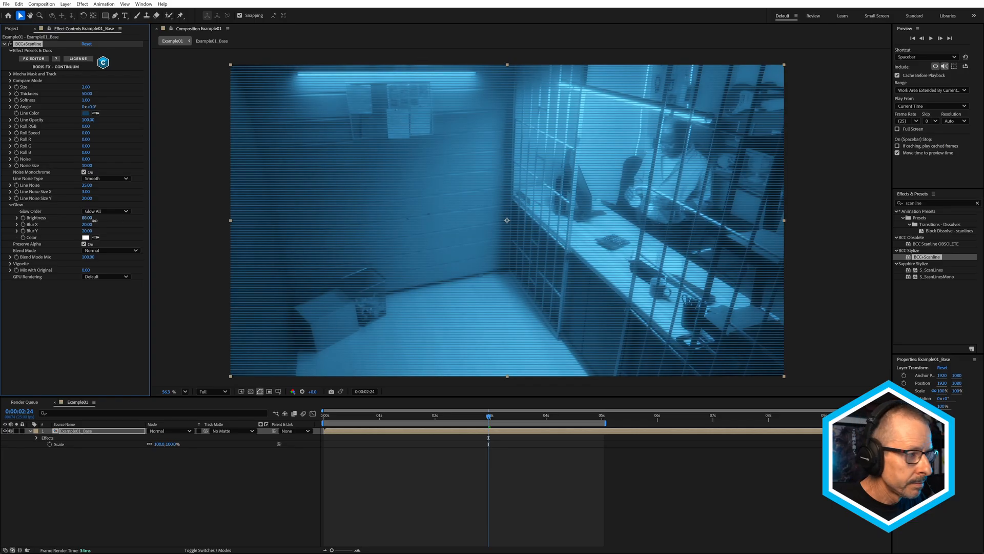
mouse_move(599, 130)
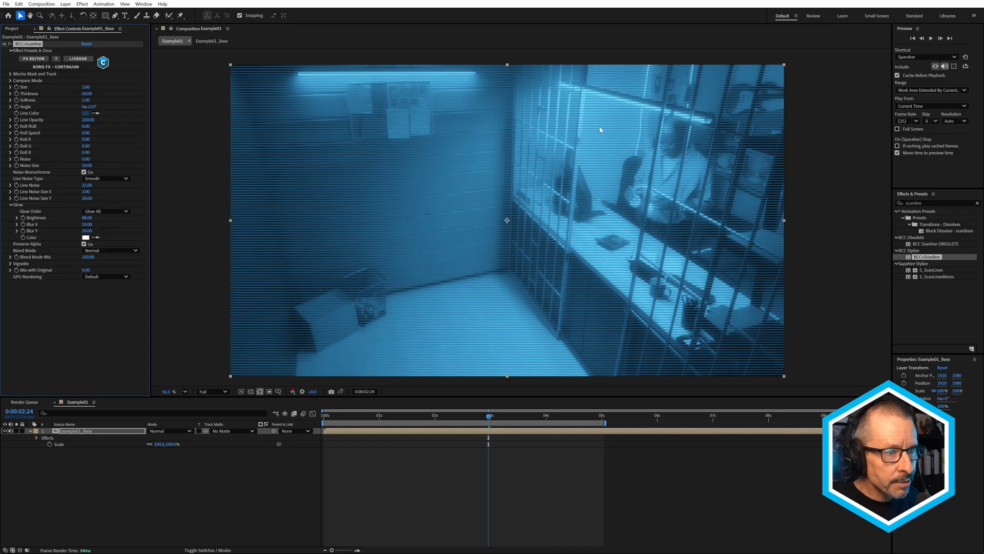
left_click(170, 390)
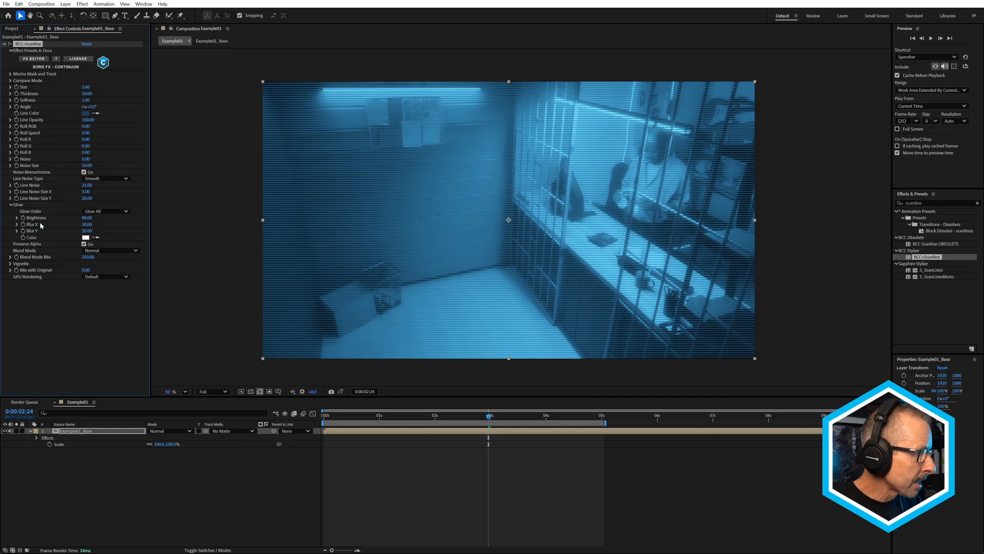
- Set the BCC Scanline Blend Mode to Overlay
left_click(110, 250)
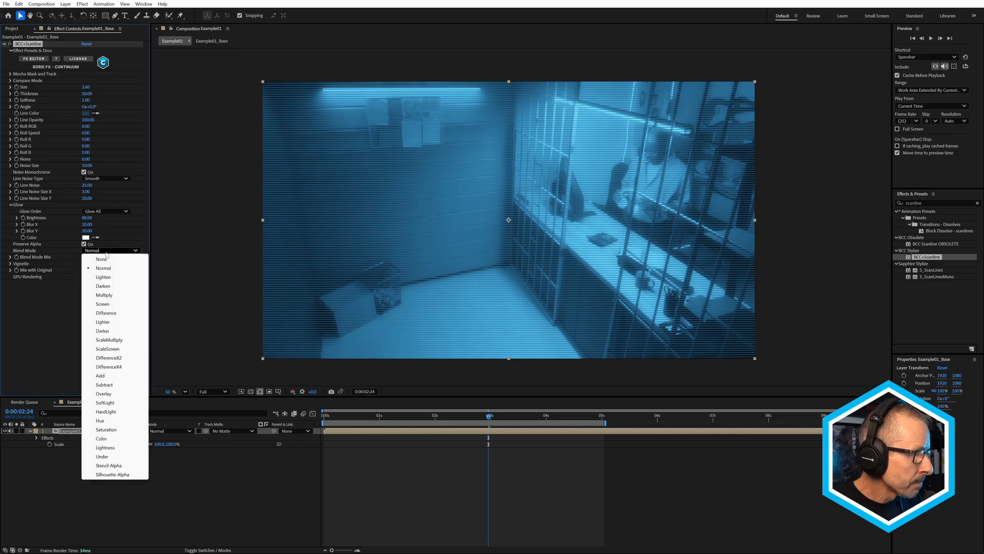
mouse_move(115, 293)
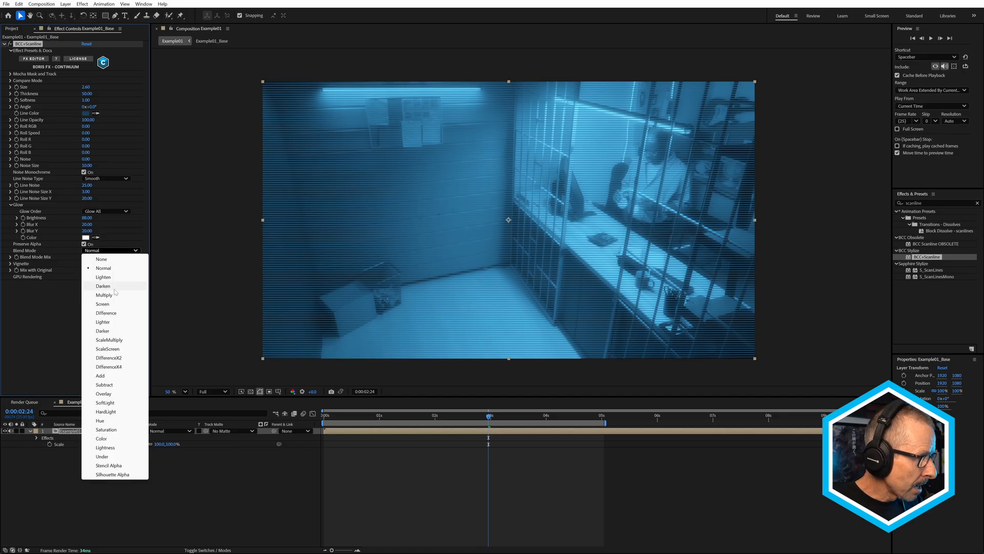
left_click(102, 394)
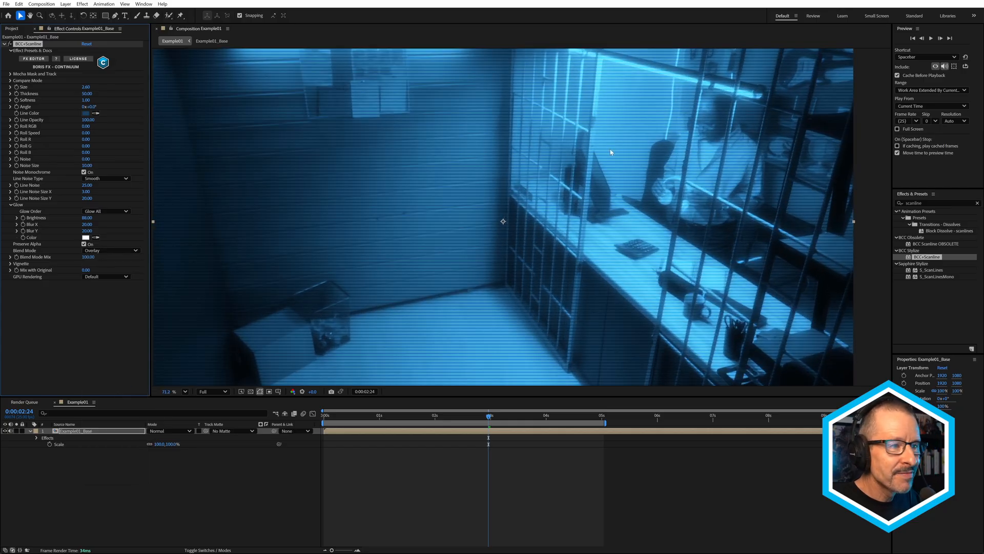
mouse_move(581, 144)
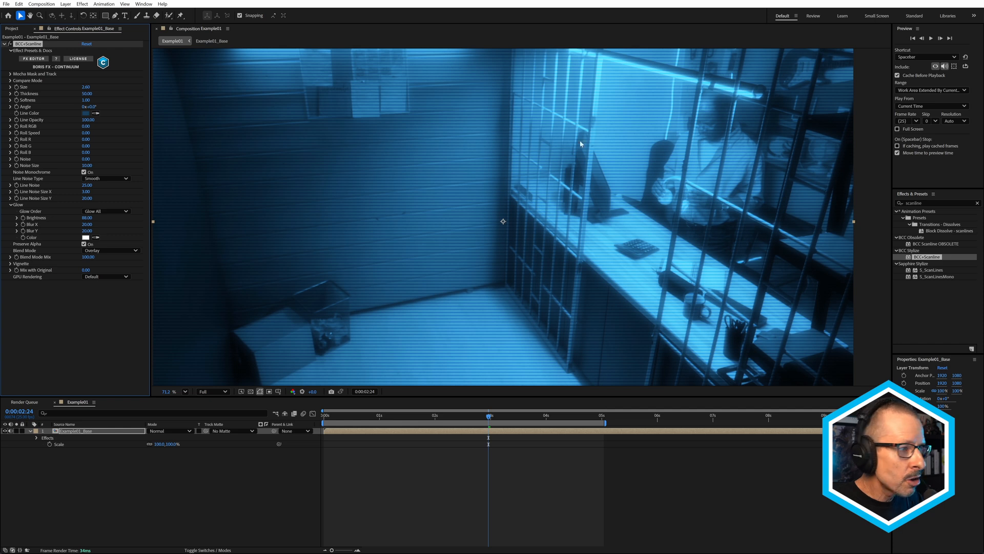
left_click(179, 391)
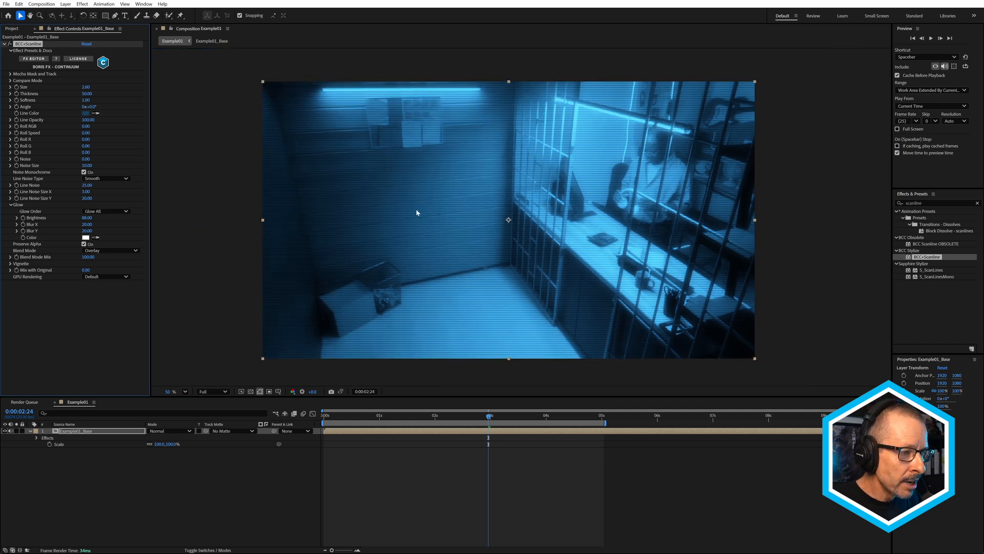
mouse_move(468, 205)
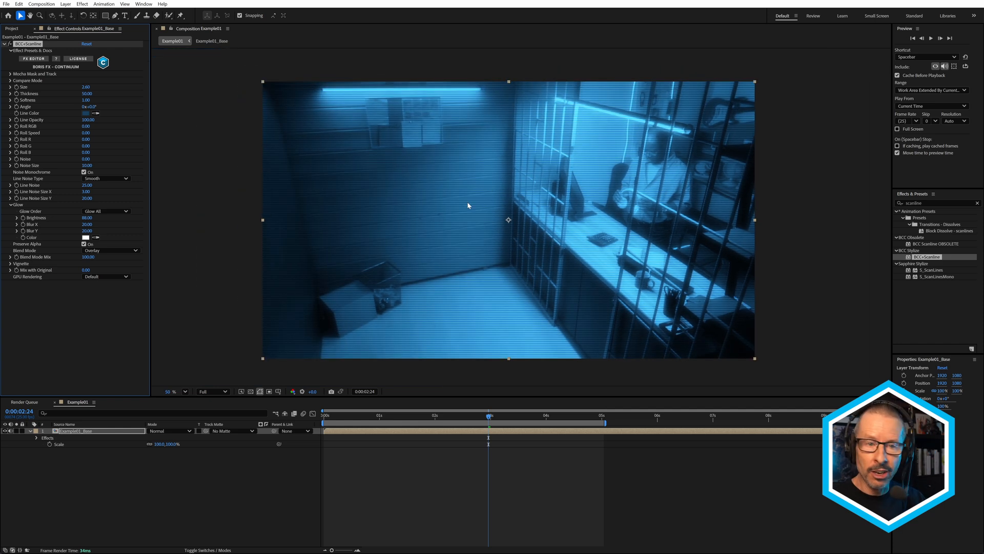
mouse_move(421, 163)
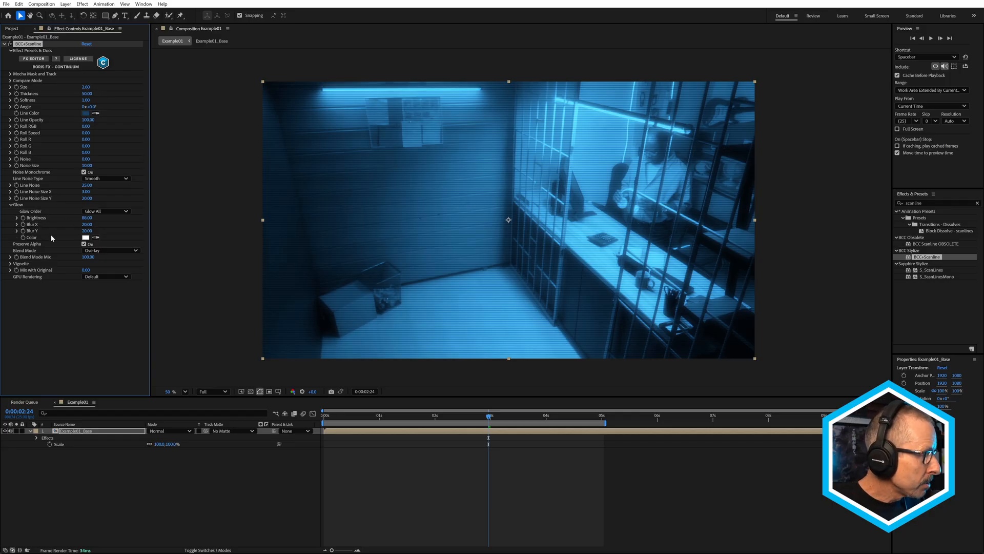
- Enable the Vignette in BCC Scanline's Vignette group
left_click(10, 263)
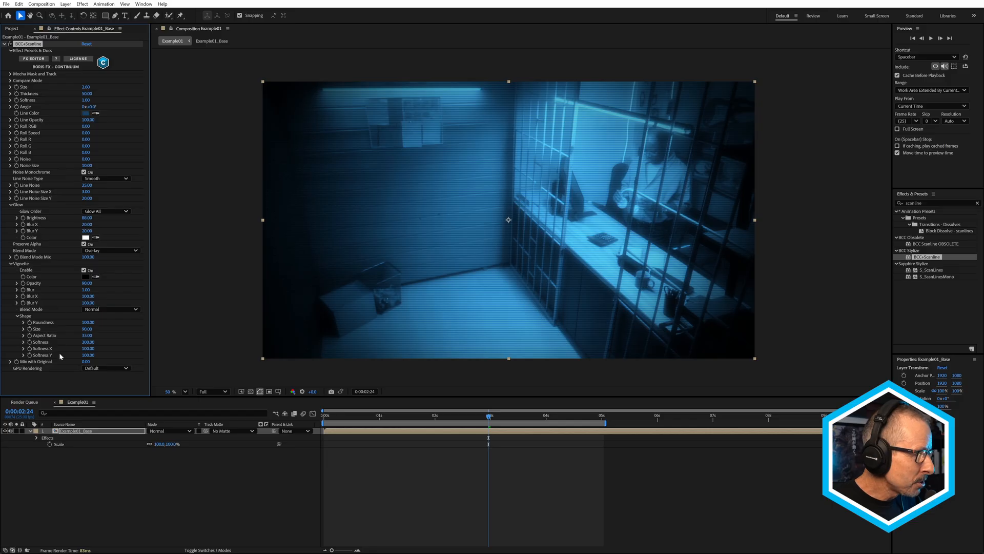
left_click(107, 368)
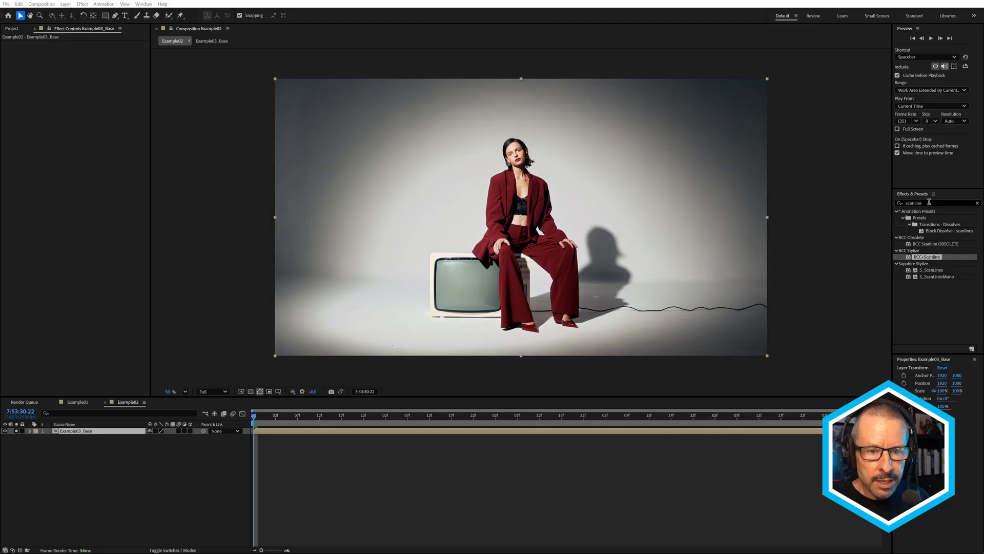
- Apply BCC Scanline to the Example02 base layer of the model on the TV
double_click(927, 256)
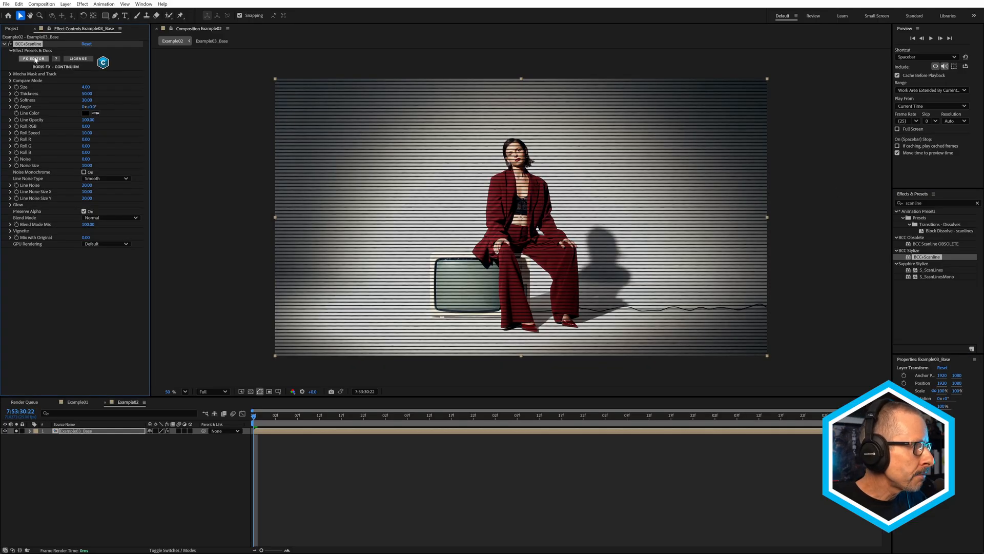
- Launch the BCC FX Editor and browse its scanline preset library
left_click(33, 58)
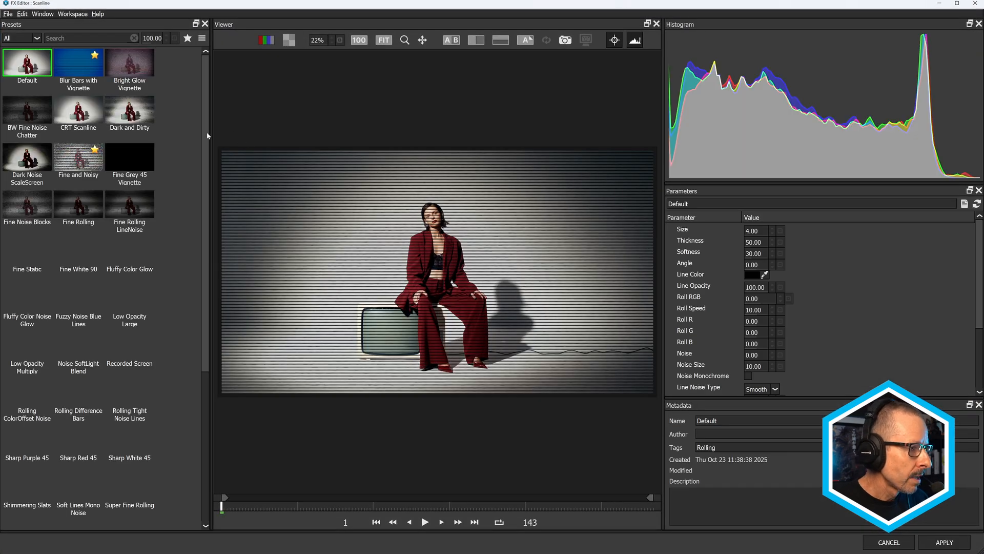
scroll("down", 3)
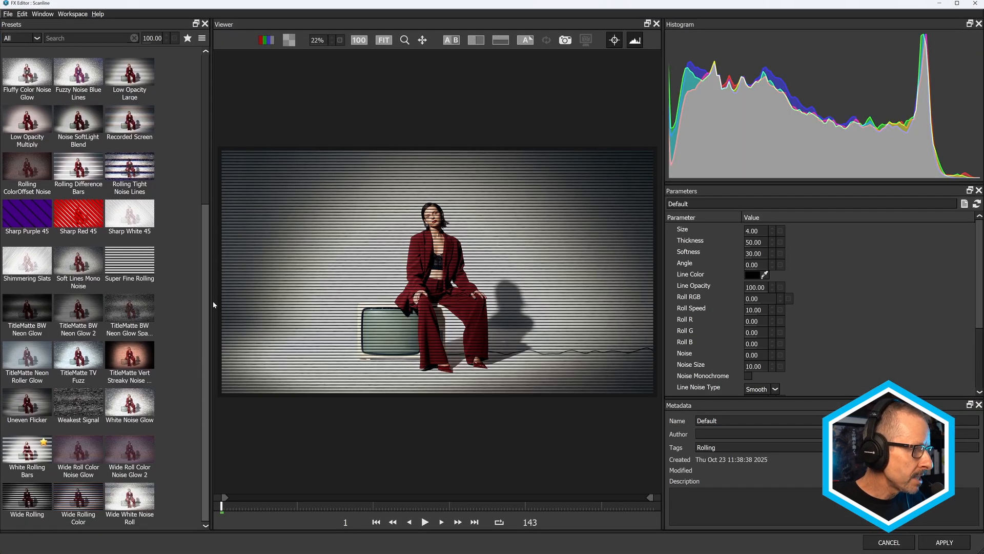
scroll("up", 3)
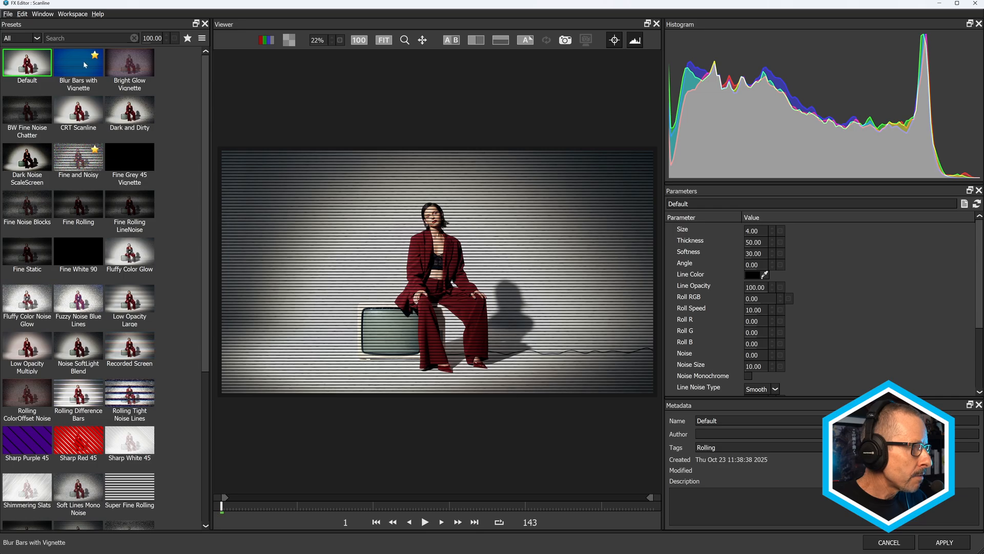
mouse_move(79, 62)
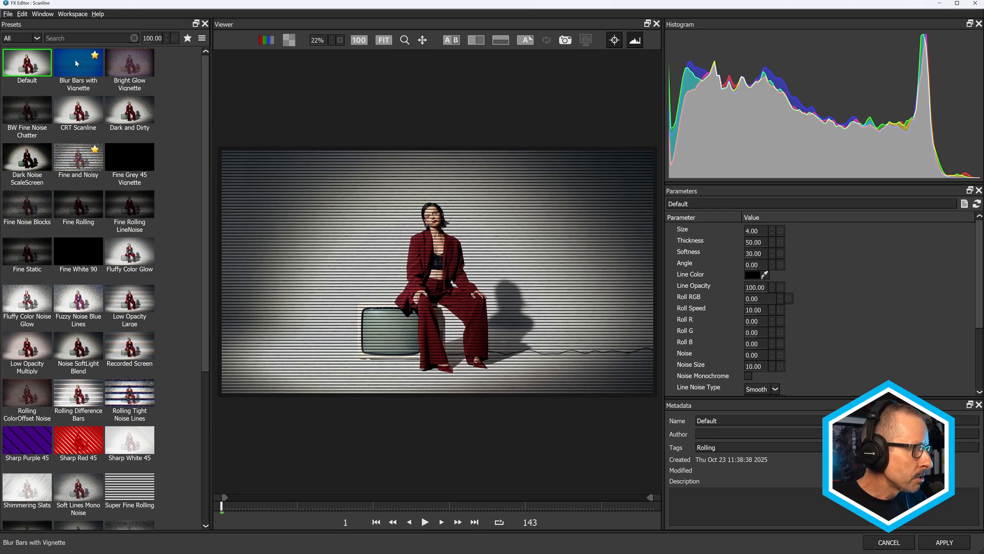
- Choose the Blur Bars with Vignette preset and set its Blend Mode to Normal
left_click(79, 63)
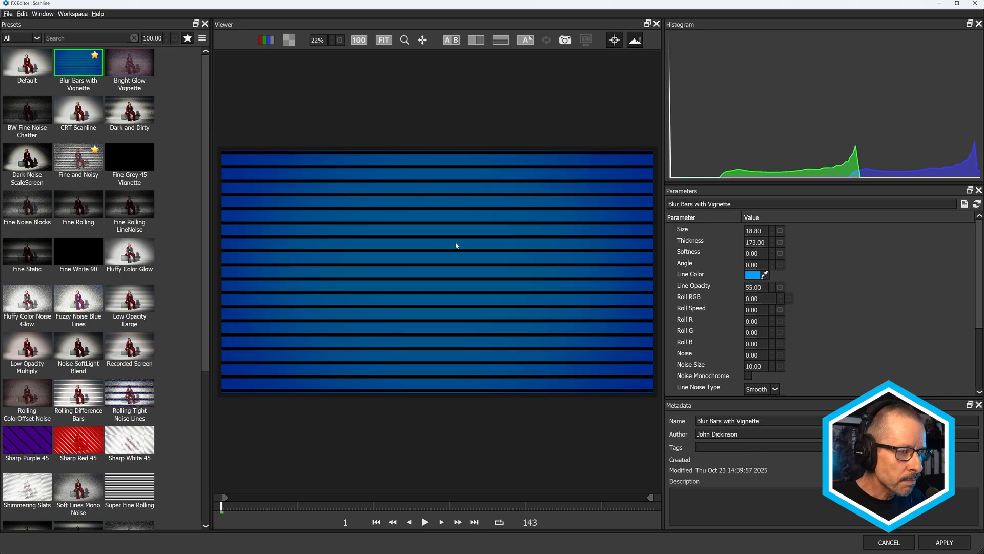
mouse_move(698, 284)
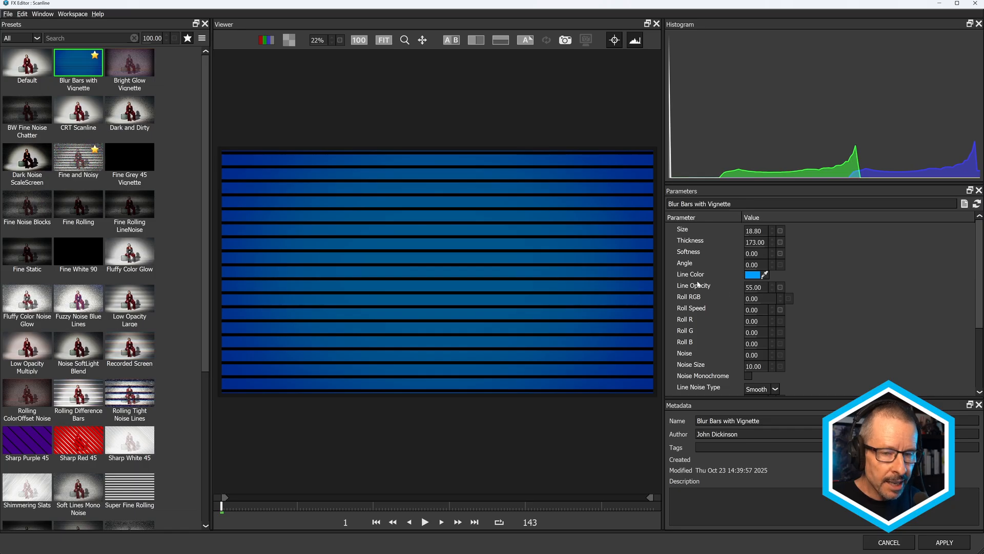
mouse_move(839, 303)
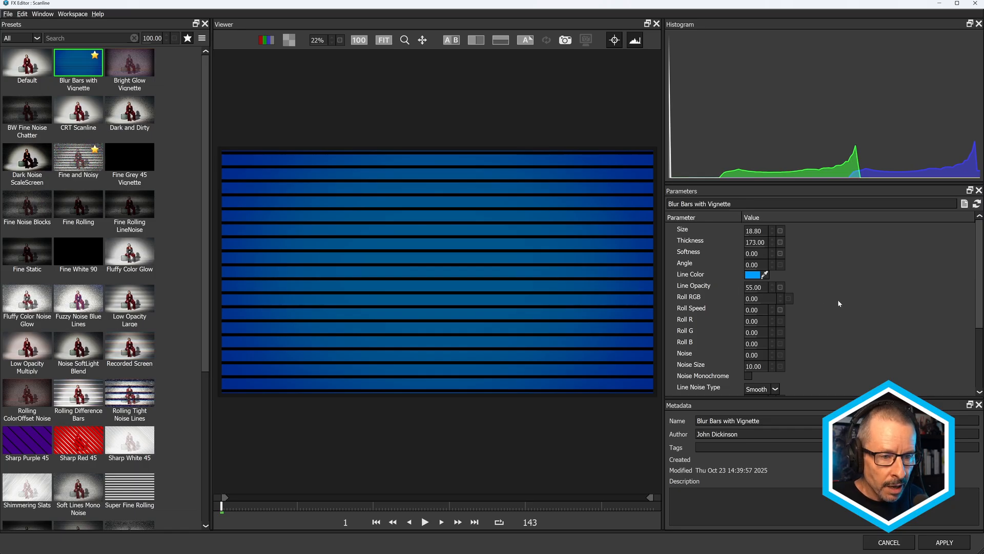
mouse_move(532, 240)
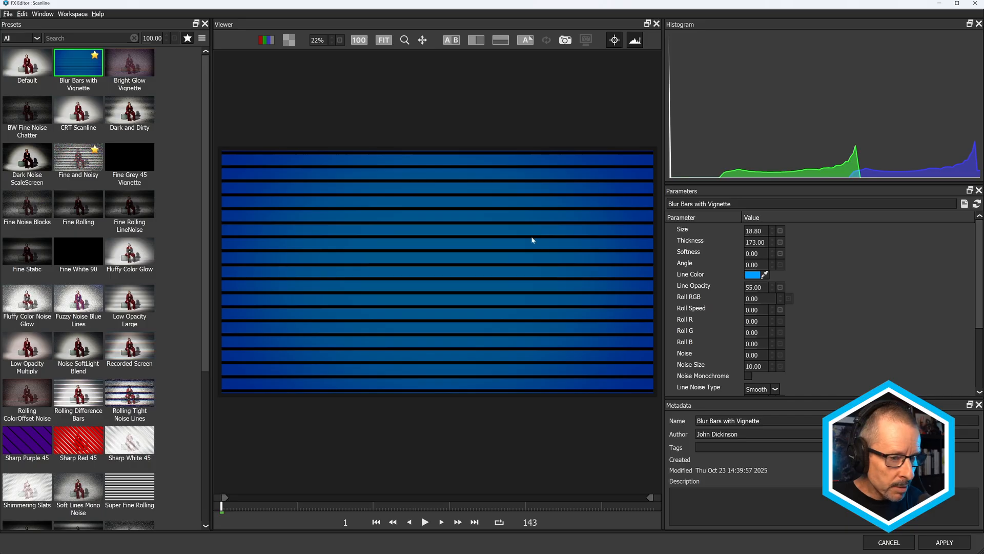
scroll("down", 3)
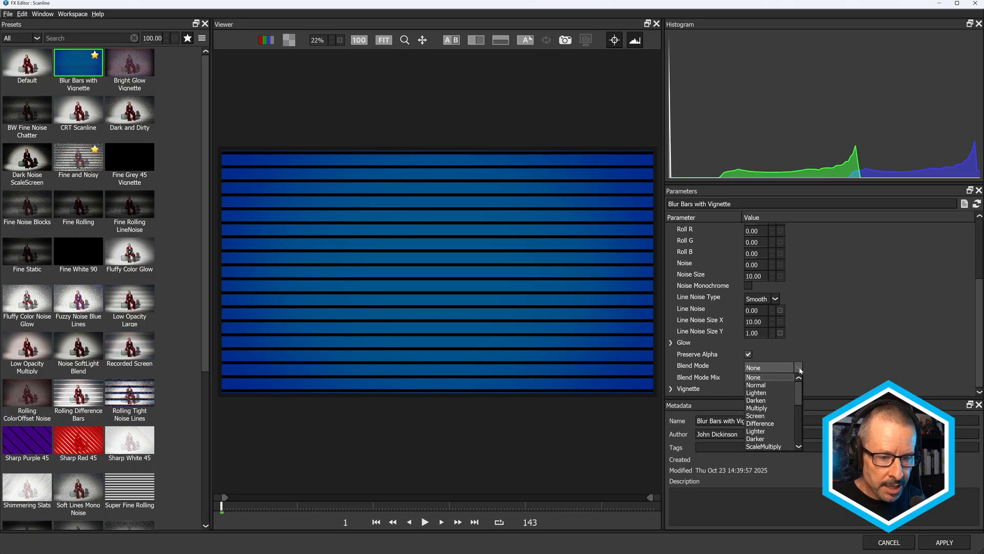
left_click(756, 384)
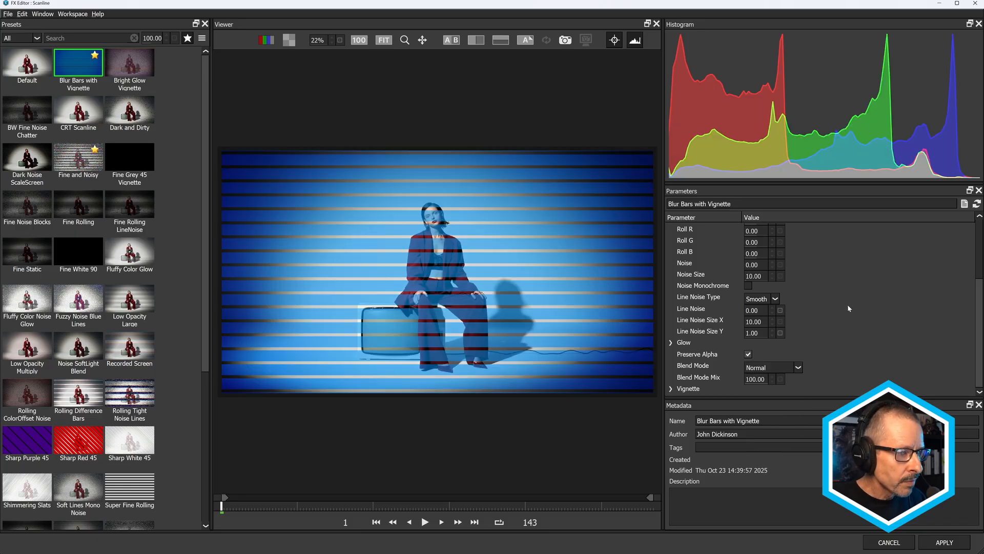
- Raise the bars' Softness and apply the edited look to the clip
scroll("up", 3)
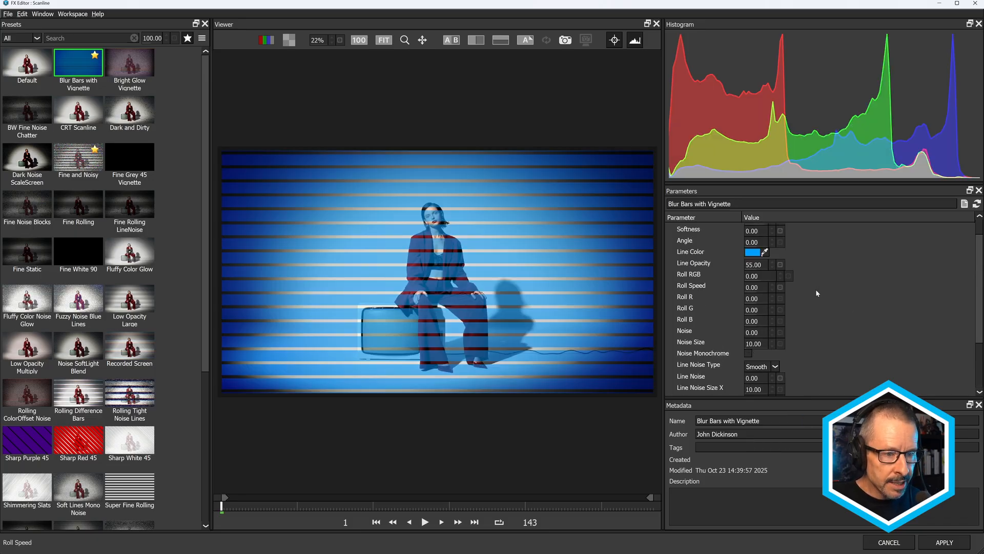
scroll("up", 3)
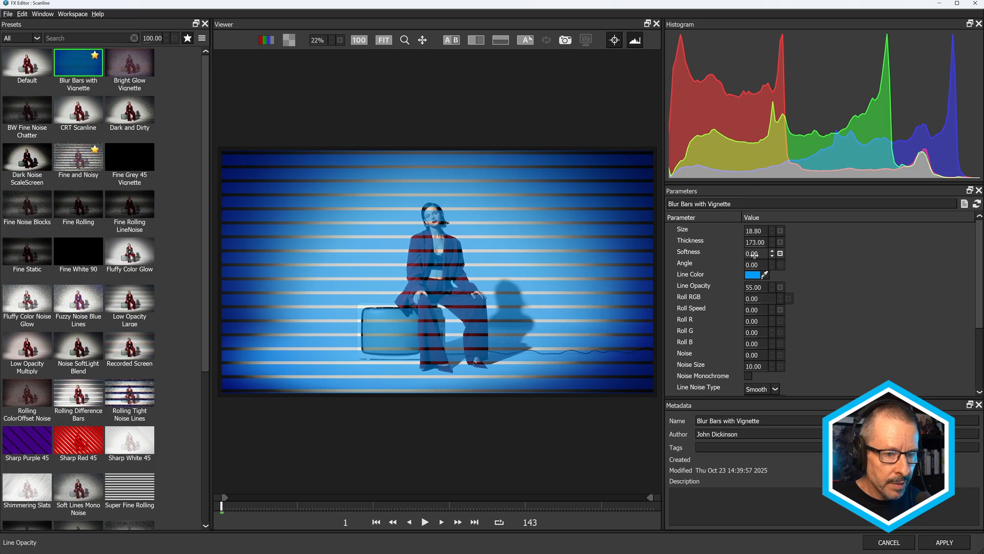
left_click(771, 252)
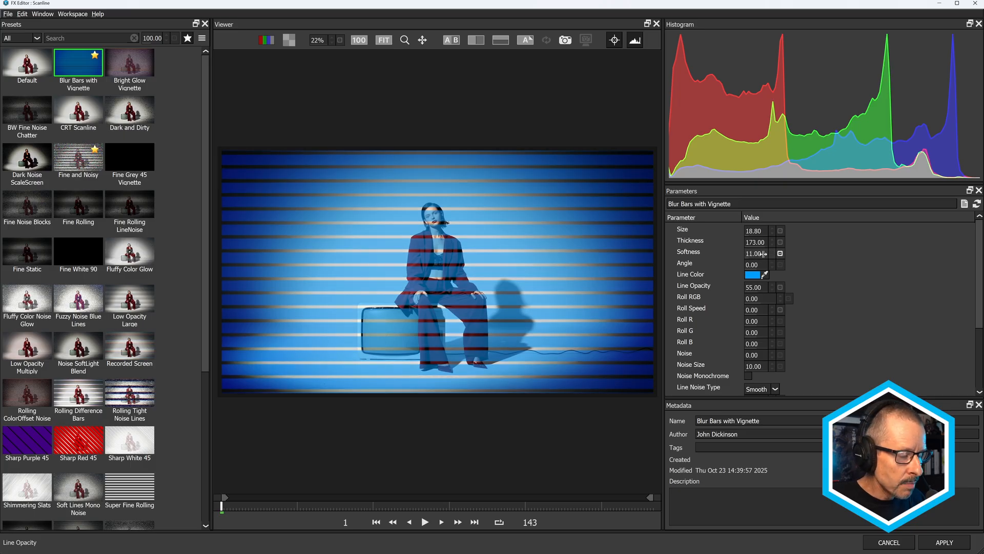
left_click(772, 252)
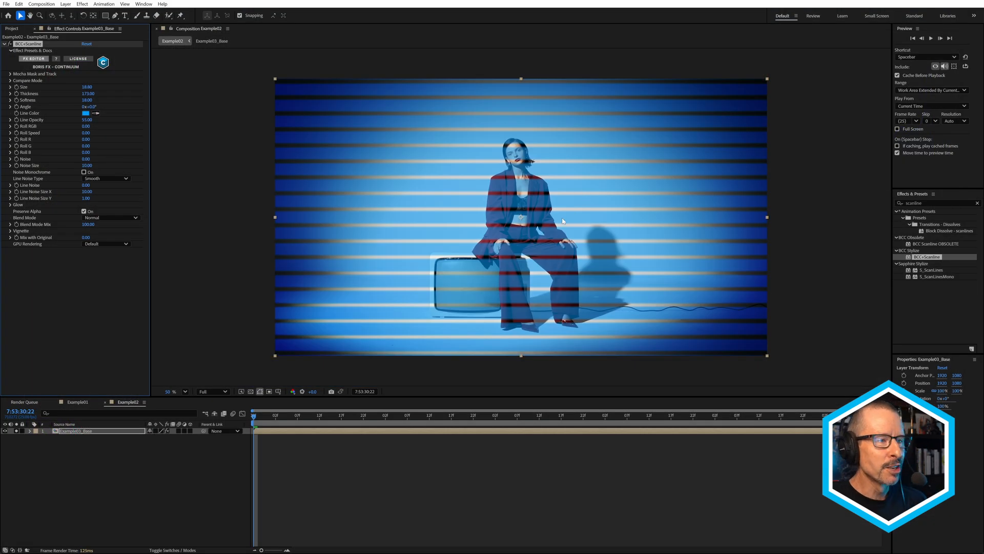
mouse_move(526, 172)
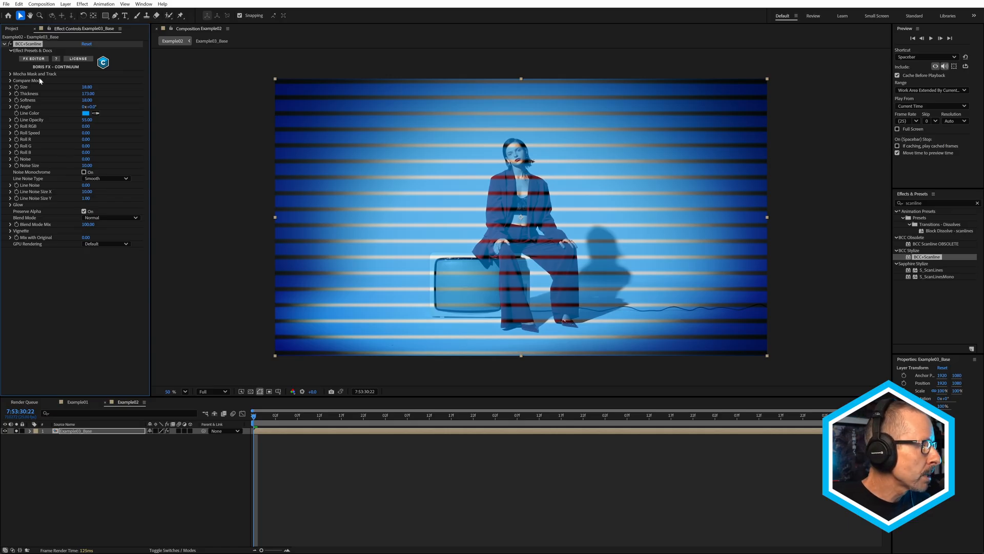
- Expand the Mocha Mask and Track / Pixel Chooser options of the scanline effect
left_click(10, 73)
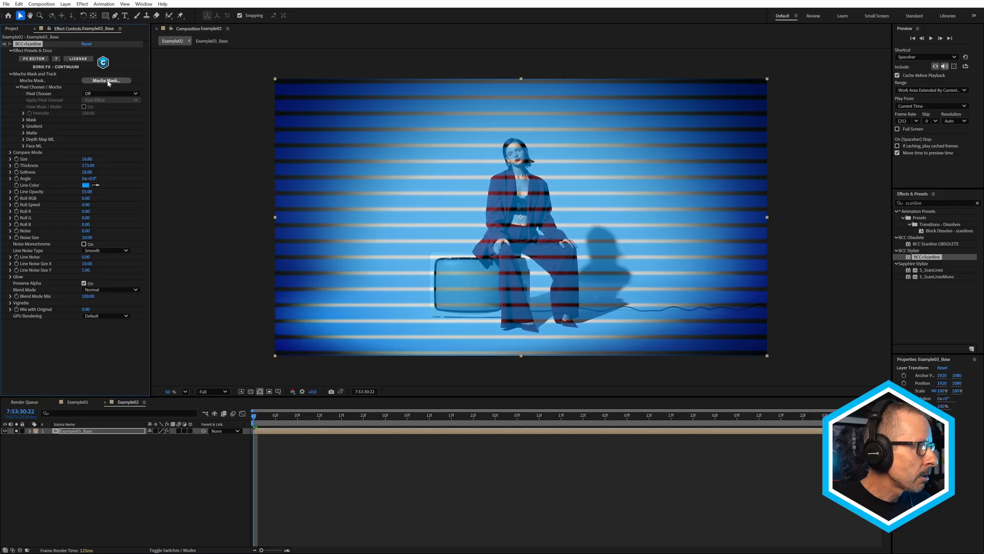
- Launch Mocha Mask from the scanline effect to matte the model
left_click(106, 80)
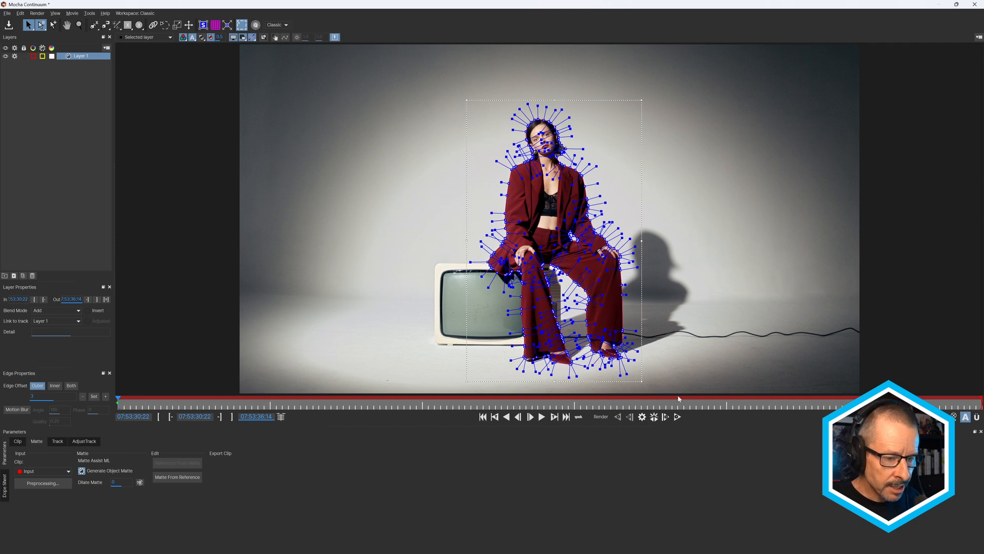
mouse_move(522, 404)
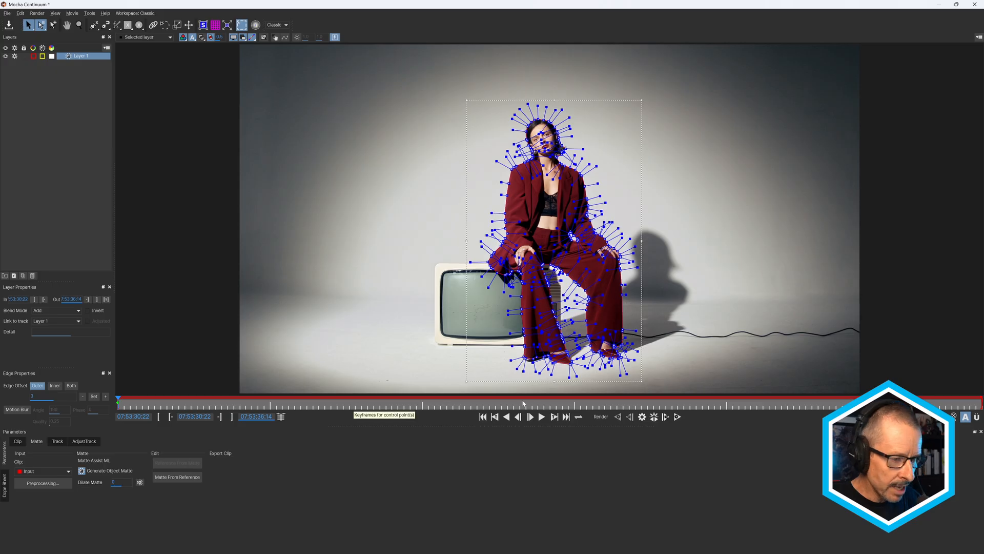
mouse_move(653, 416)
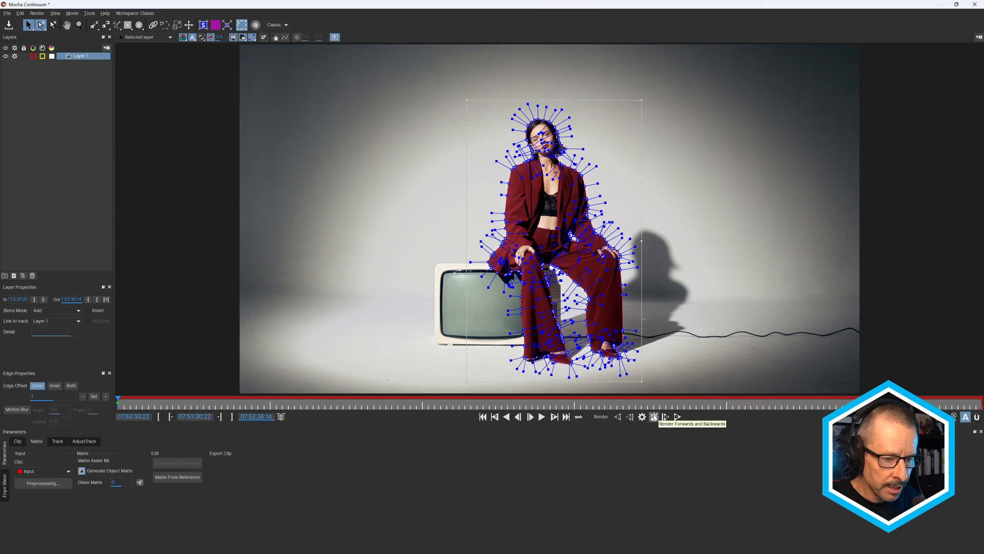
mouse_move(677, 416)
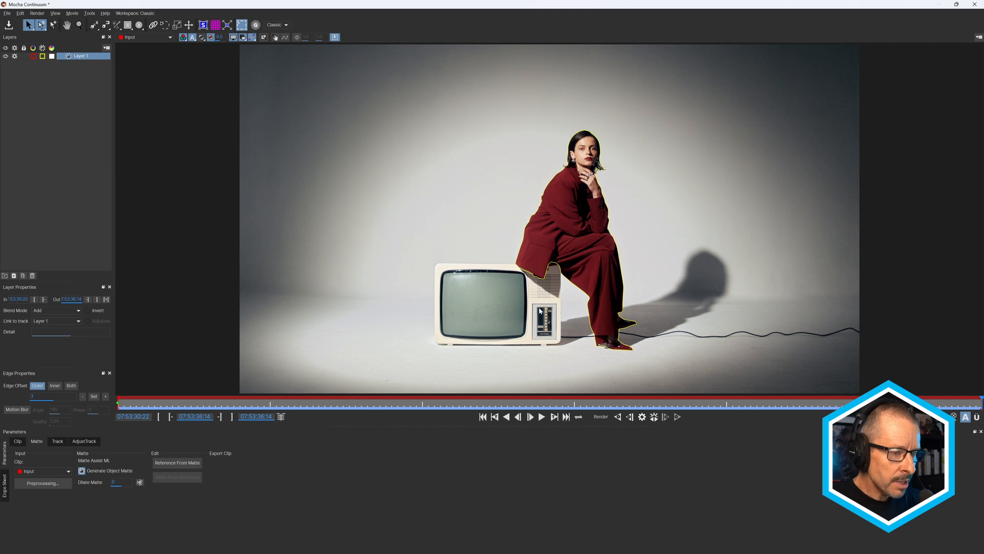
mouse_move(450, 353)
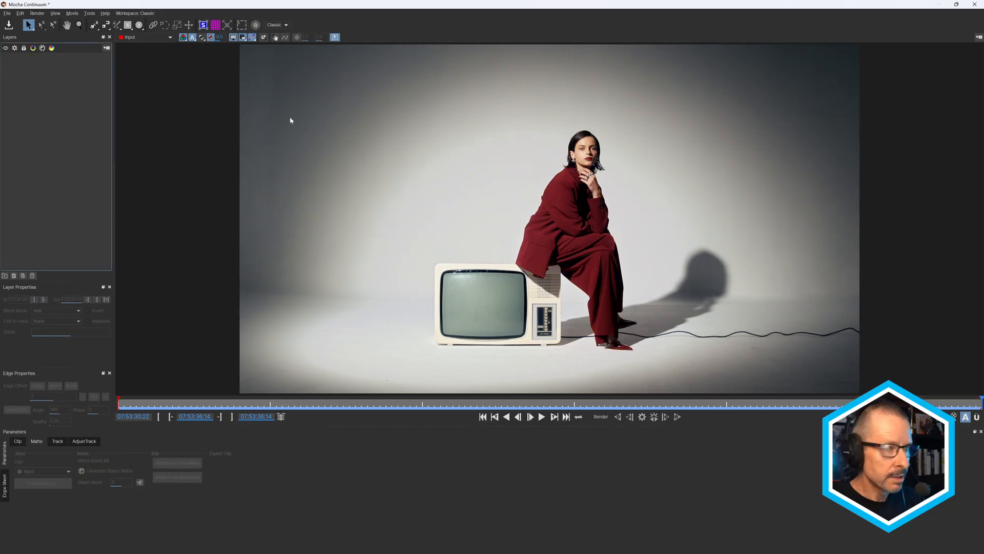
- Merge the saved ModelWithTV project into Mocha and select its TV layer
left_click(7, 13)
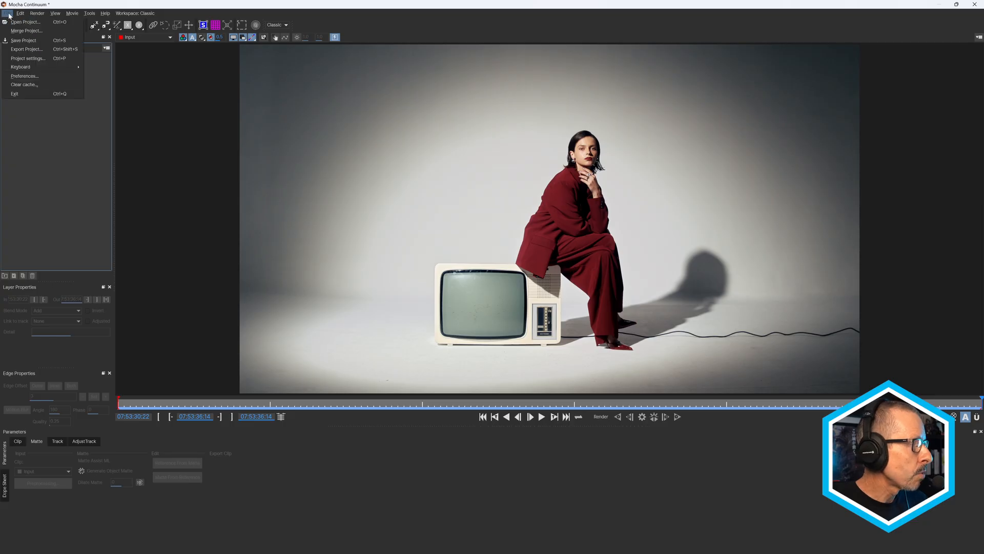
mouse_move(27, 31)
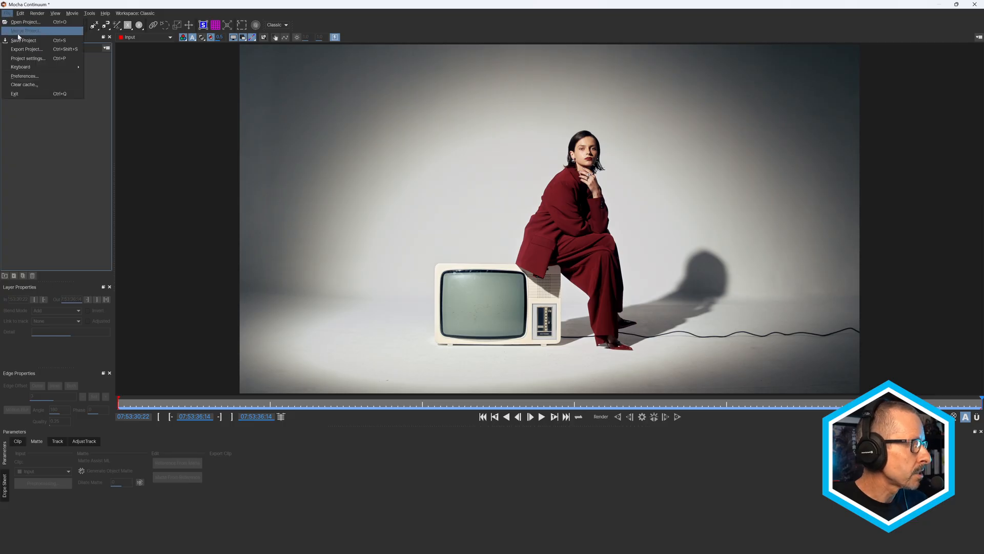
left_click(25, 31)
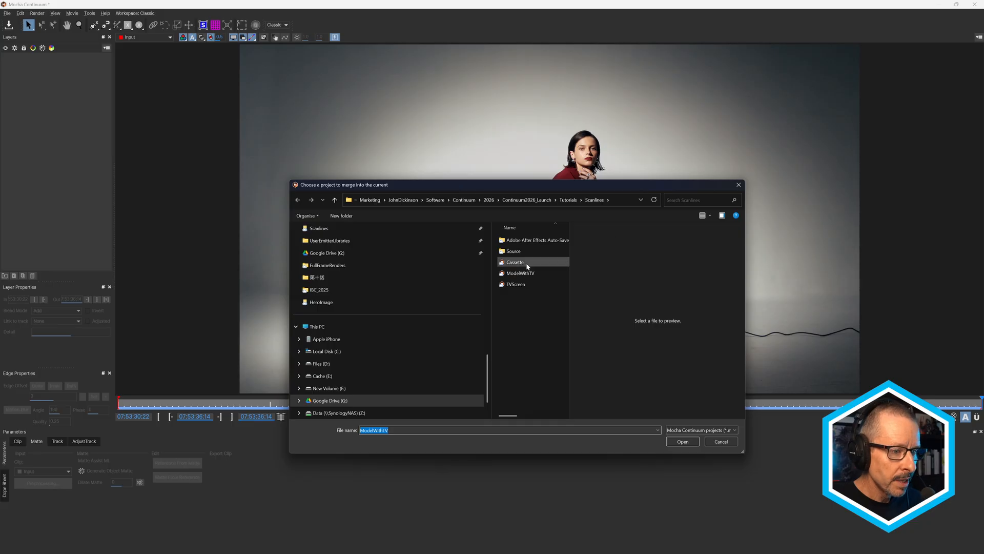
left_click(520, 272)
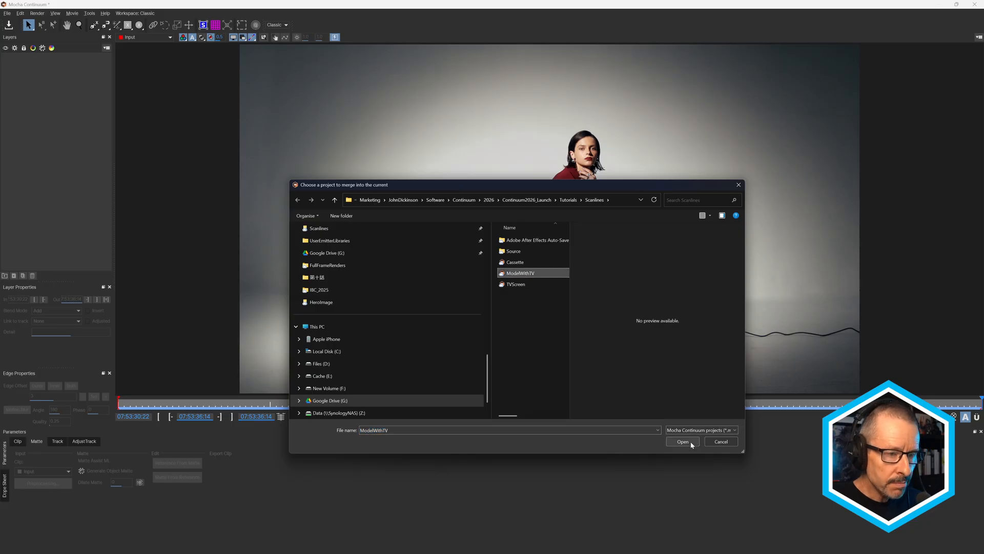
left_click(682, 441)
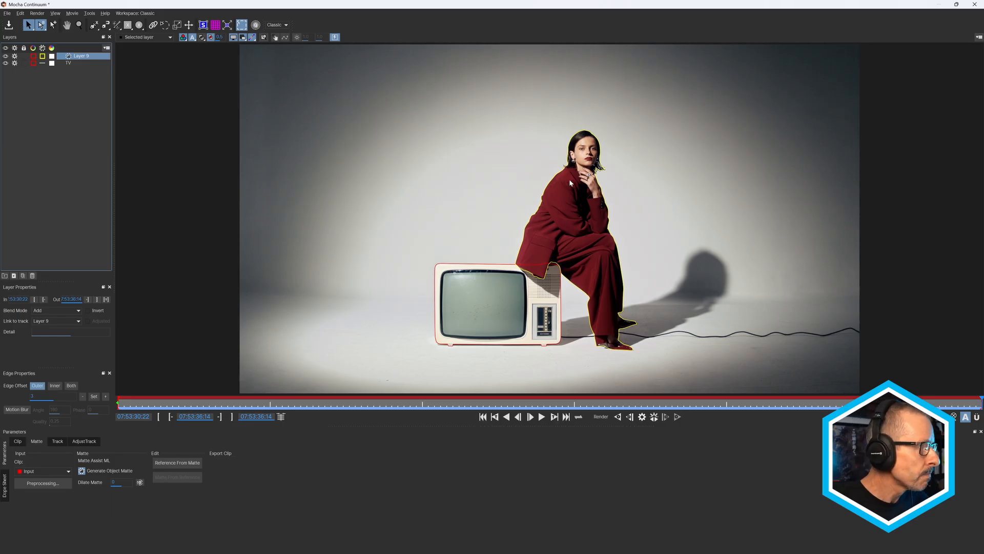
left_click(68, 64)
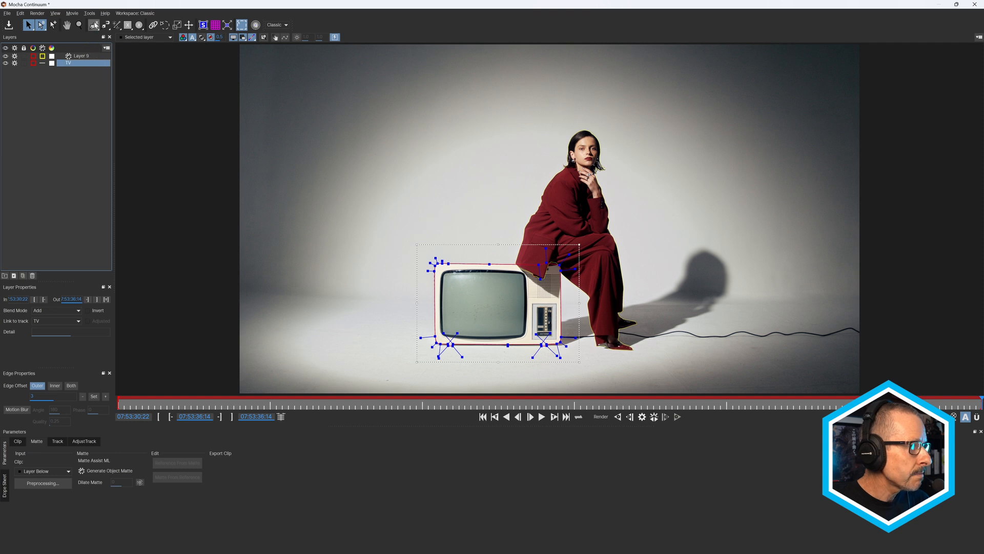
mouse_move(46, 312)
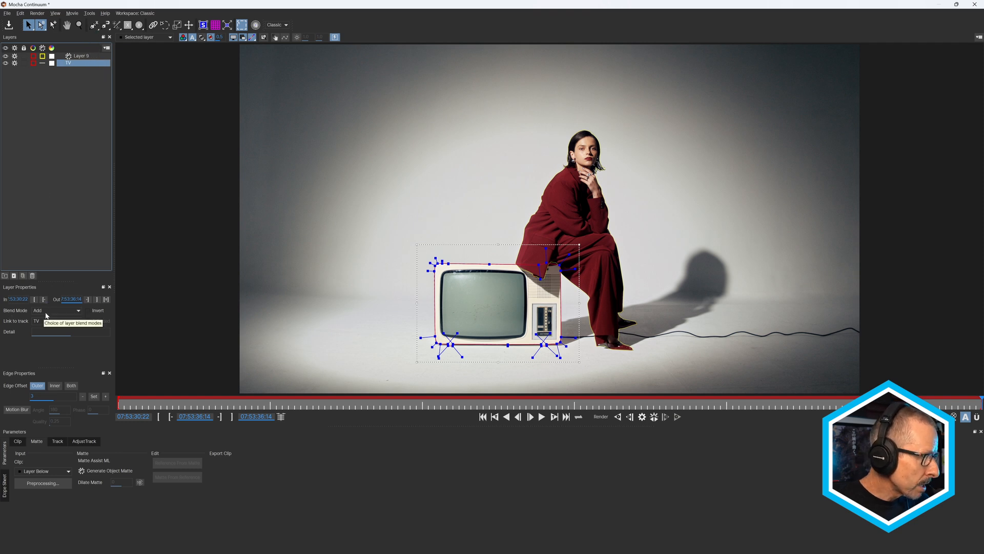
mouse_move(77, 56)
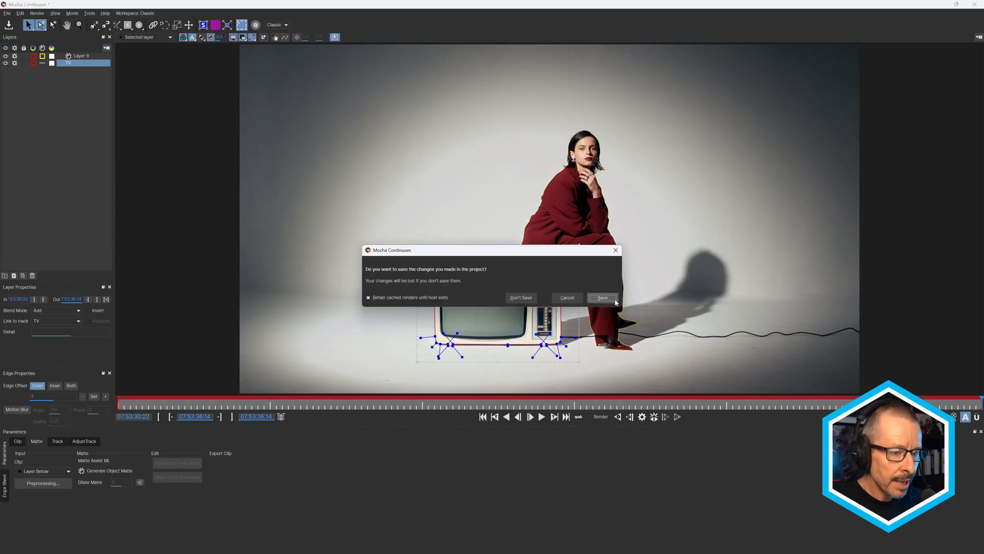
- Save the Mocha mask, then enable Invert Mask and Matte Refine ML on the BCC Scanline mask
left_click(602, 298)
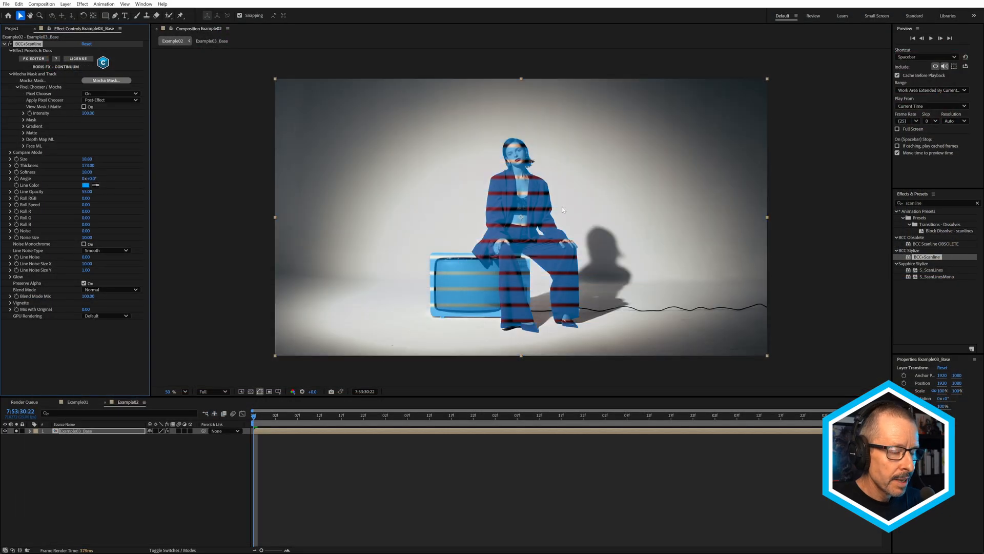
mouse_move(507, 226)
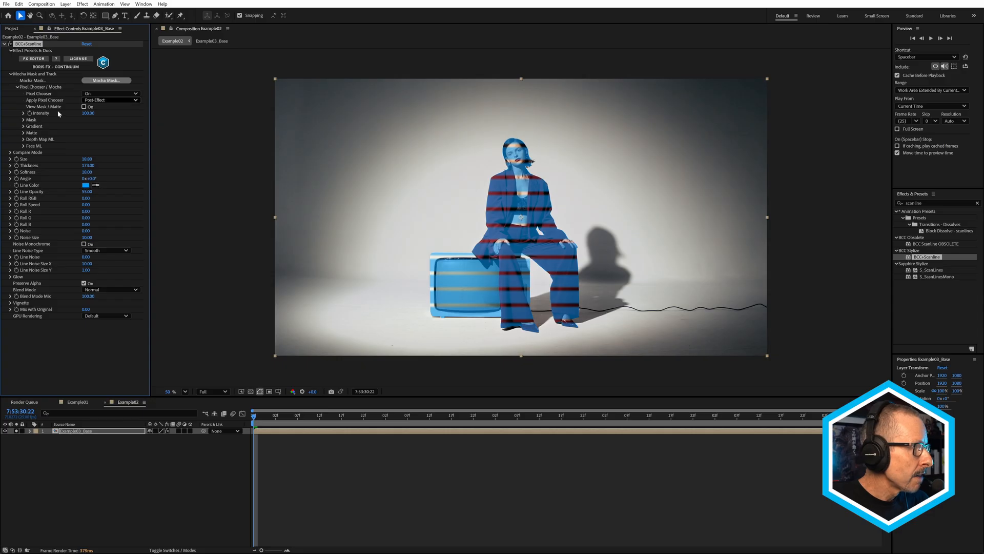
left_click(25, 120)
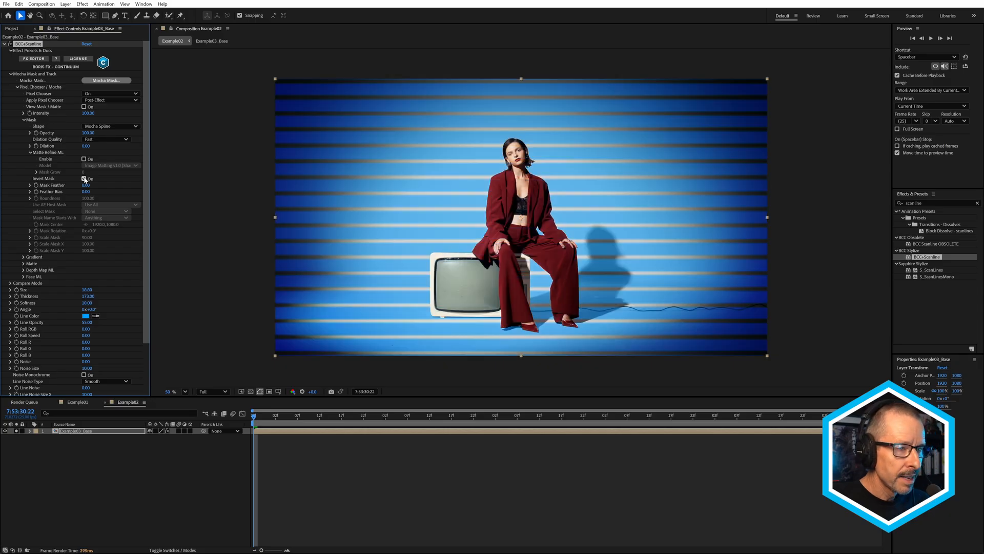
left_click(84, 178)
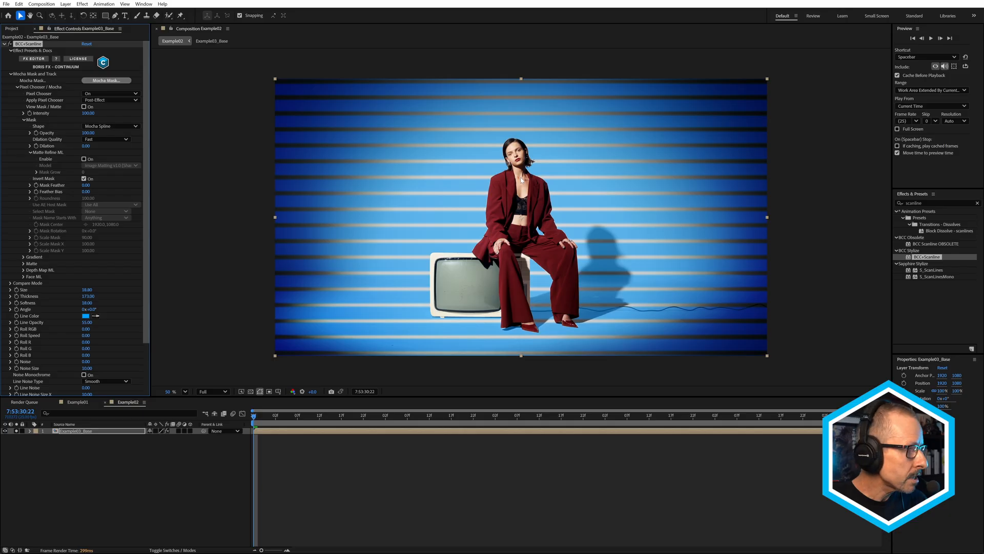
left_click(169, 391)
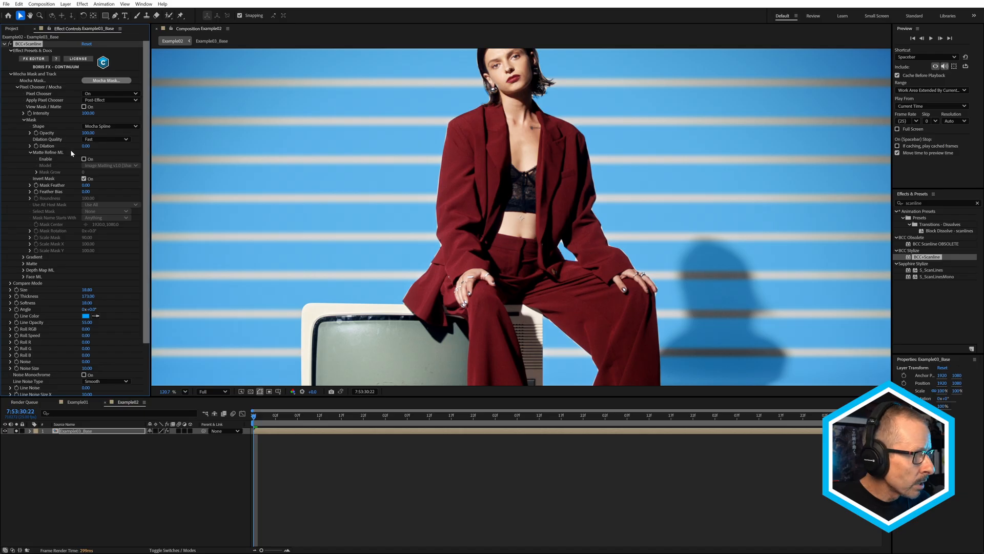
left_click(83, 159)
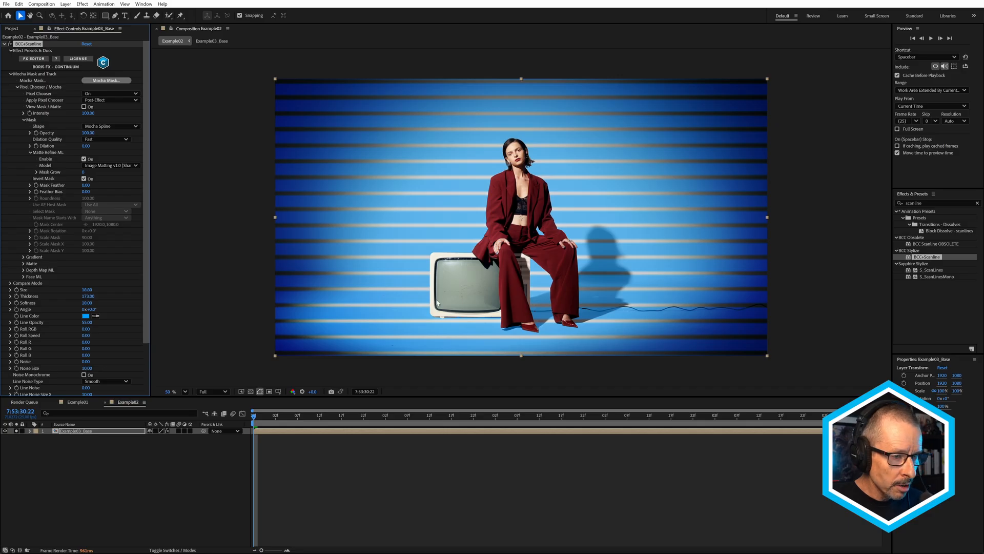
mouse_move(607, 307)
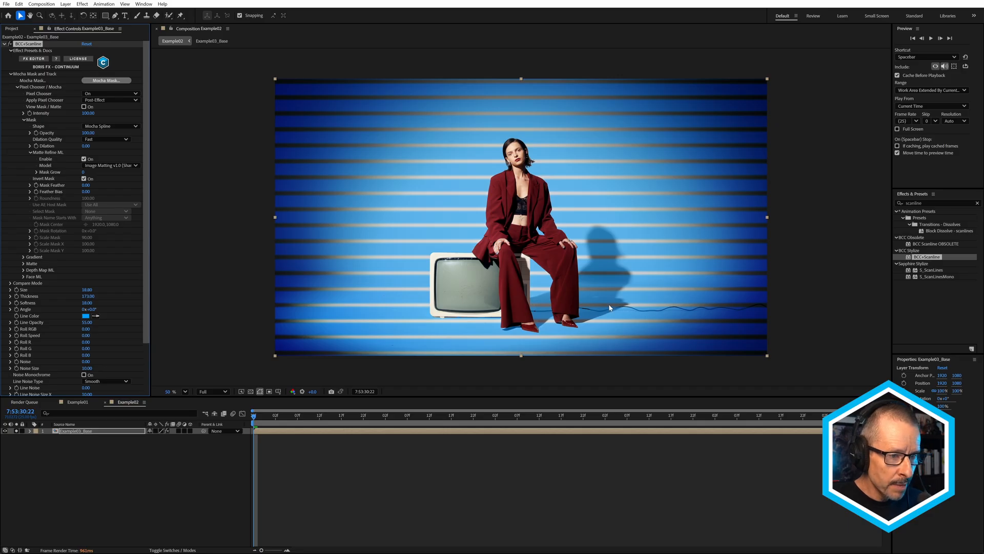
mouse_move(603, 302)
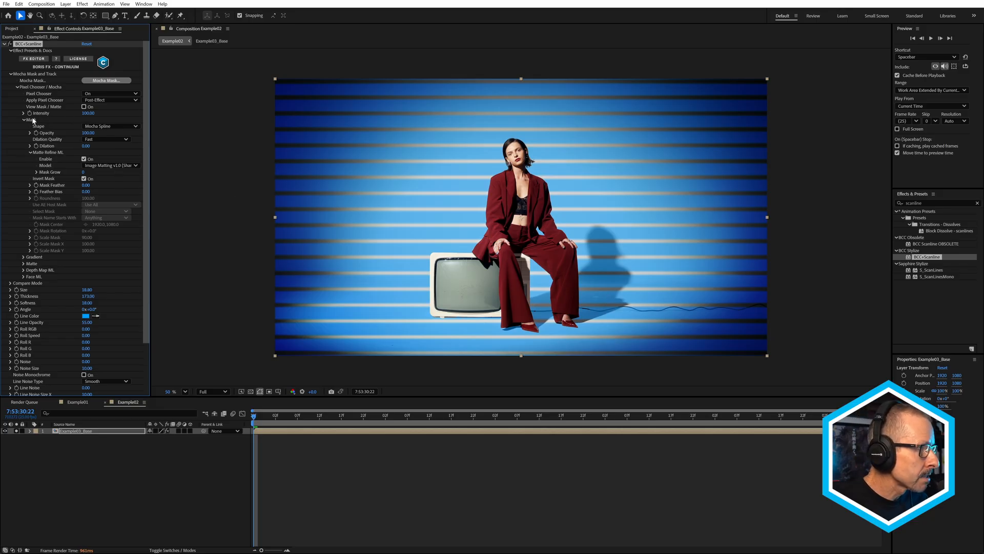
- Give the blue bars a linear top-to-bottom gradient so they fade toward the bottom
left_click(21, 120)
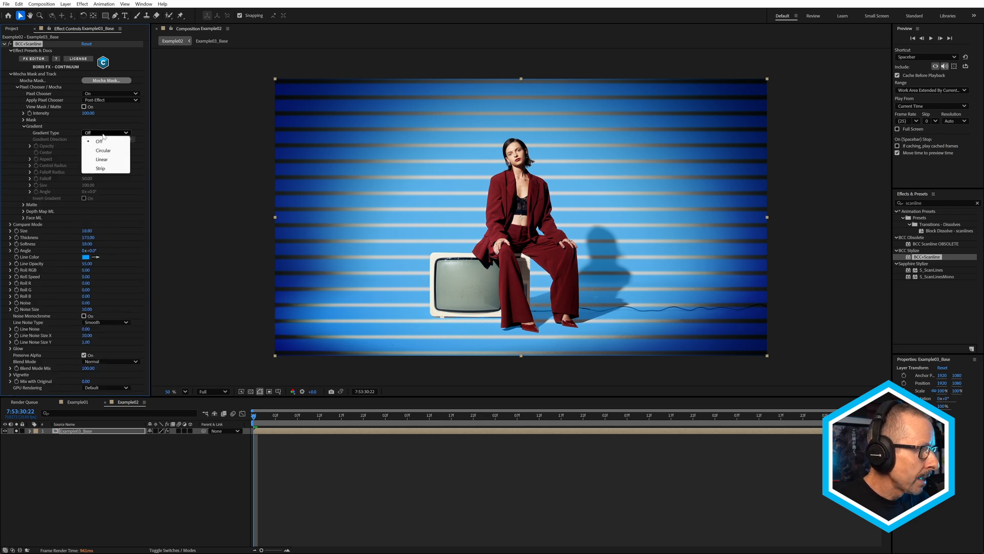
left_click(100, 168)
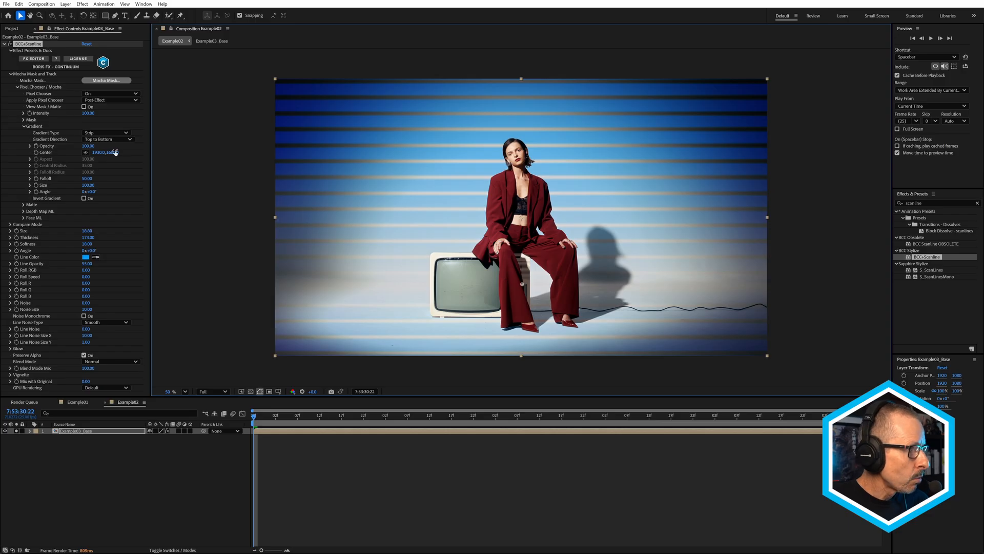
left_click(107, 132)
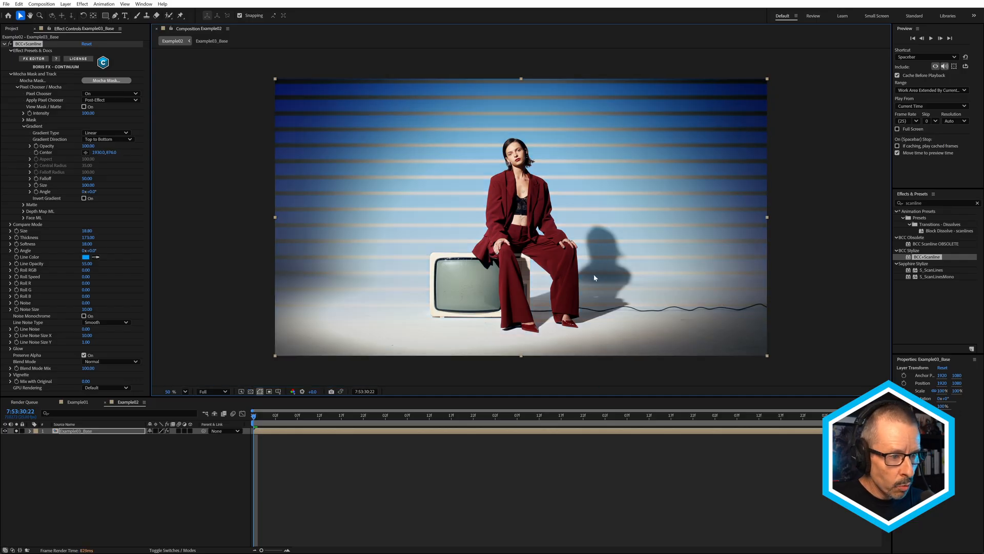
mouse_move(503, 247)
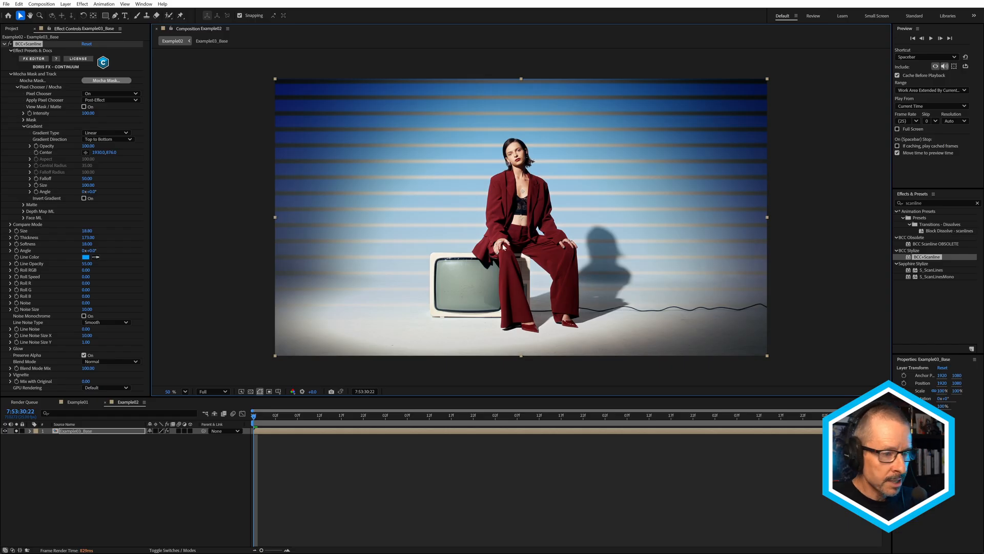
mouse_move(521, 216)
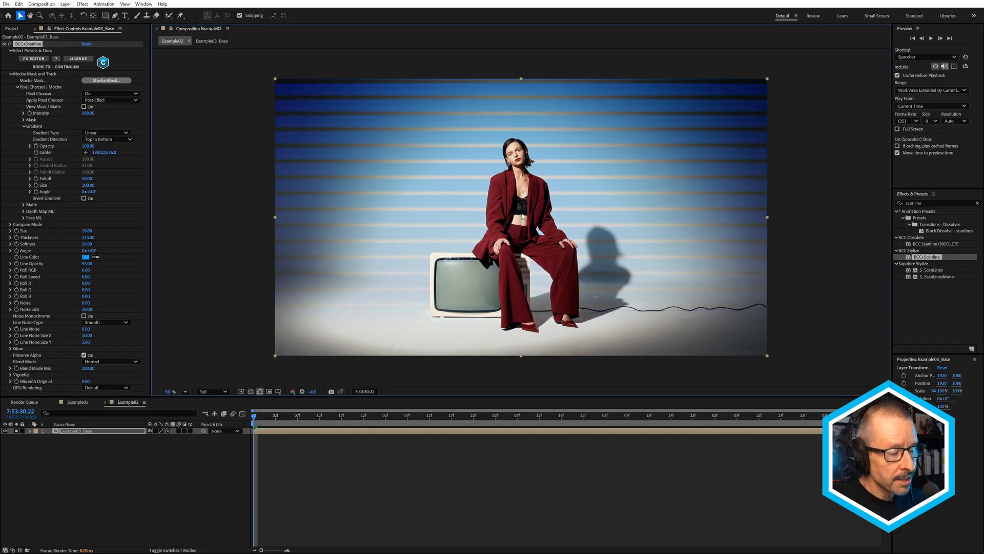
mouse_move(416, 153)
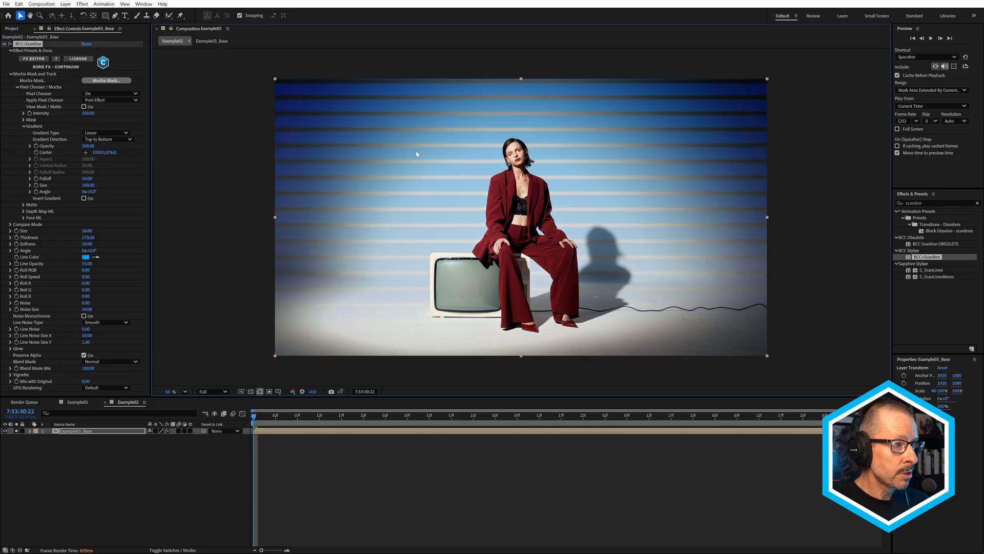
mouse_move(567, 167)
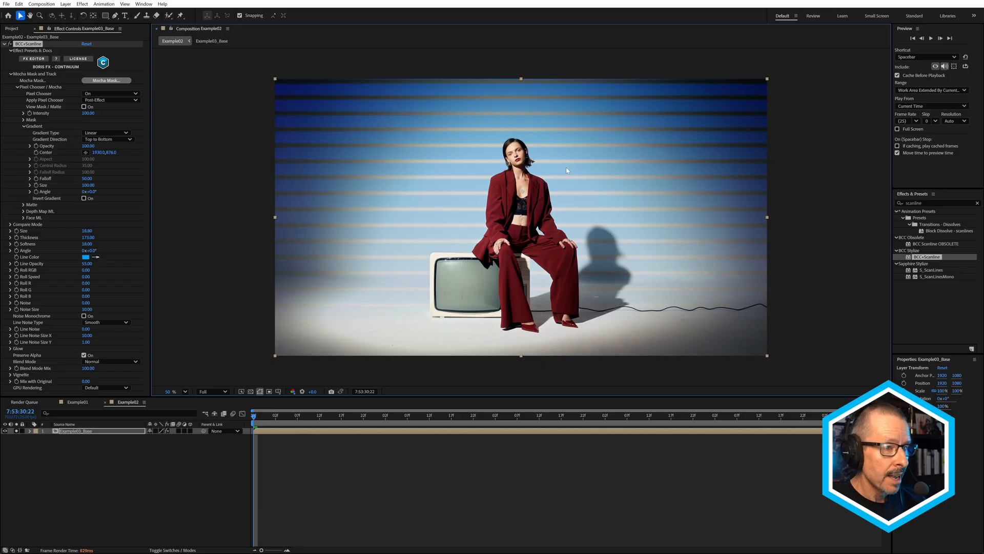
mouse_move(502, 223)
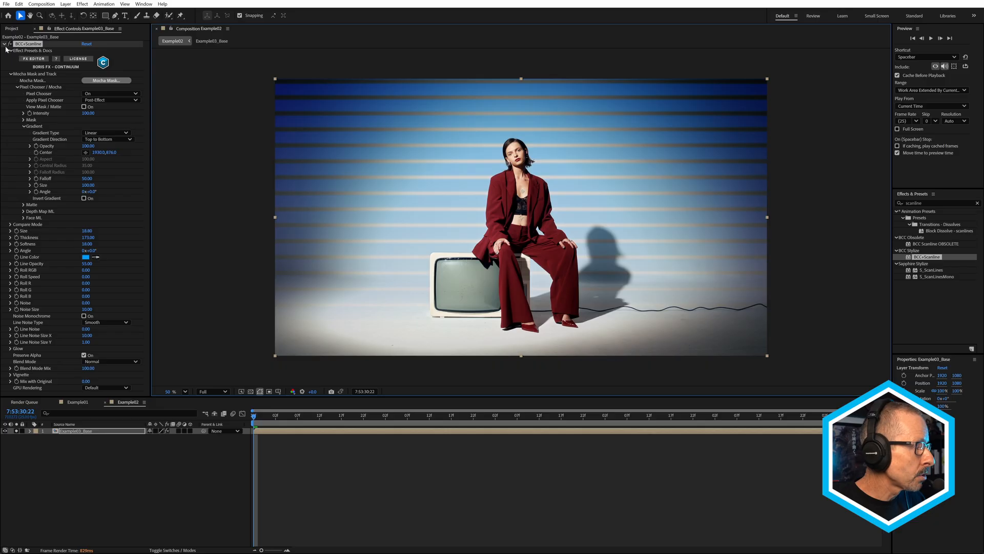
- Apply the Fine and Noisy preset to the second scanline effect from the FX Editor
left_click(7, 43)
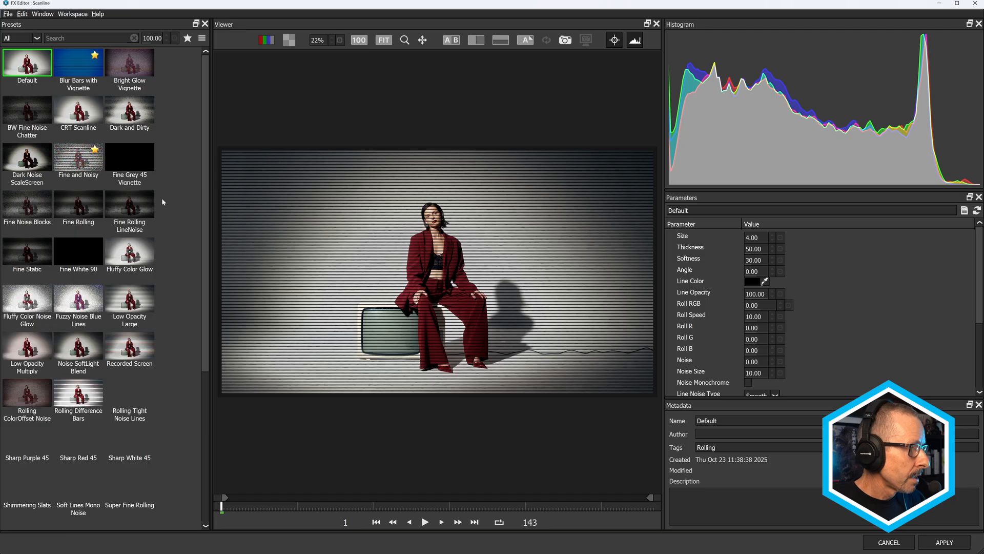
left_click(79, 157)
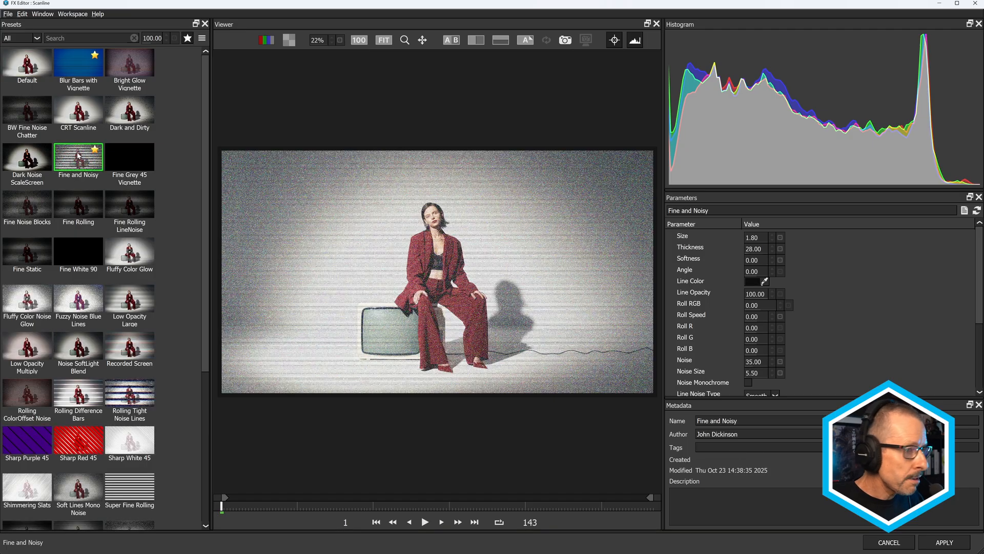
left_click(945, 541)
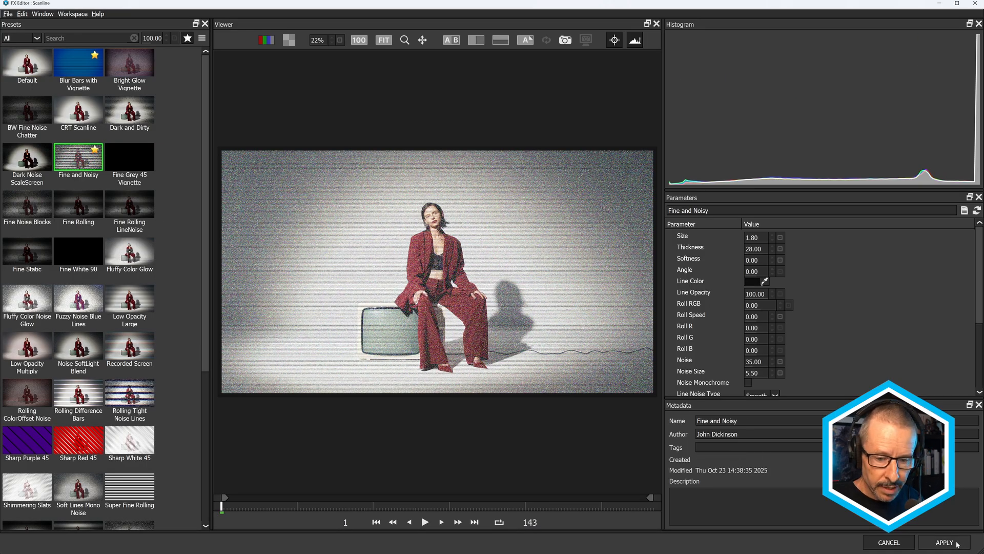
left_click(944, 542)
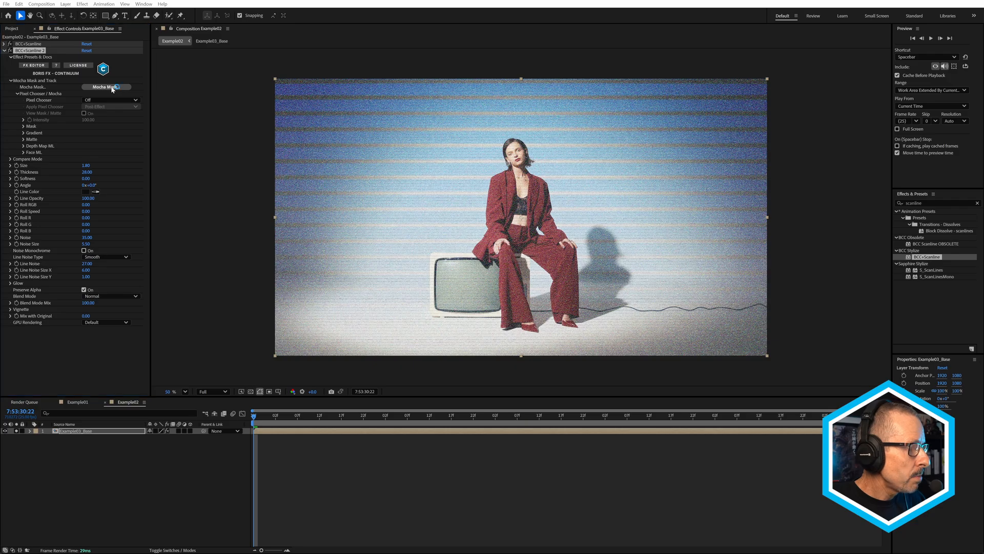
- Launch Mocha Mask for the noisy scanlines and merge in the saved TVScreen project
left_click(107, 86)
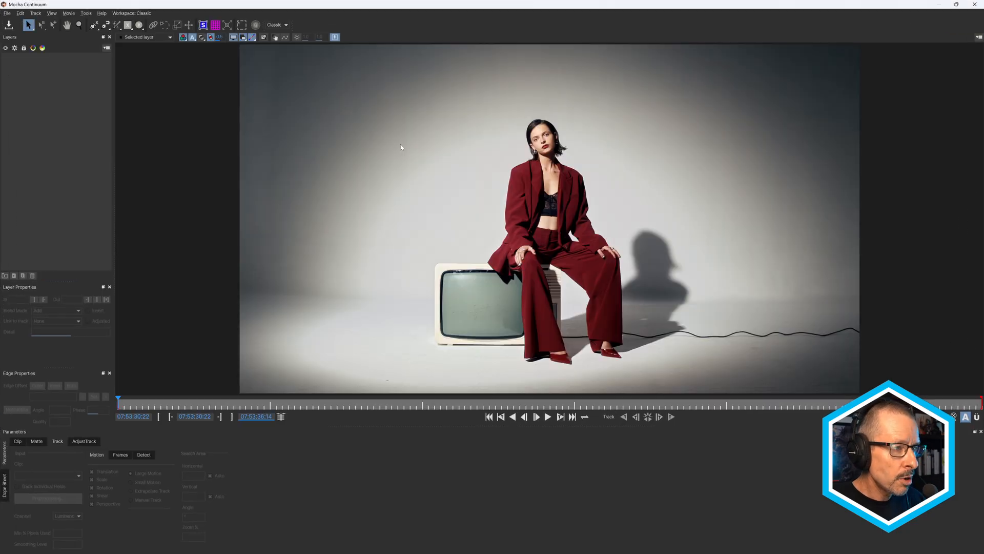
left_click(6, 13)
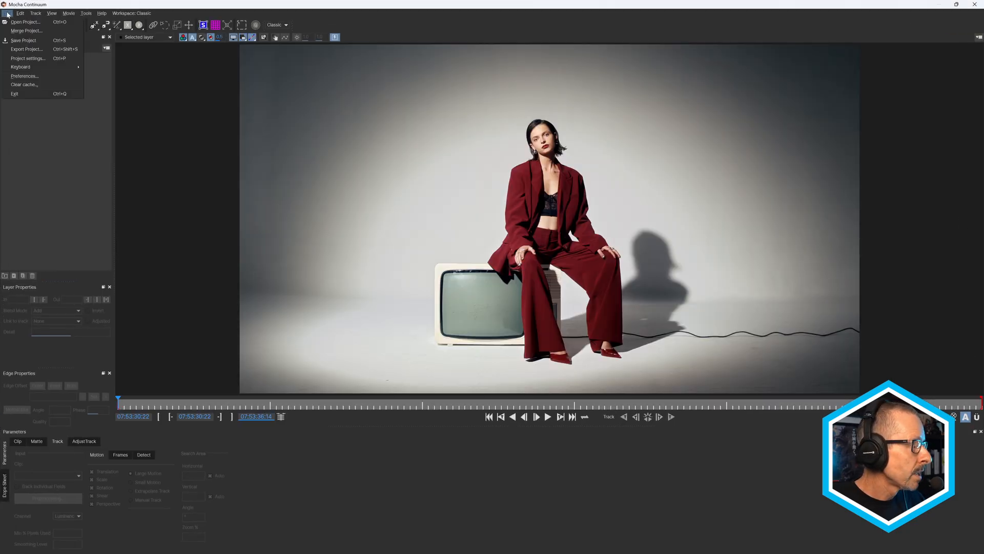
left_click(25, 30)
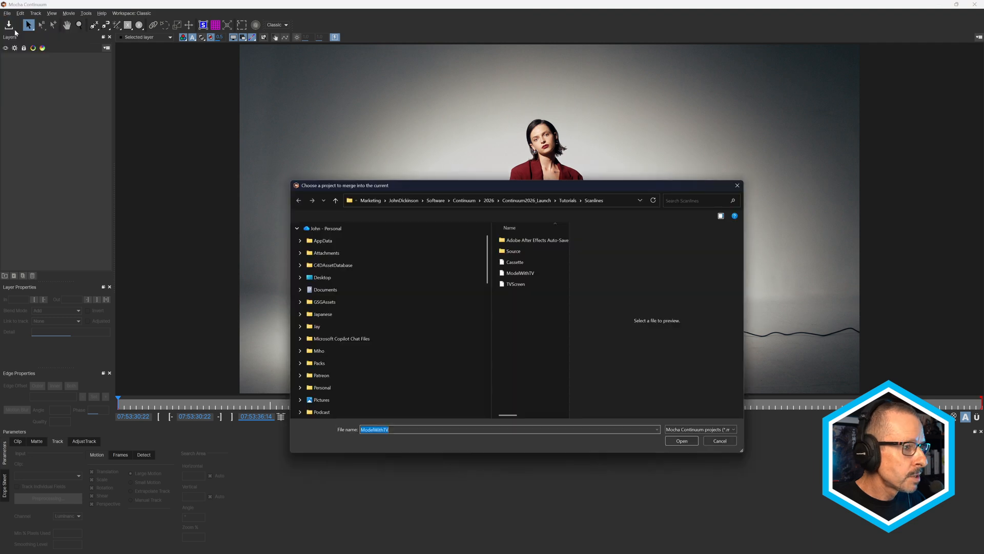
left_click(515, 284)
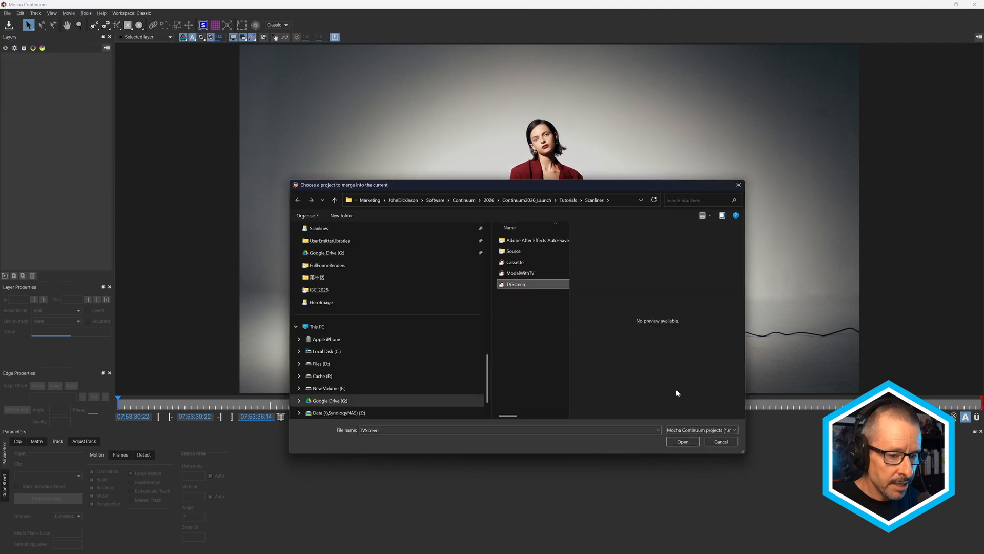
left_click(683, 441)
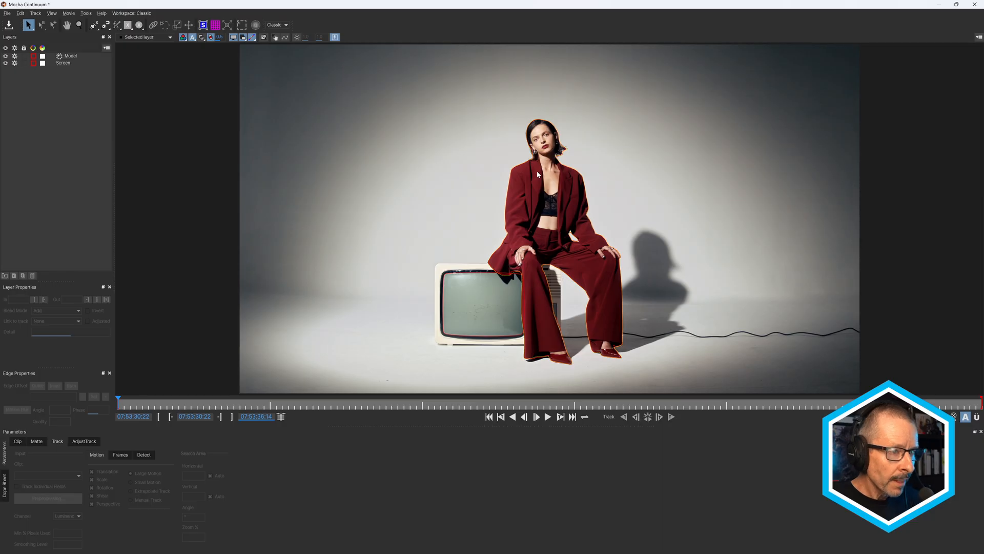
mouse_move(544, 133)
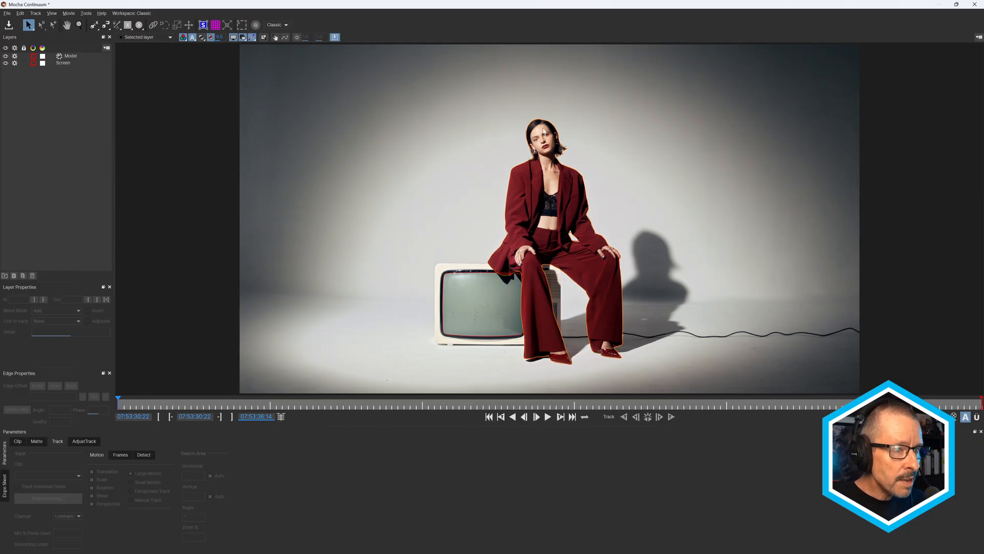
mouse_move(550, 159)
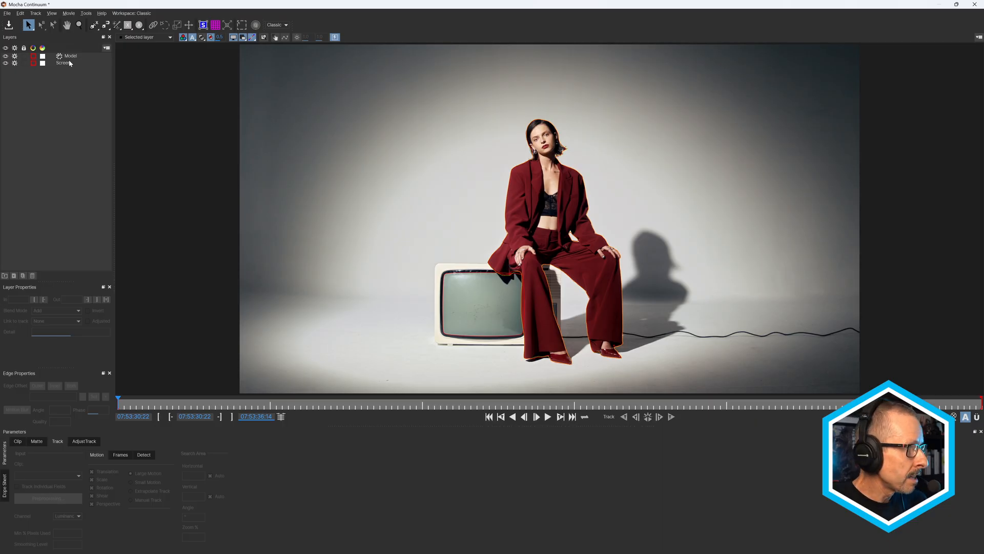
- Review the Screen and Model shape layers, with the Model set to subtract from the screen
left_click(63, 62)
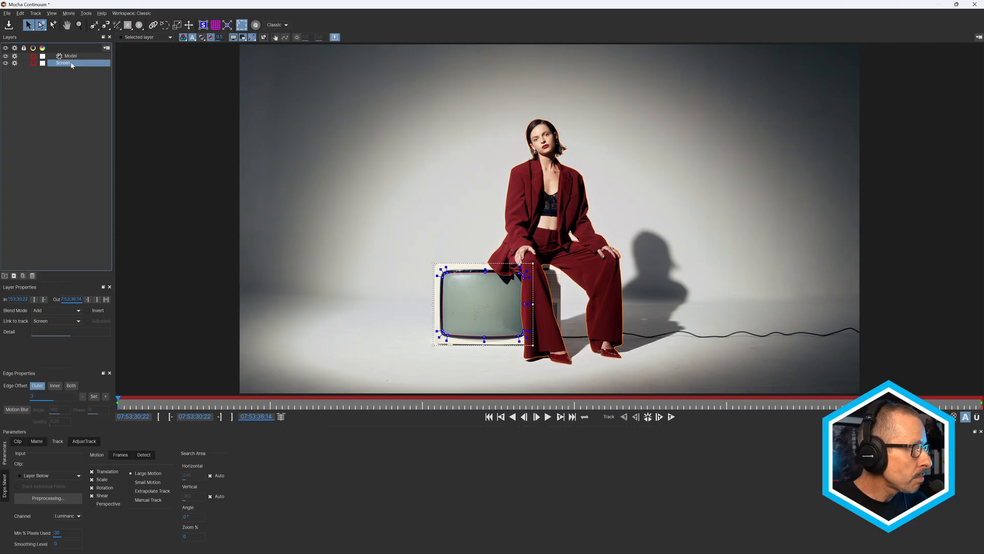
left_click(70, 55)
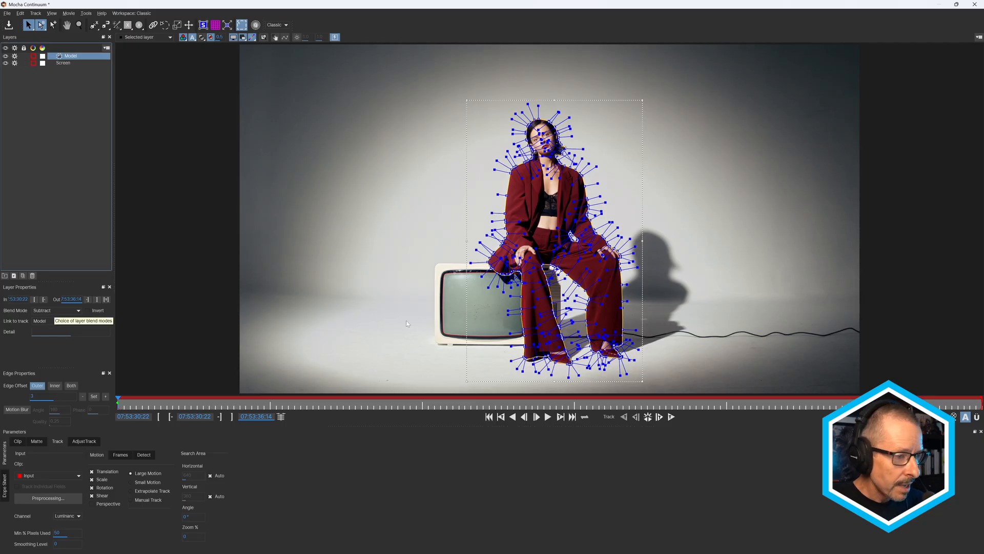
mouse_move(535, 289)
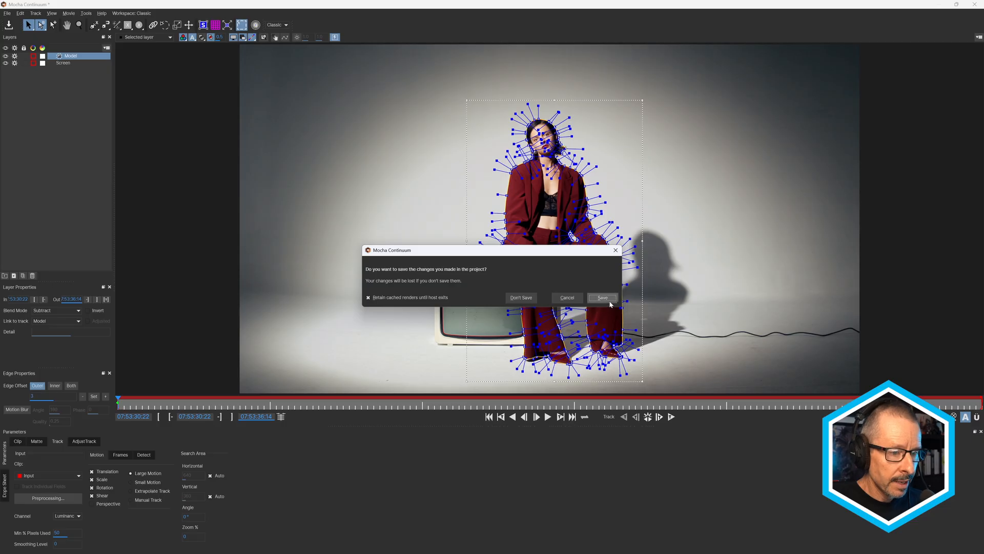
- Save the Mocha mask changes so the noisy scanlines stay inside the TV screen
left_click(601, 297)
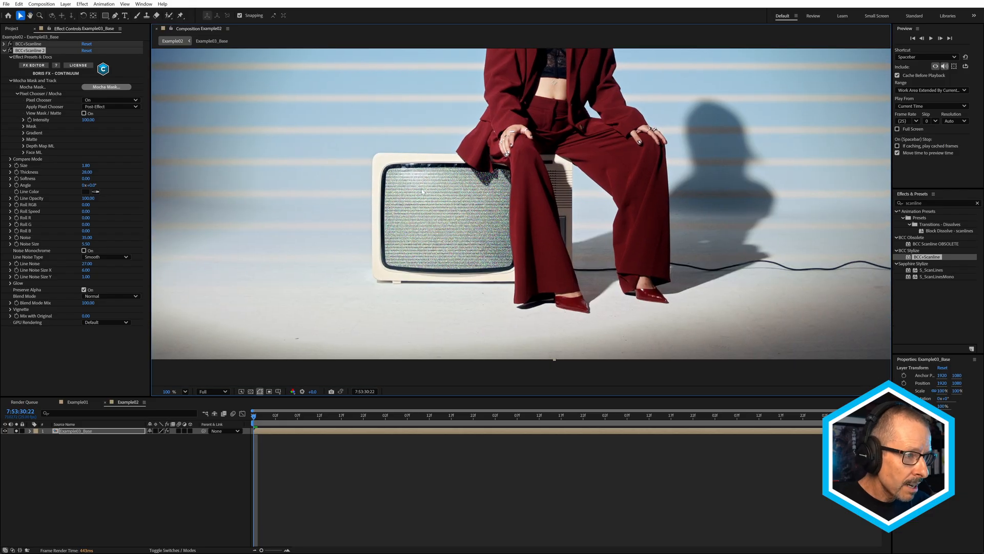
mouse_move(503, 226)
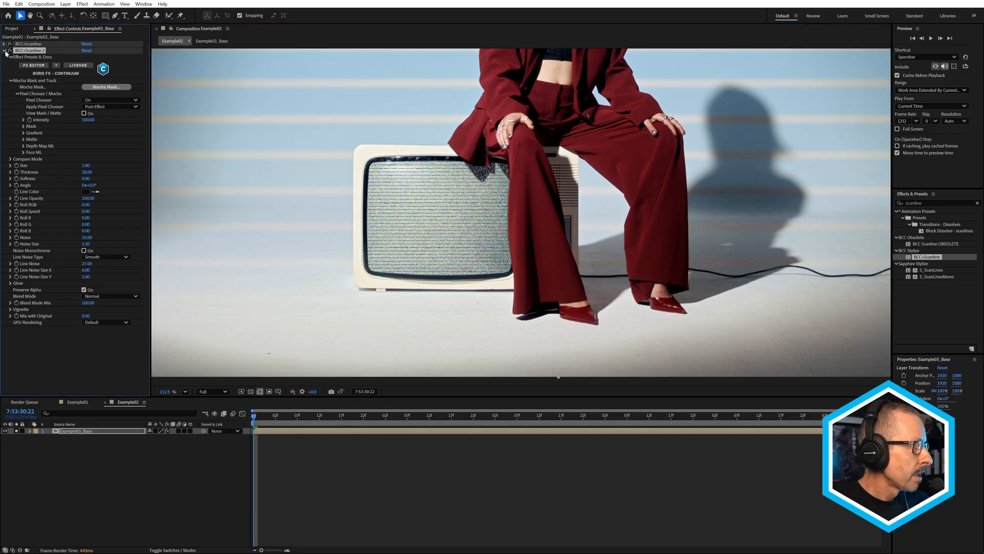
- Load the scanline presets and pick Fine and Noisy for the third scanline effect
left_click(5, 50)
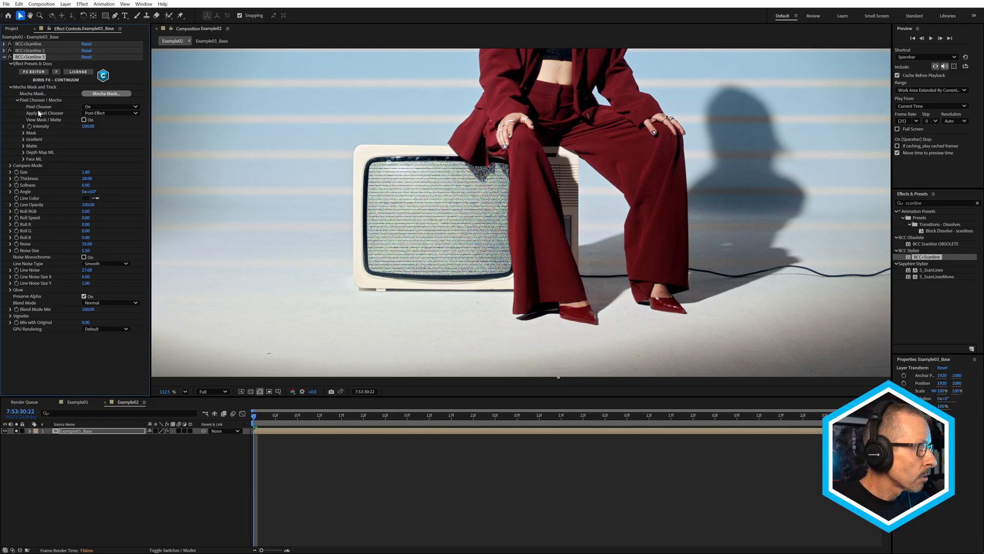
left_click(34, 72)
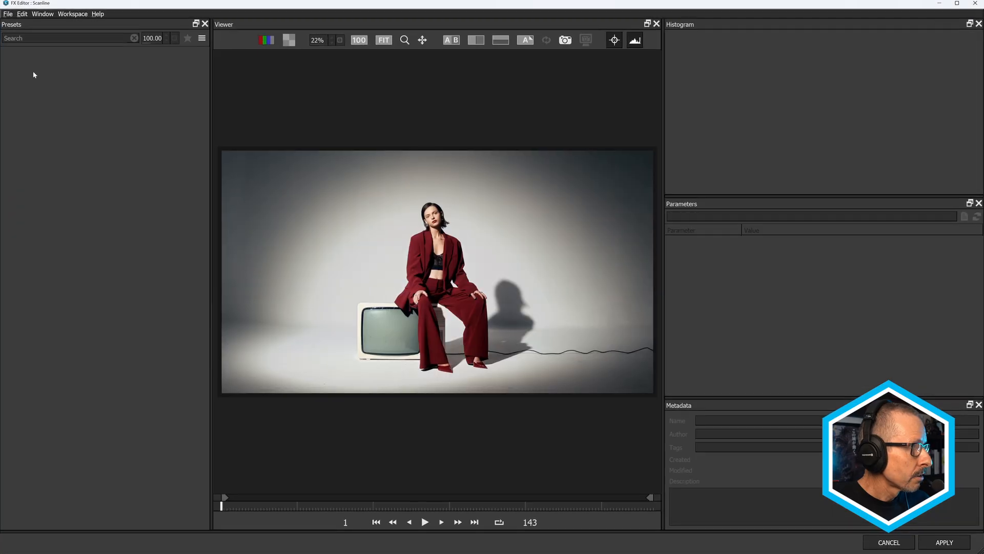
left_click(78, 157)
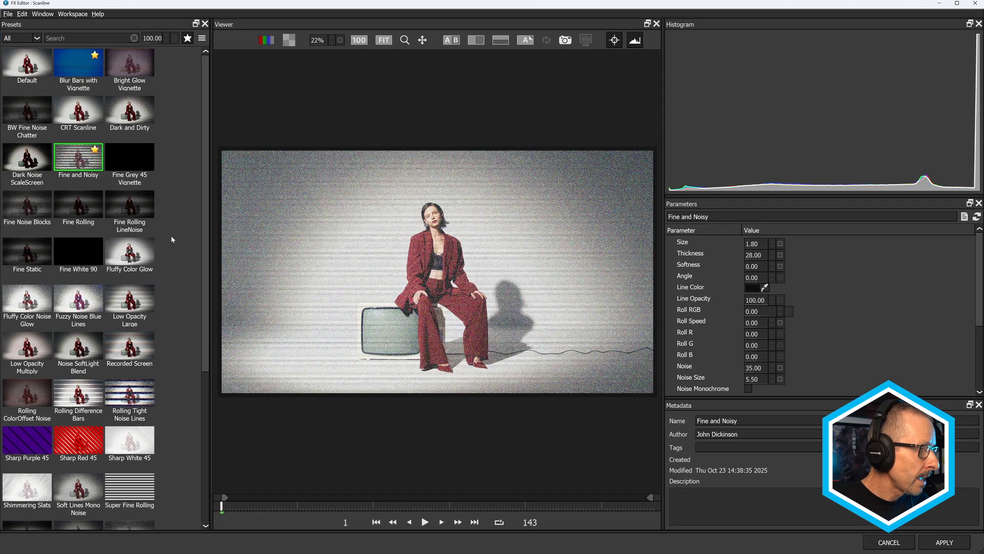
scroll("down", 3)
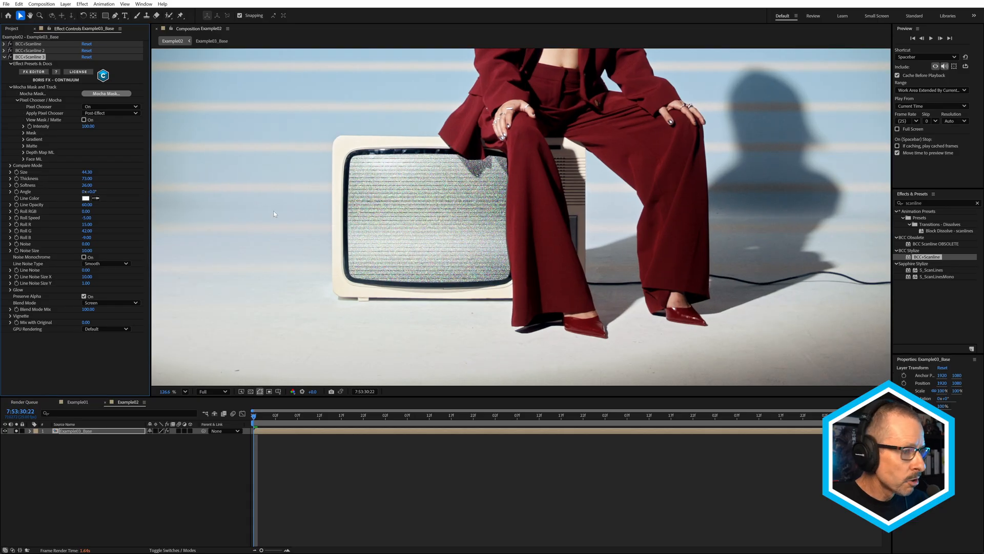
mouse_move(446, 237)
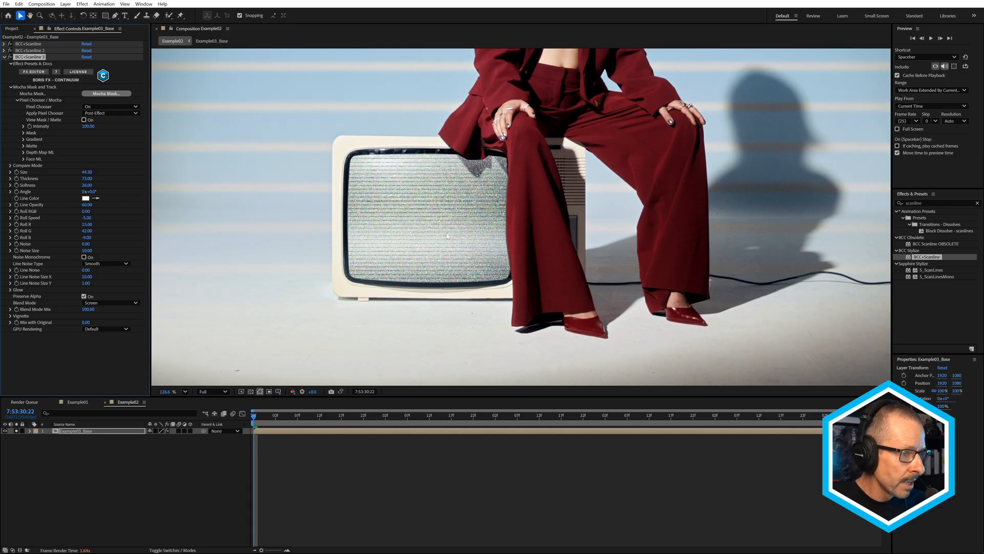
mouse_move(90, 213)
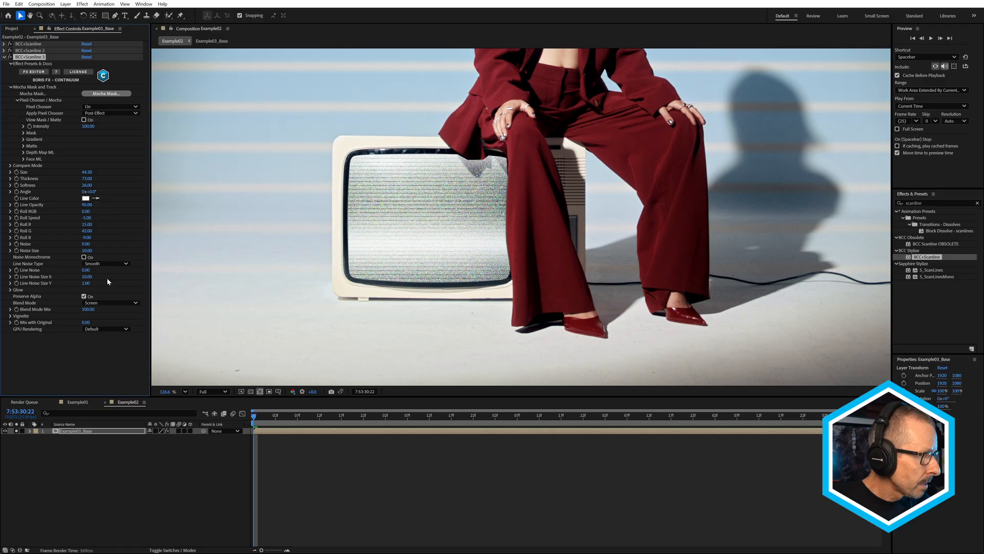
- Raise the TV scanline Line Opacity to 95 and choose a different Blend Mode
left_click(110, 302)
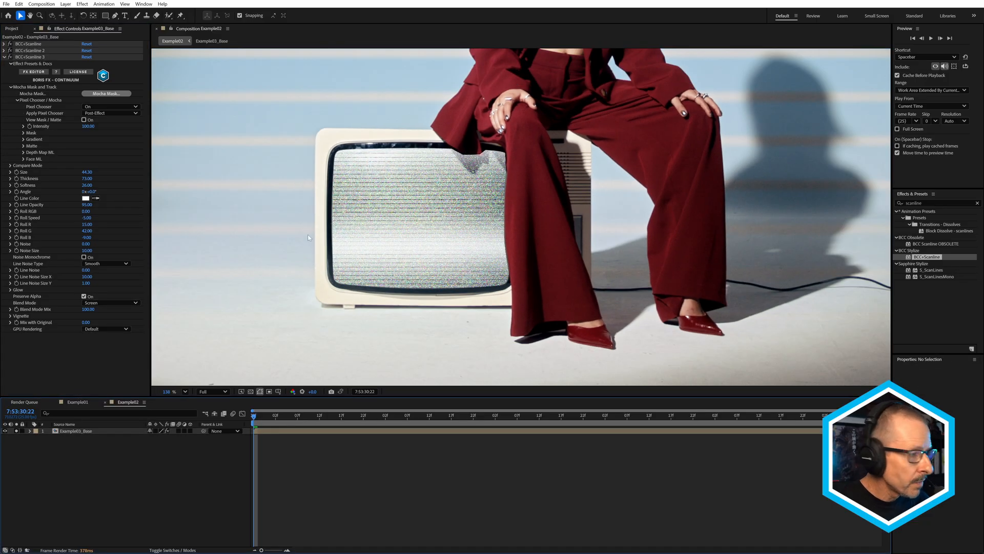
left_click(110, 301)
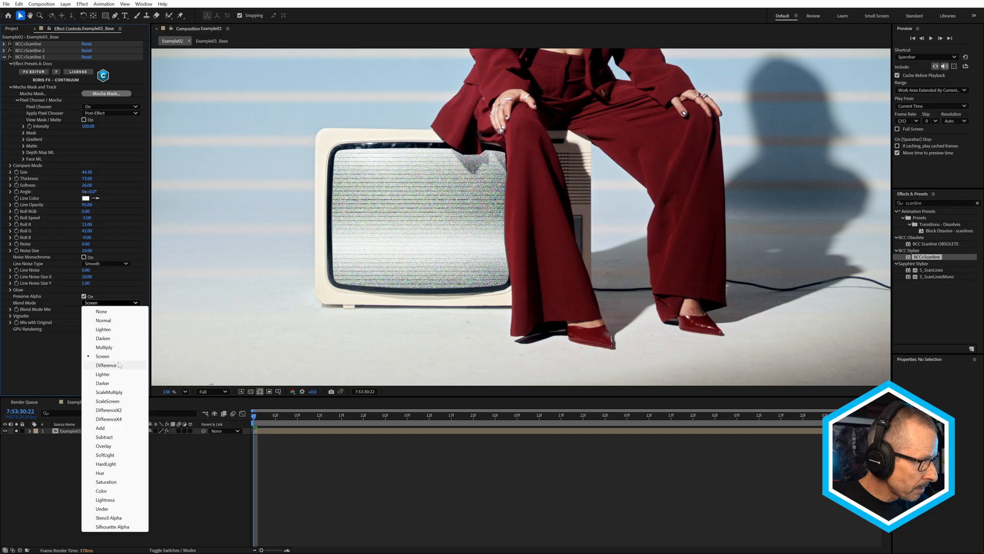
left_click(103, 446)
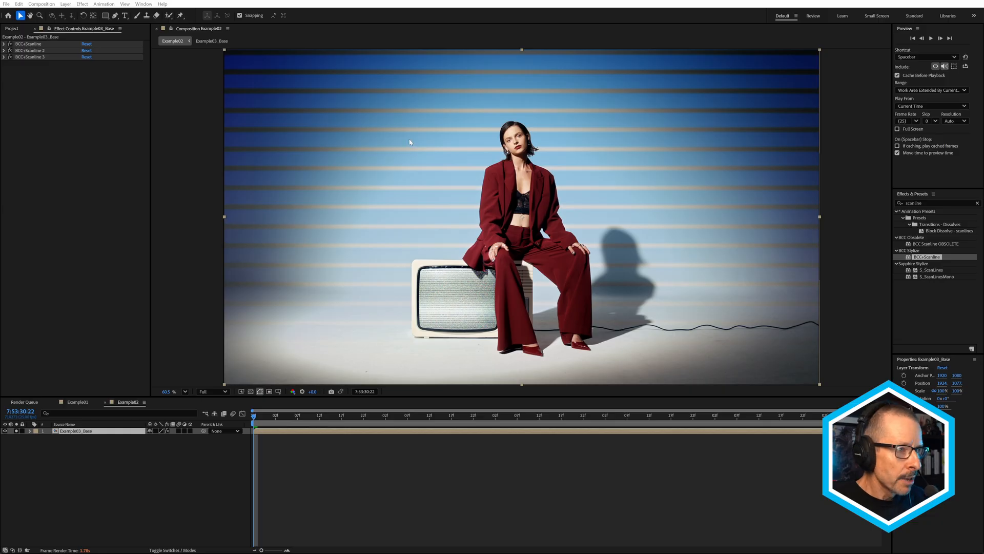
mouse_move(780, 128)
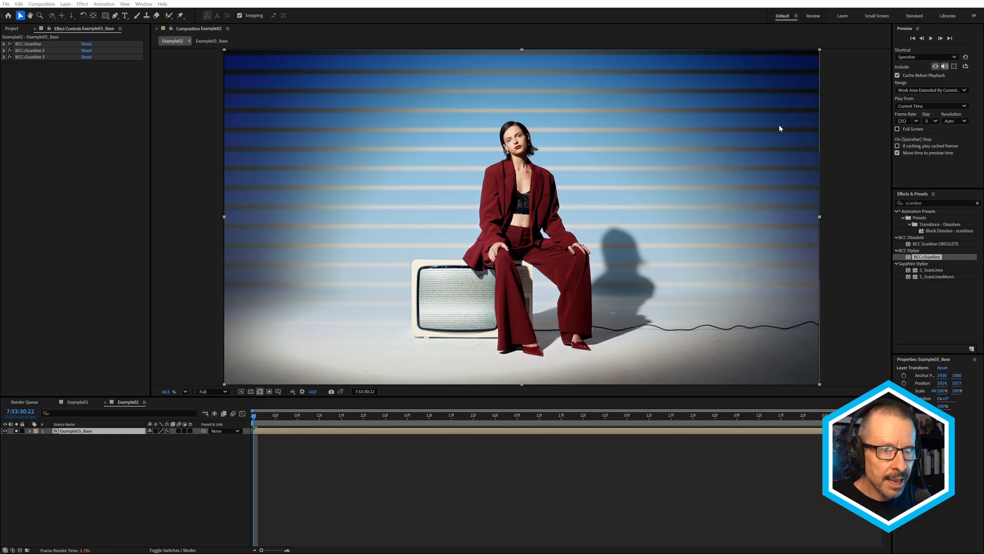
mouse_move(239, 125)
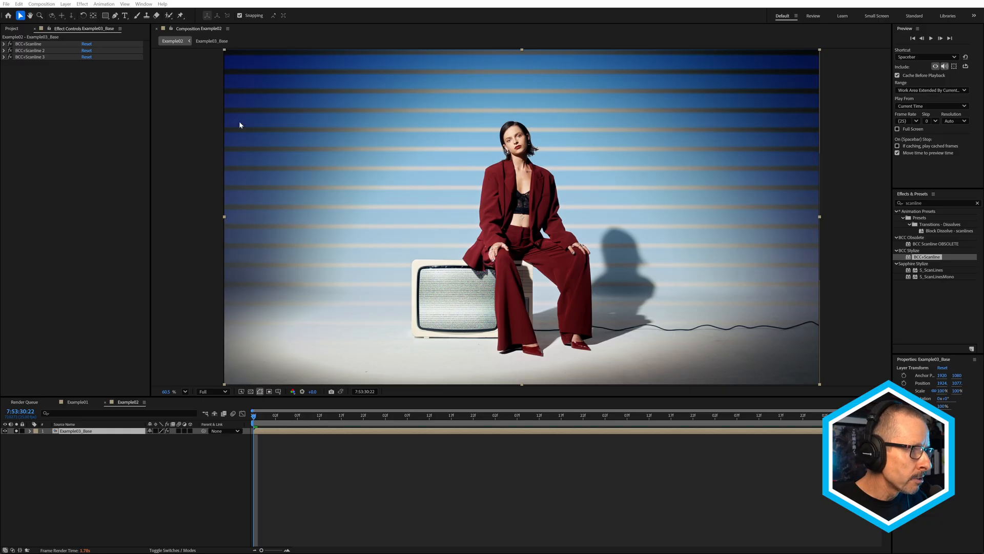
- Set the first BCC Scanline's Blend Mode to Multiply for the background blue bars
left_click(4, 43)
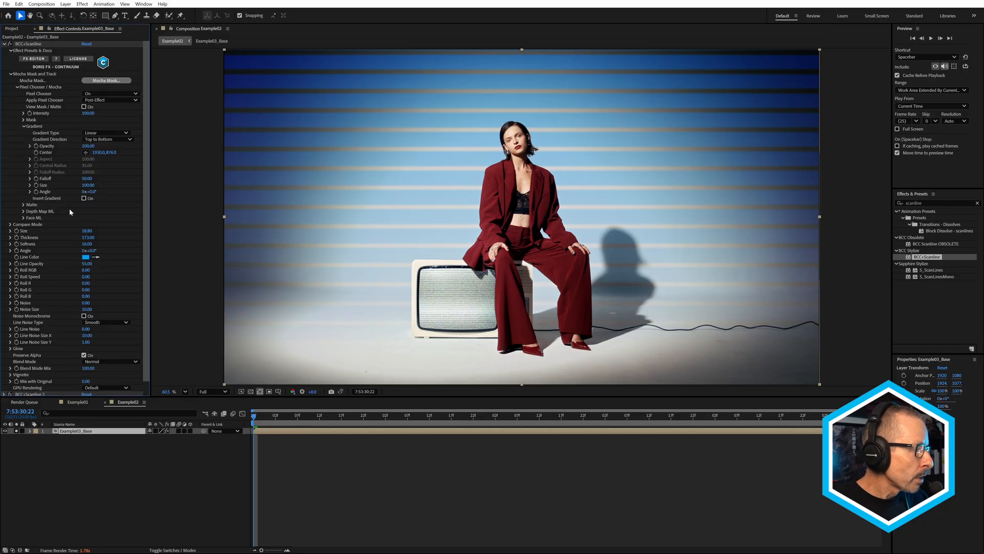
left_click(106, 361)
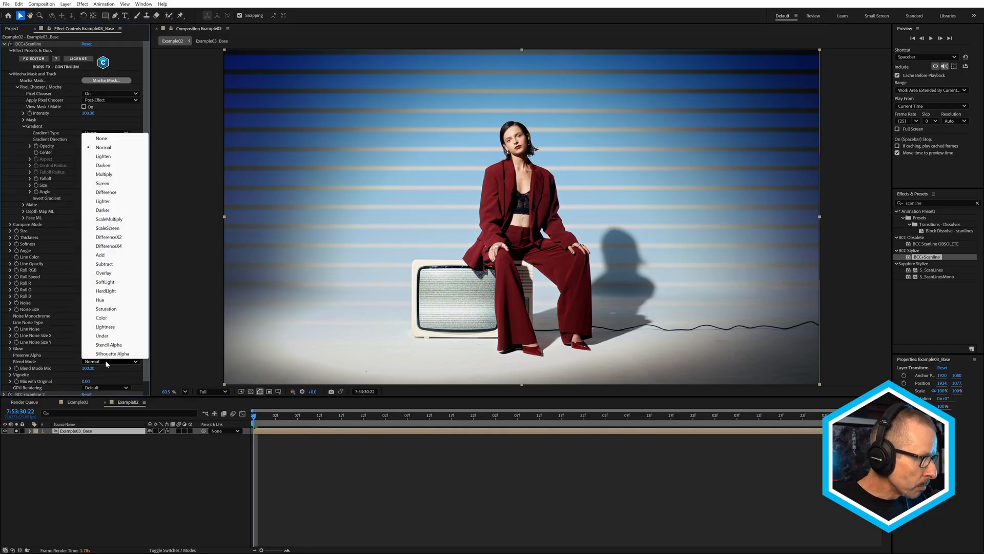
left_click(103, 175)
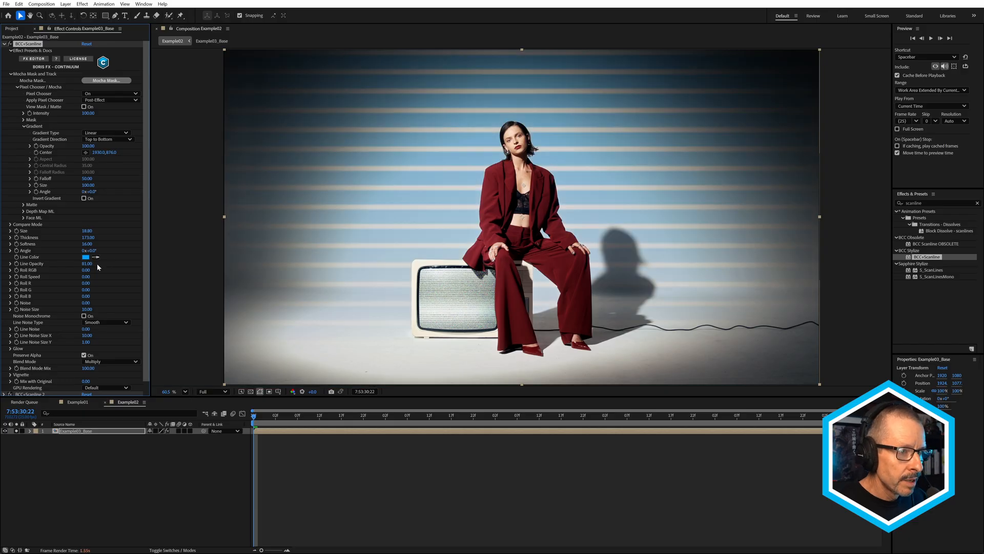
mouse_move(131, 263)
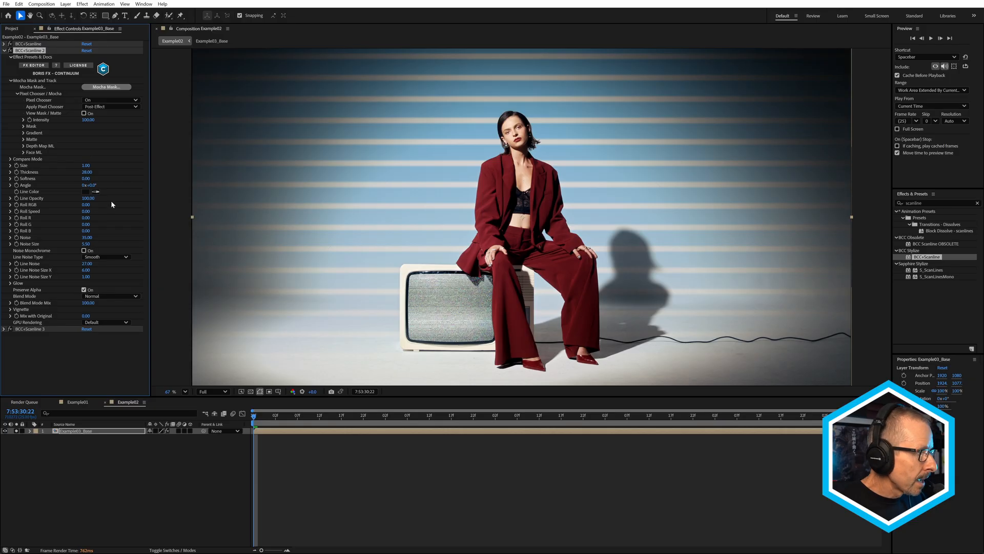
- Set BCC Scanline 2's Line Color to dark grey and its Blend Mode to Overlay
left_click(96, 192)
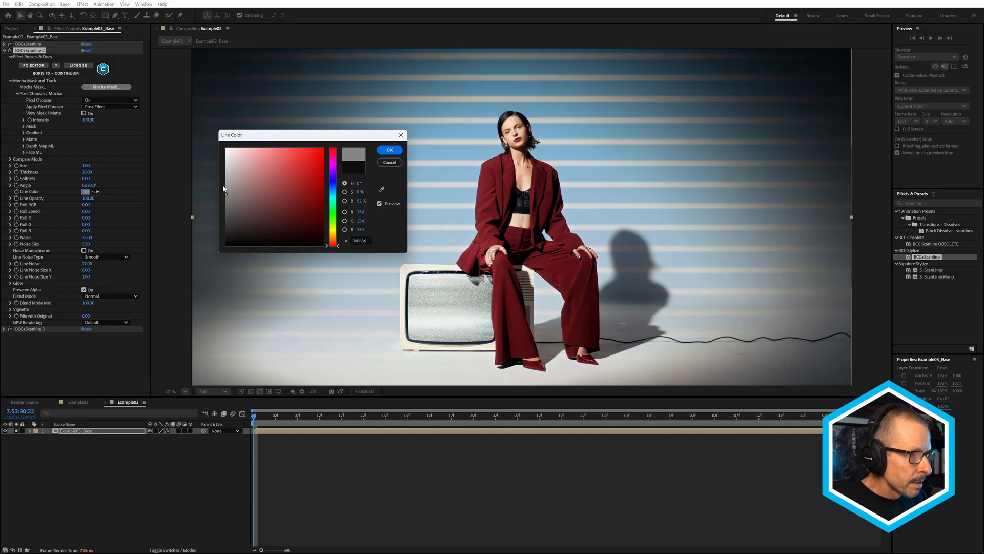
left_click(224, 224)
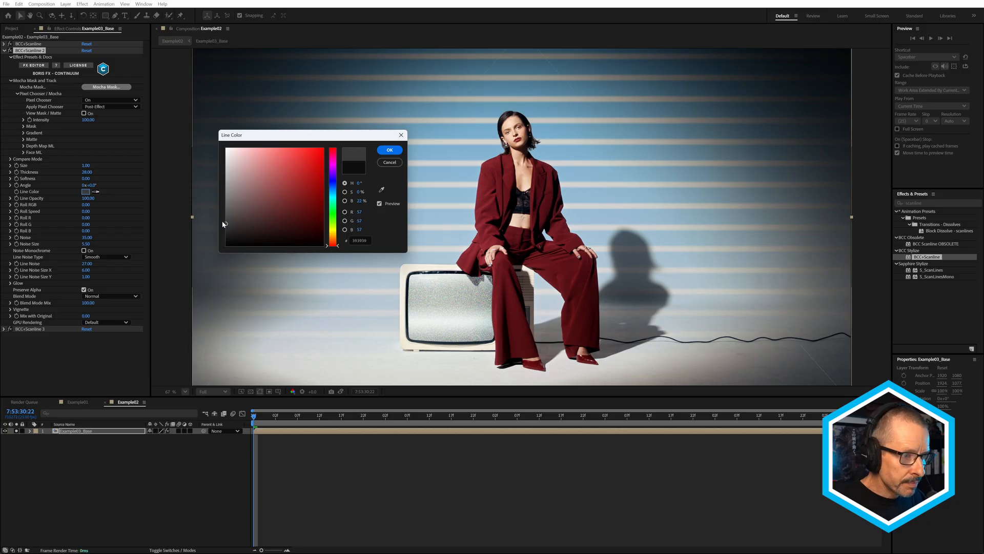
left_click(389, 150)
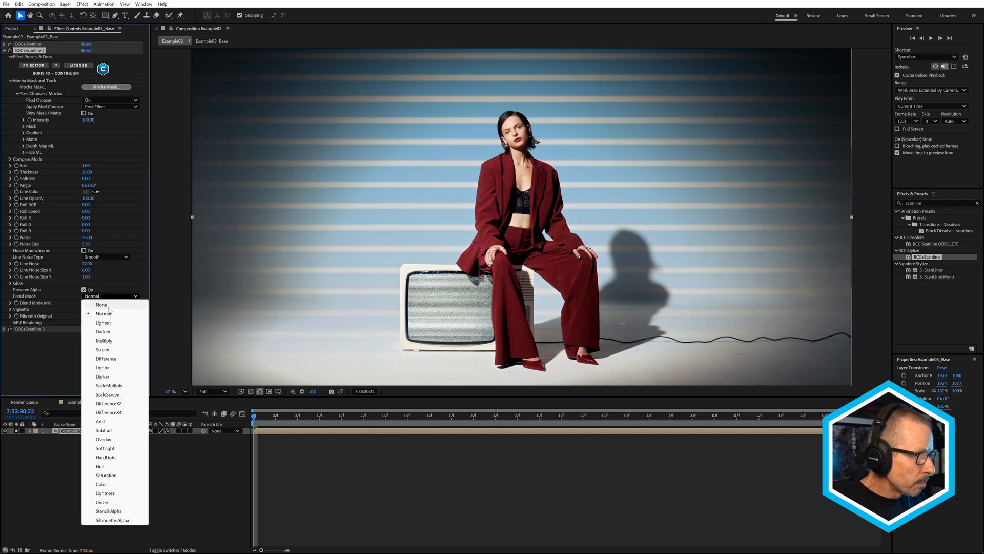
mouse_move(116, 436)
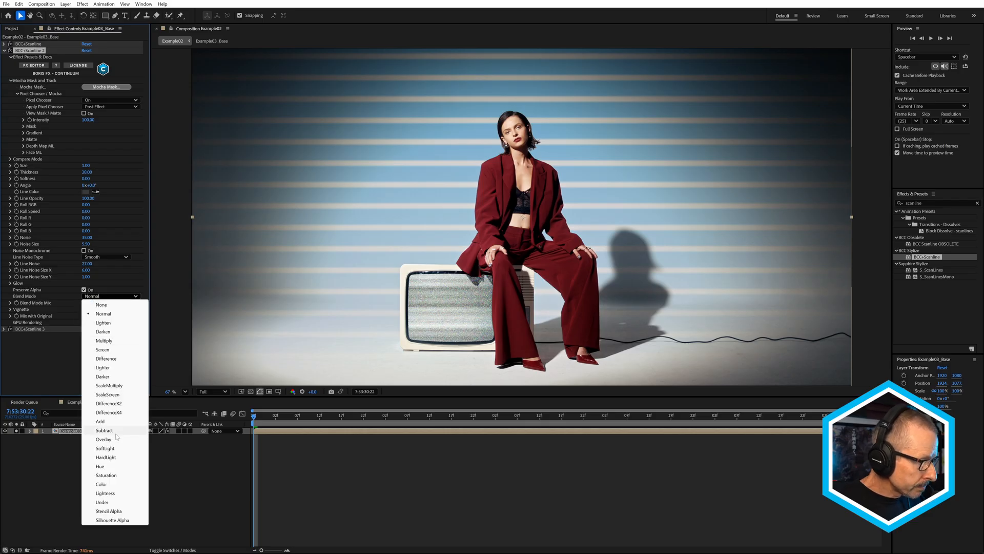
left_click(104, 448)
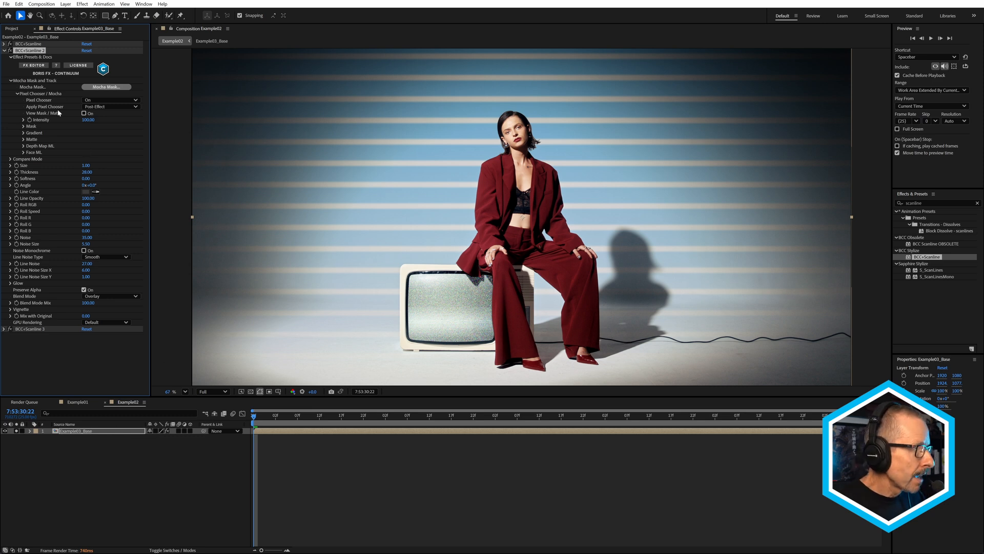
- Recolour BCC Scanline 3's lines to light grey, tinting the noisy bars on the TV screen
left_click(5, 50)
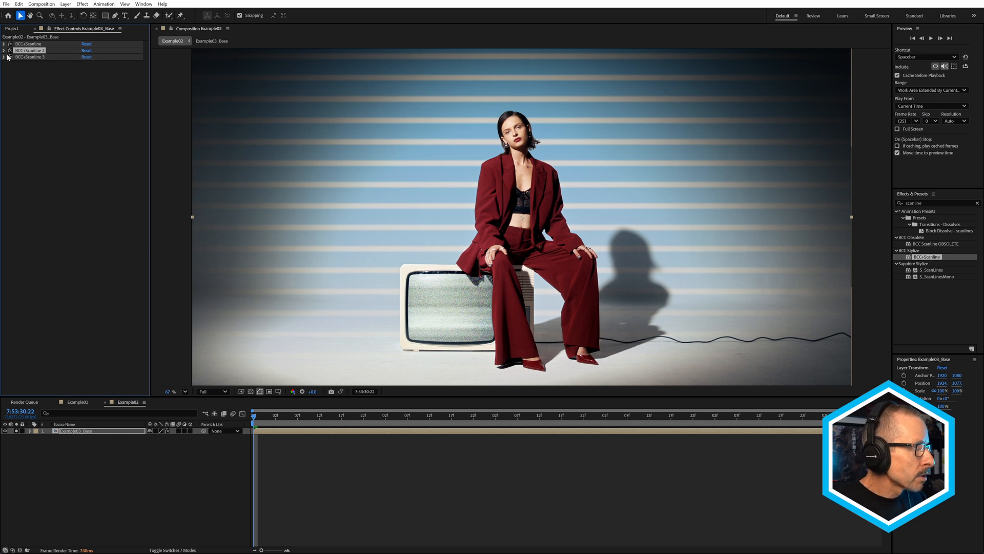
left_click(4, 56)
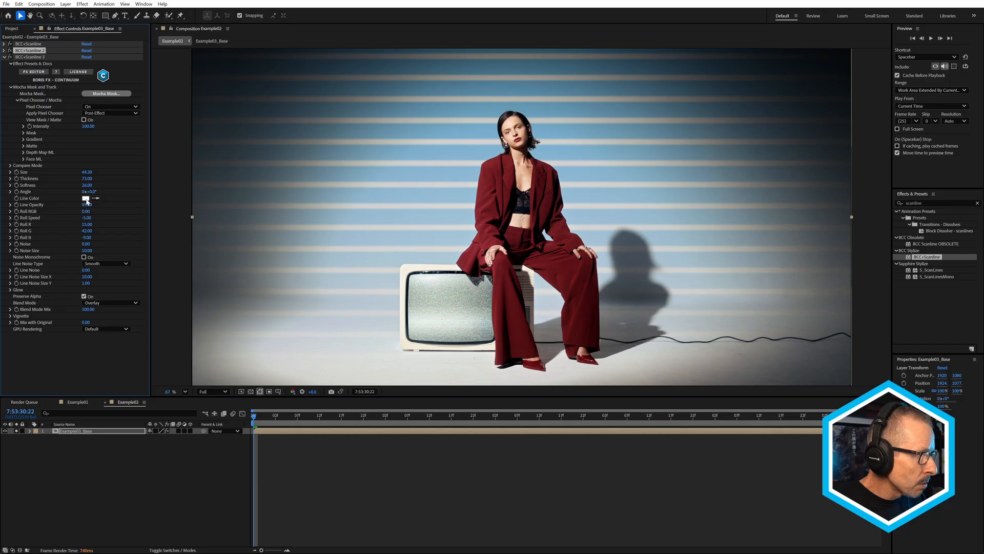
left_click(86, 198)
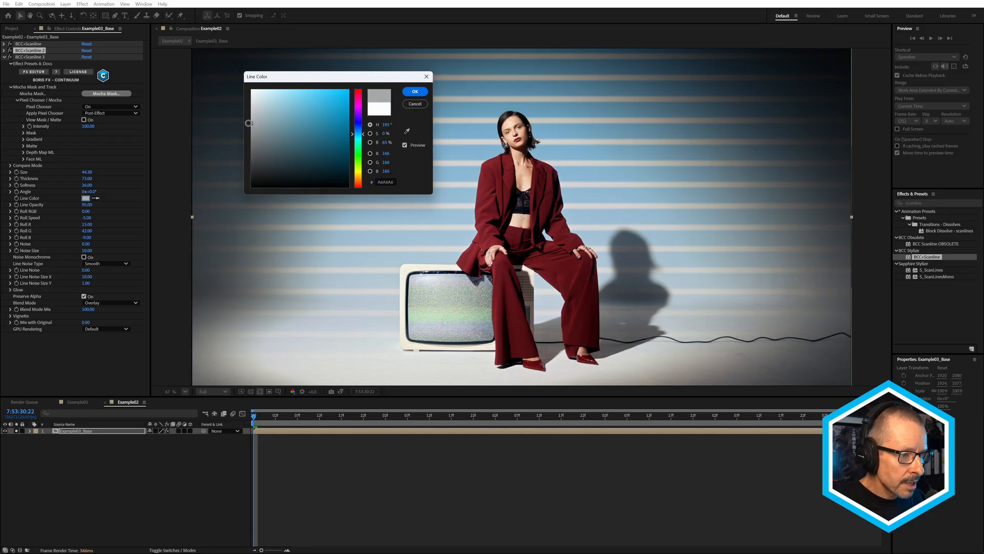
left_click(415, 91)
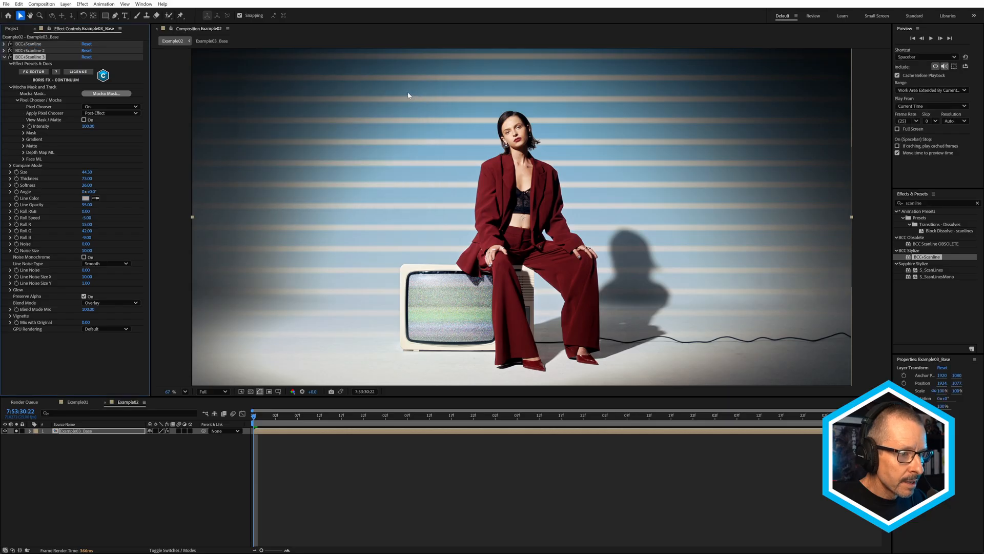